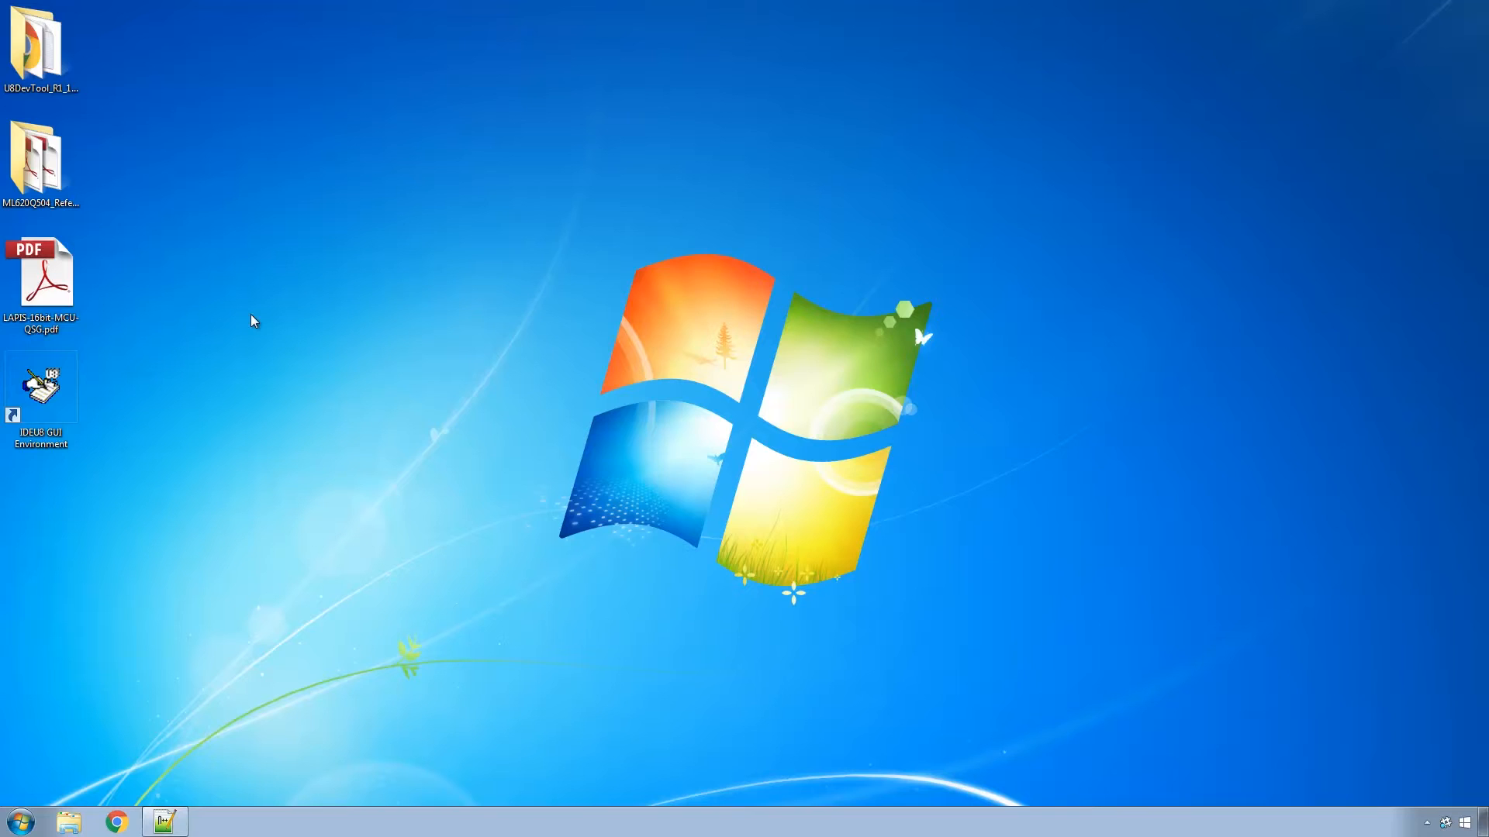
Open LAPIS-16bit-MCU-QSG.pdf and follow its GitHub Documentation Reference Page link.
{"action": "double_click", "coordinate": [39, 273]}
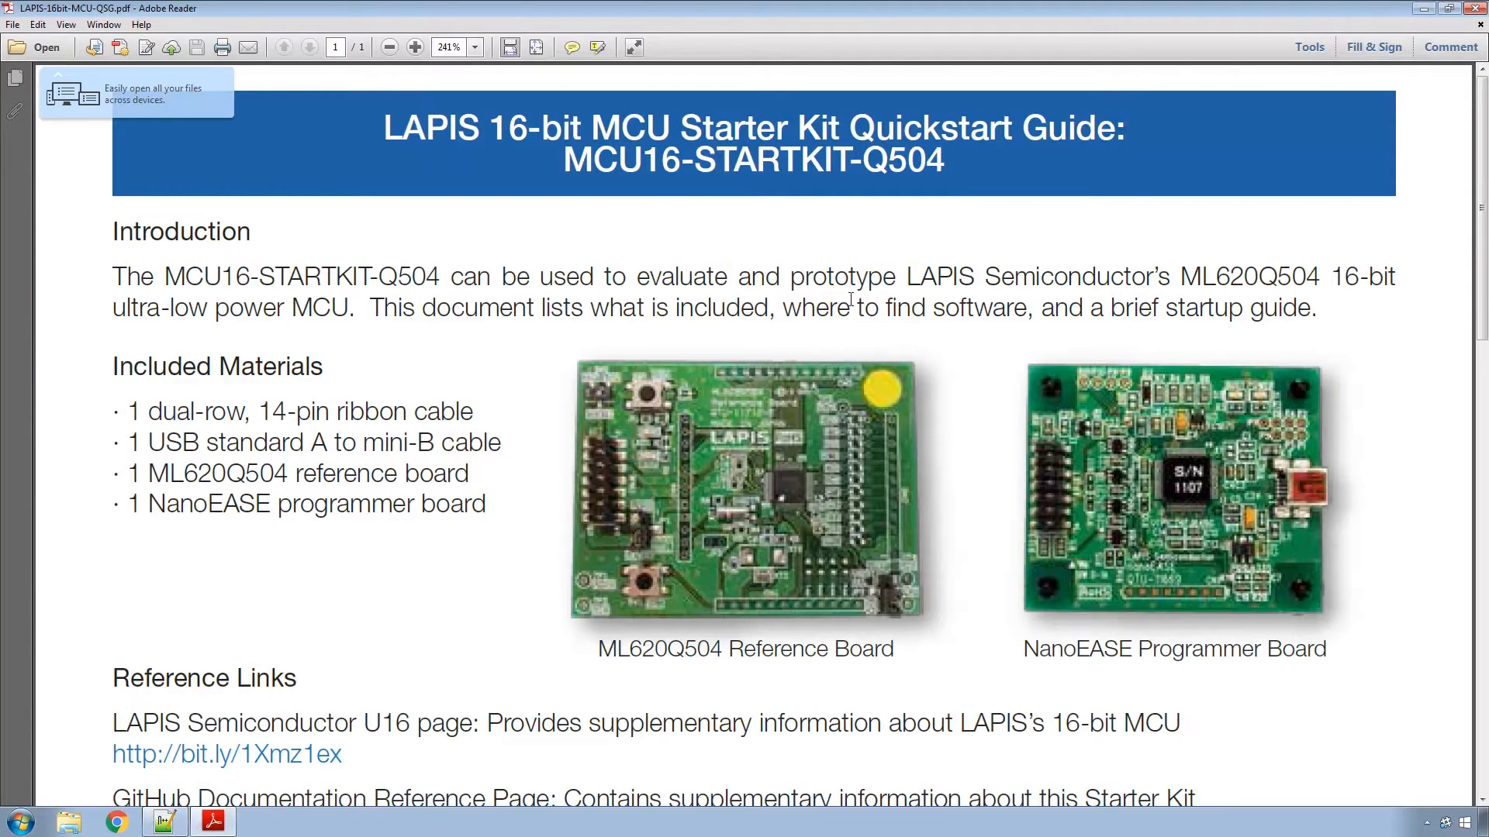
{"action": "scroll", "scroll_direction": "down", "scroll_amount": 3}
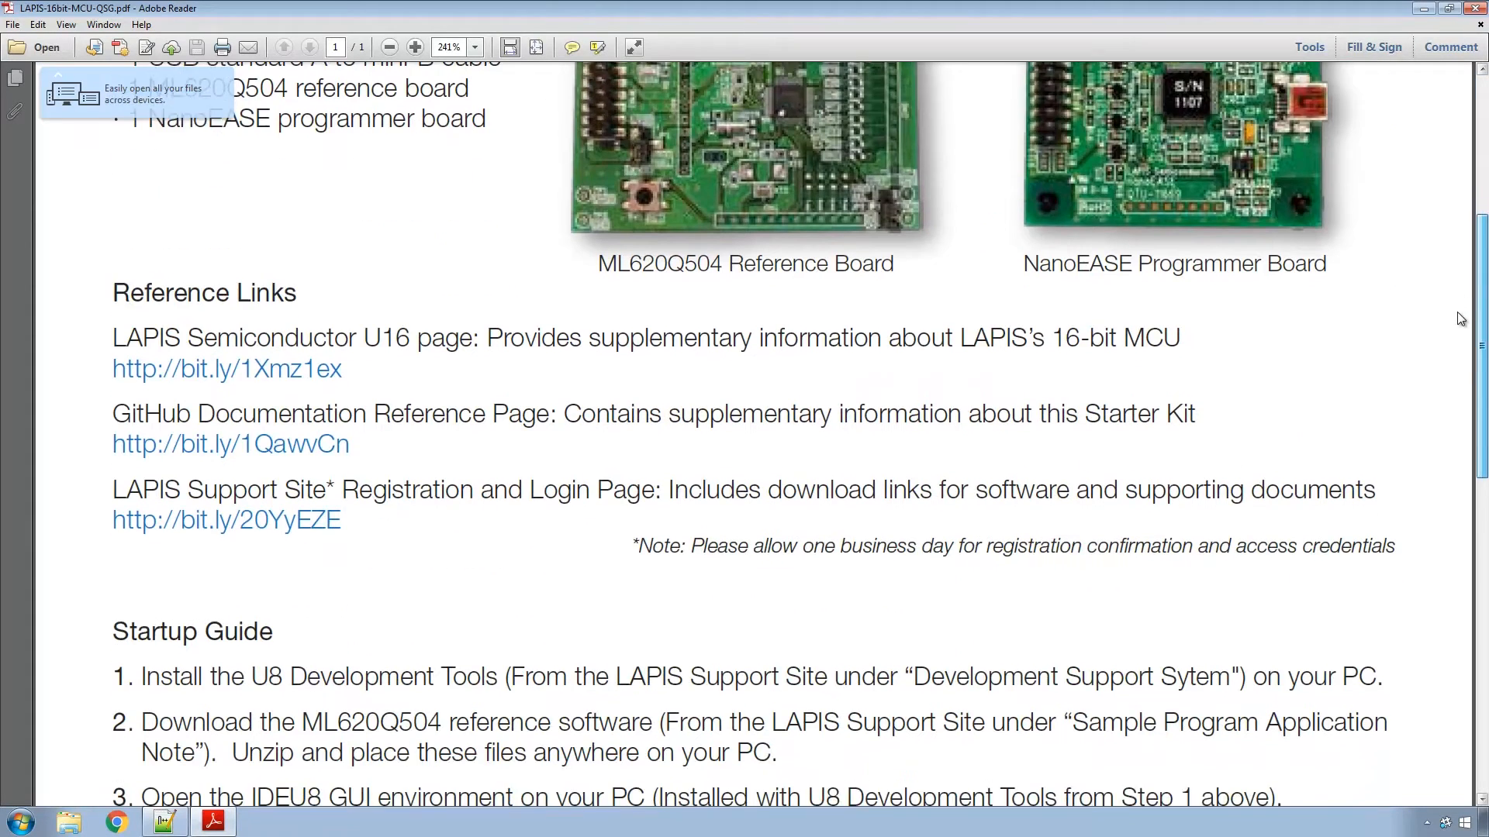
{"action": "scroll", "scroll_direction": "down", "scroll_amount": 3}
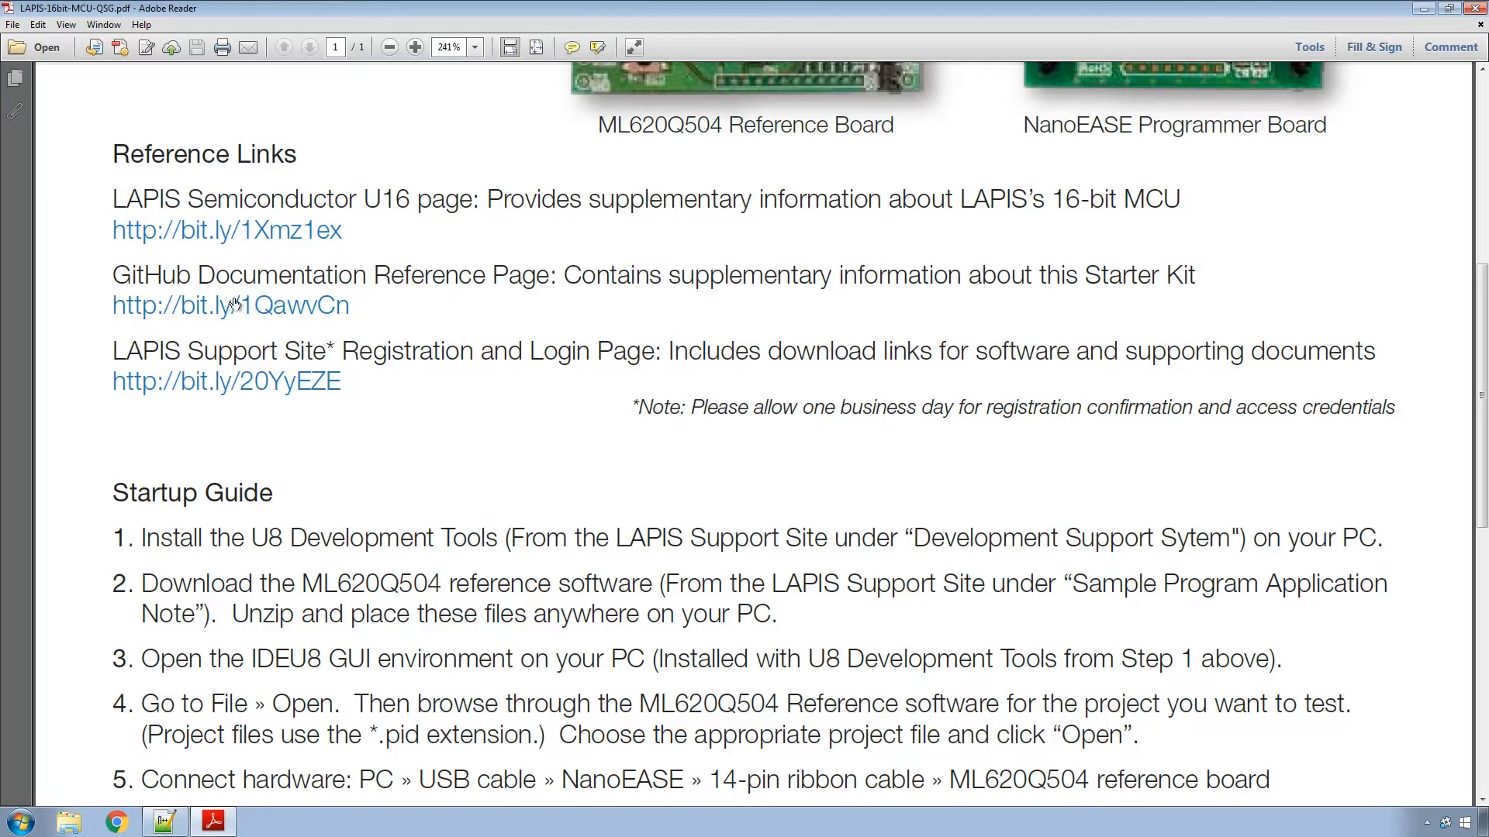
{"action": "mouse_move", "coordinate": [347, 318]}
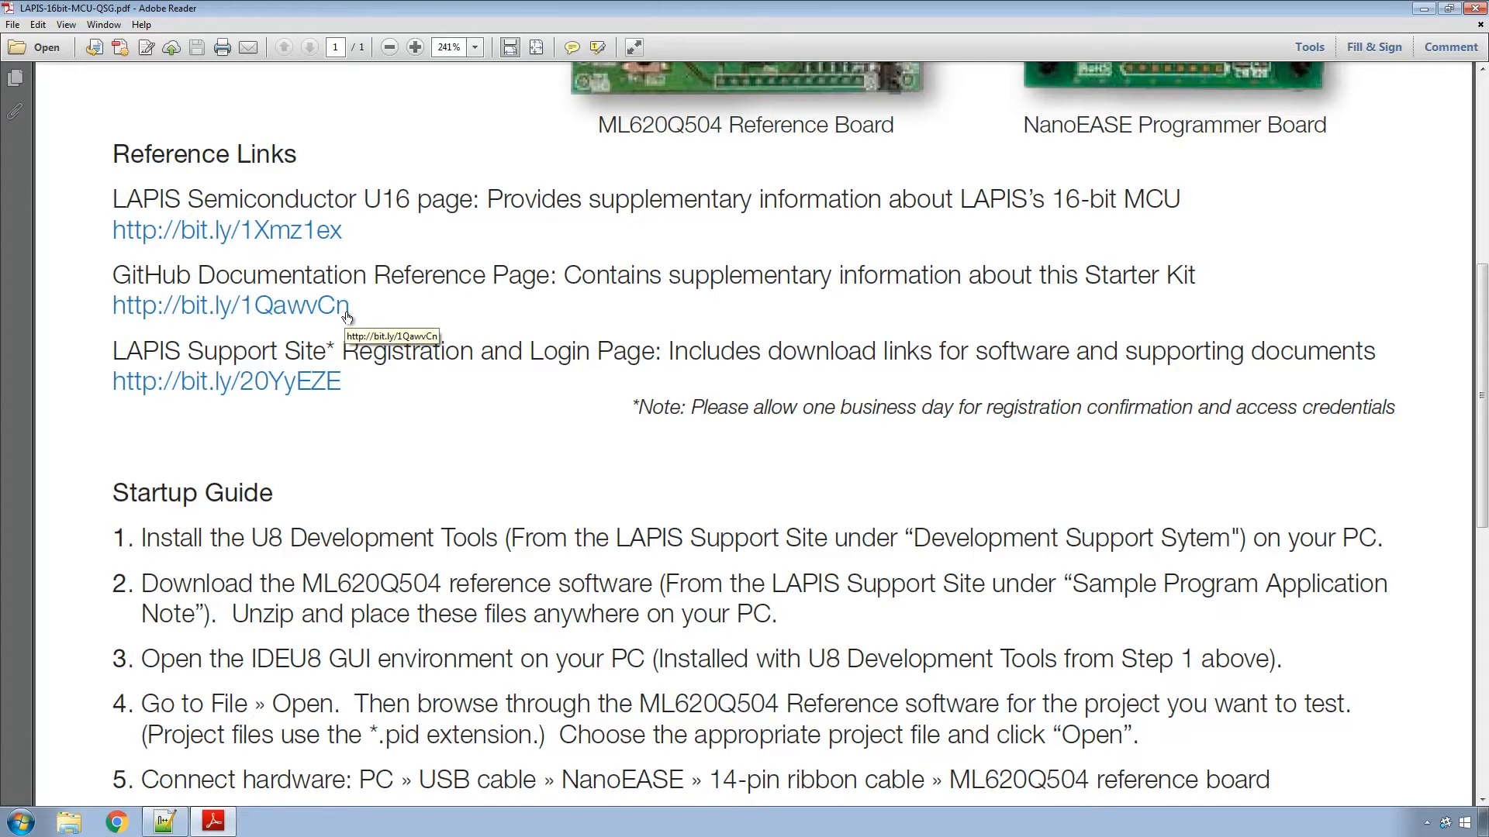
{"action": "mouse_move", "coordinate": [313, 309]}
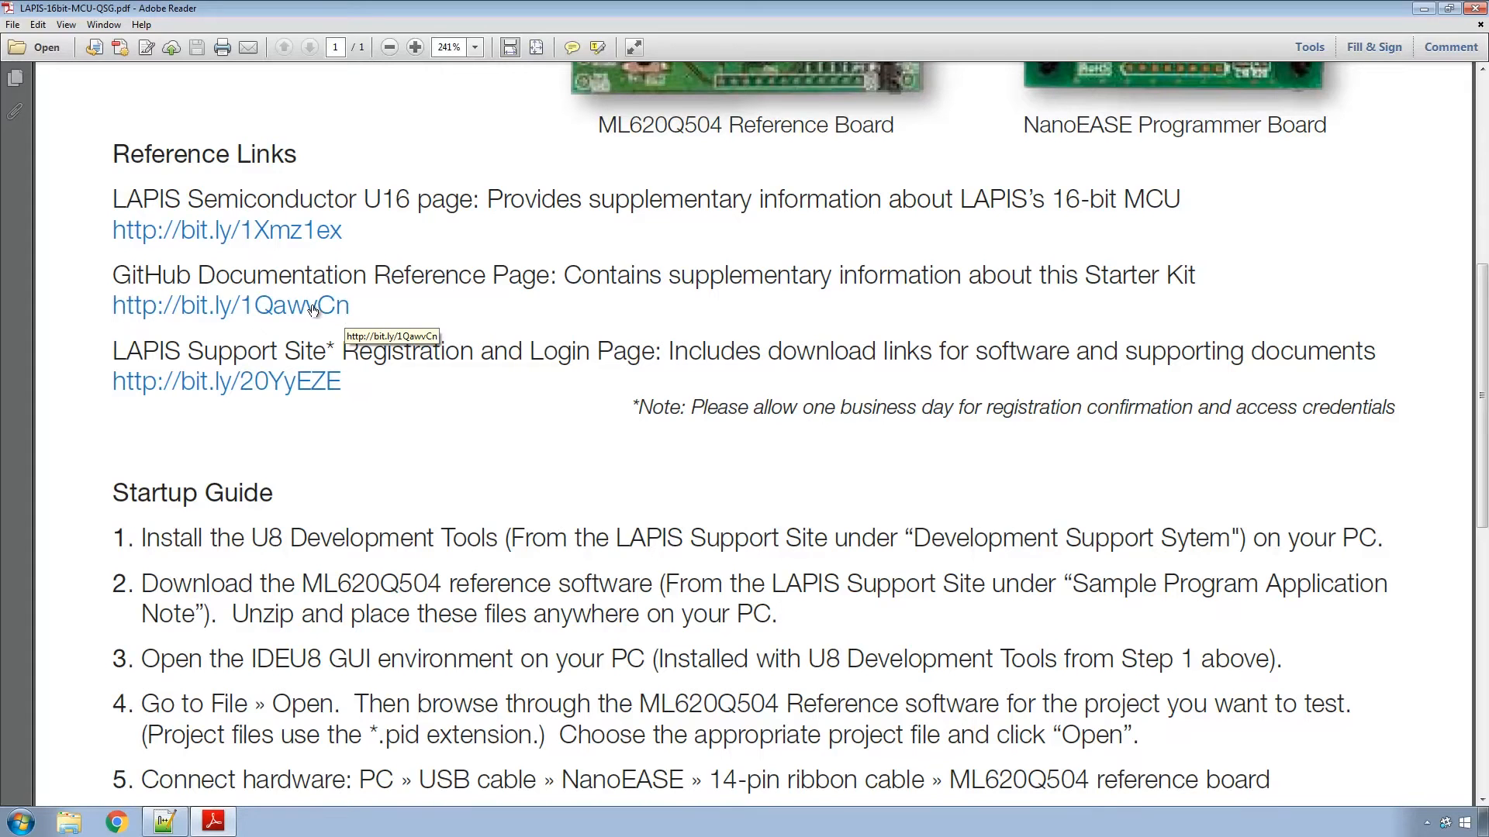
{"action": "left_click", "coordinate": [230, 305]}
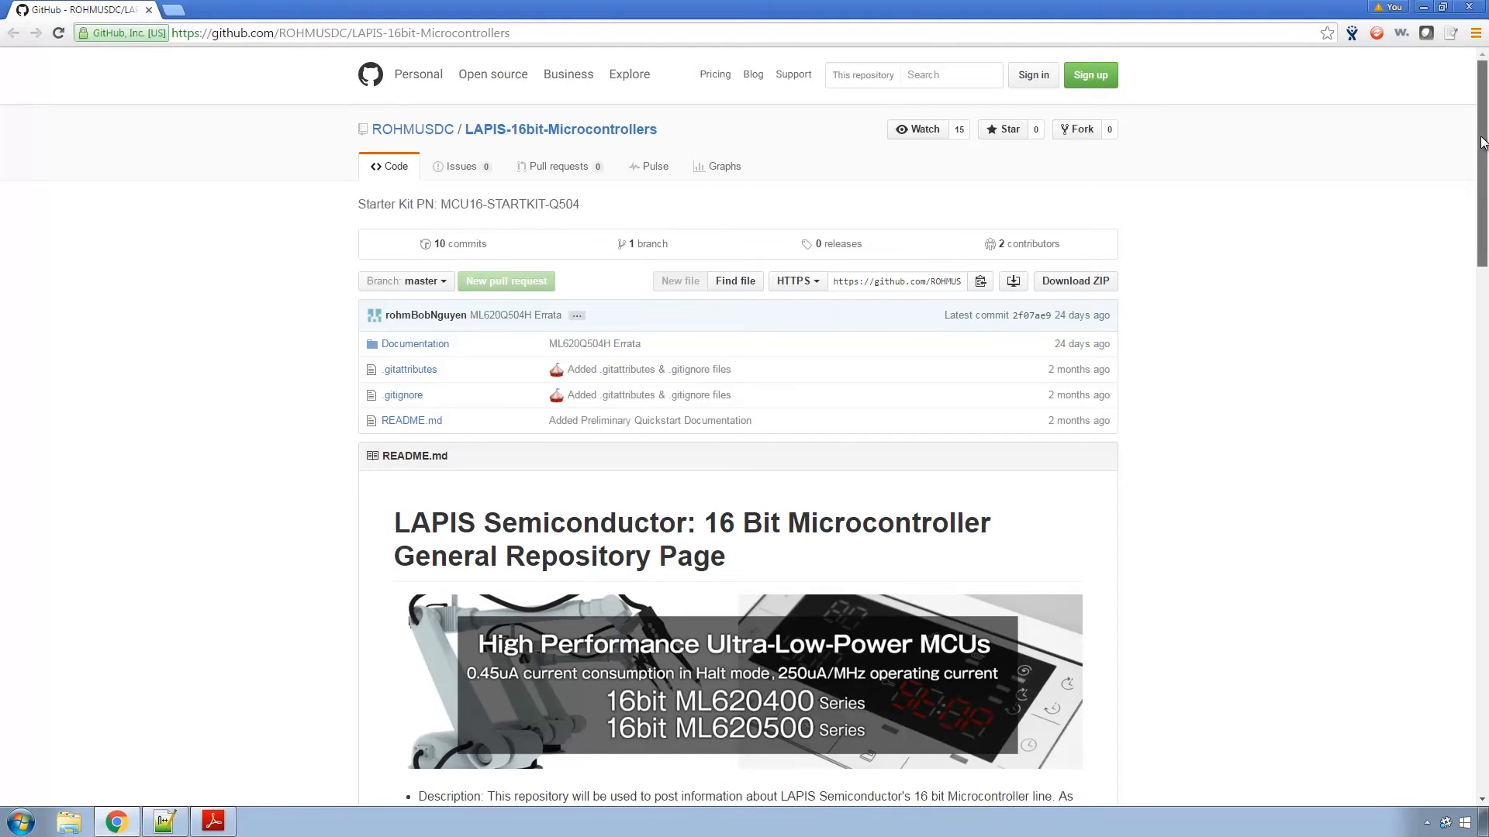
Scroll the README to Relevant Links and open the Support Tools Portal link.
{"action": "scroll", "scroll_direction": "down", "scroll_amount": 3}
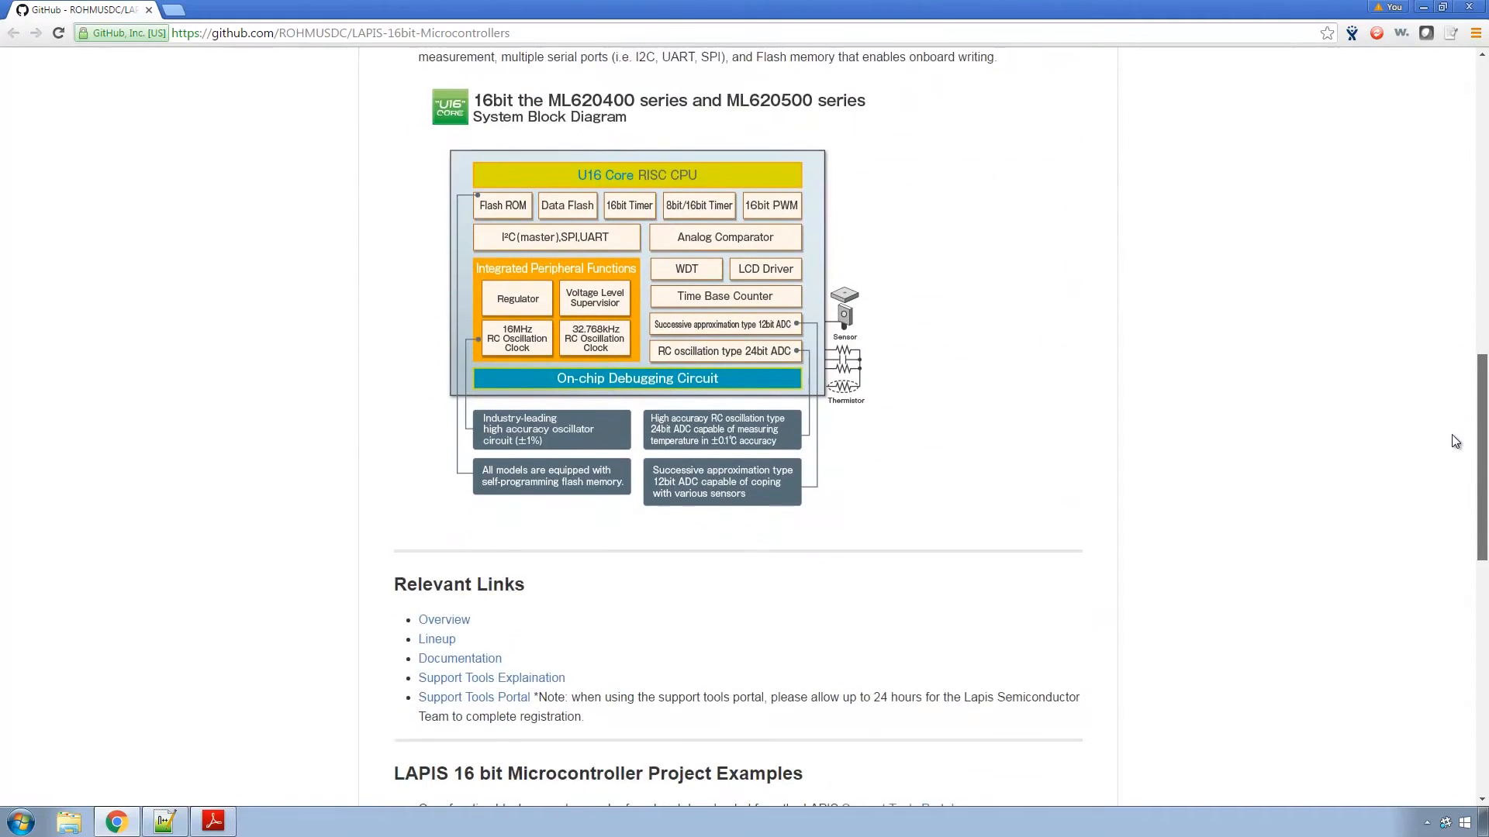
{"action": "scroll", "scroll_direction": "down", "scroll_amount": 3}
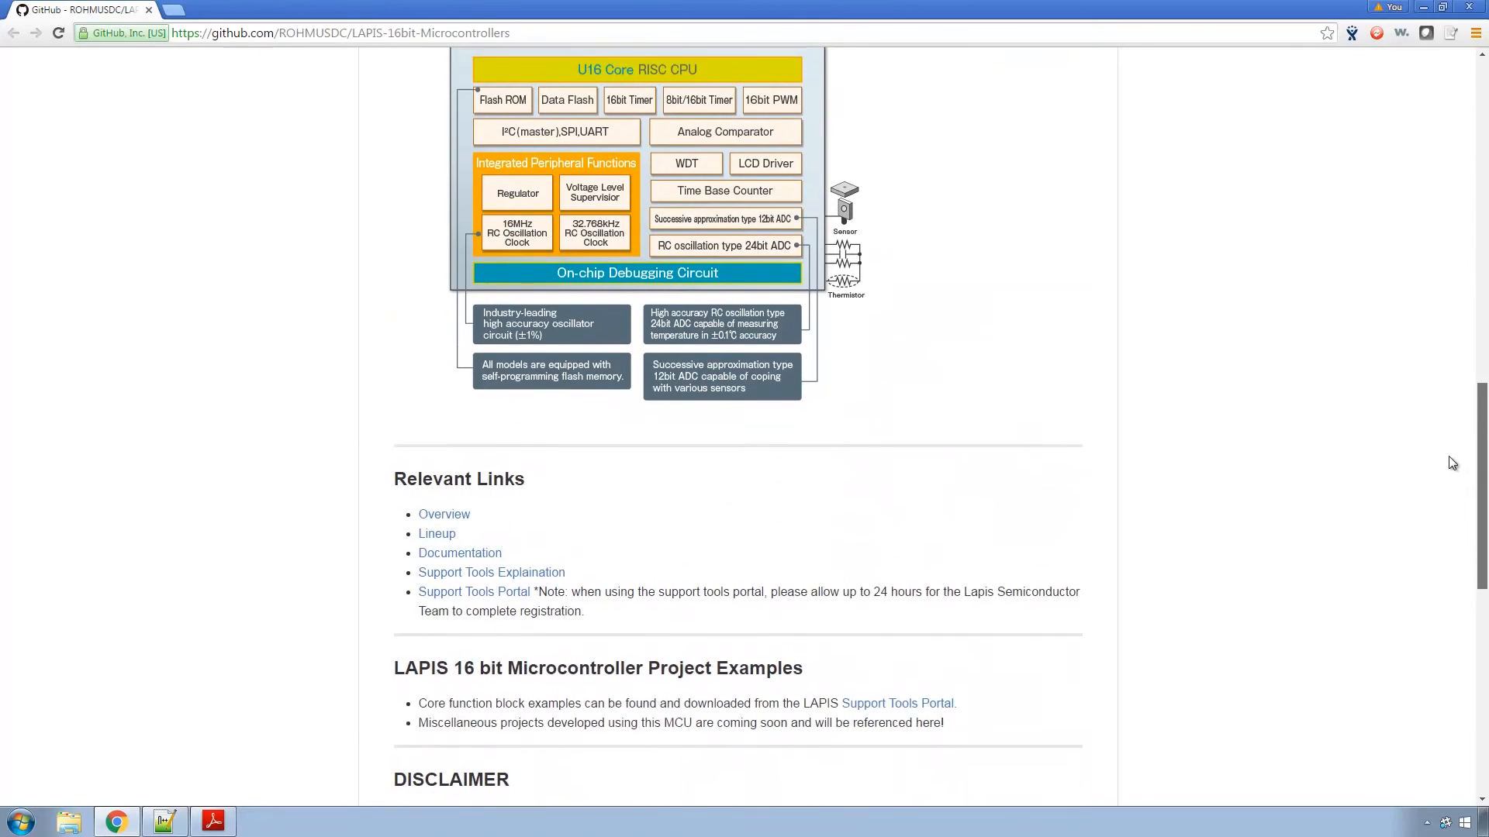
{"action": "left_click", "coordinate": [211, 822]}
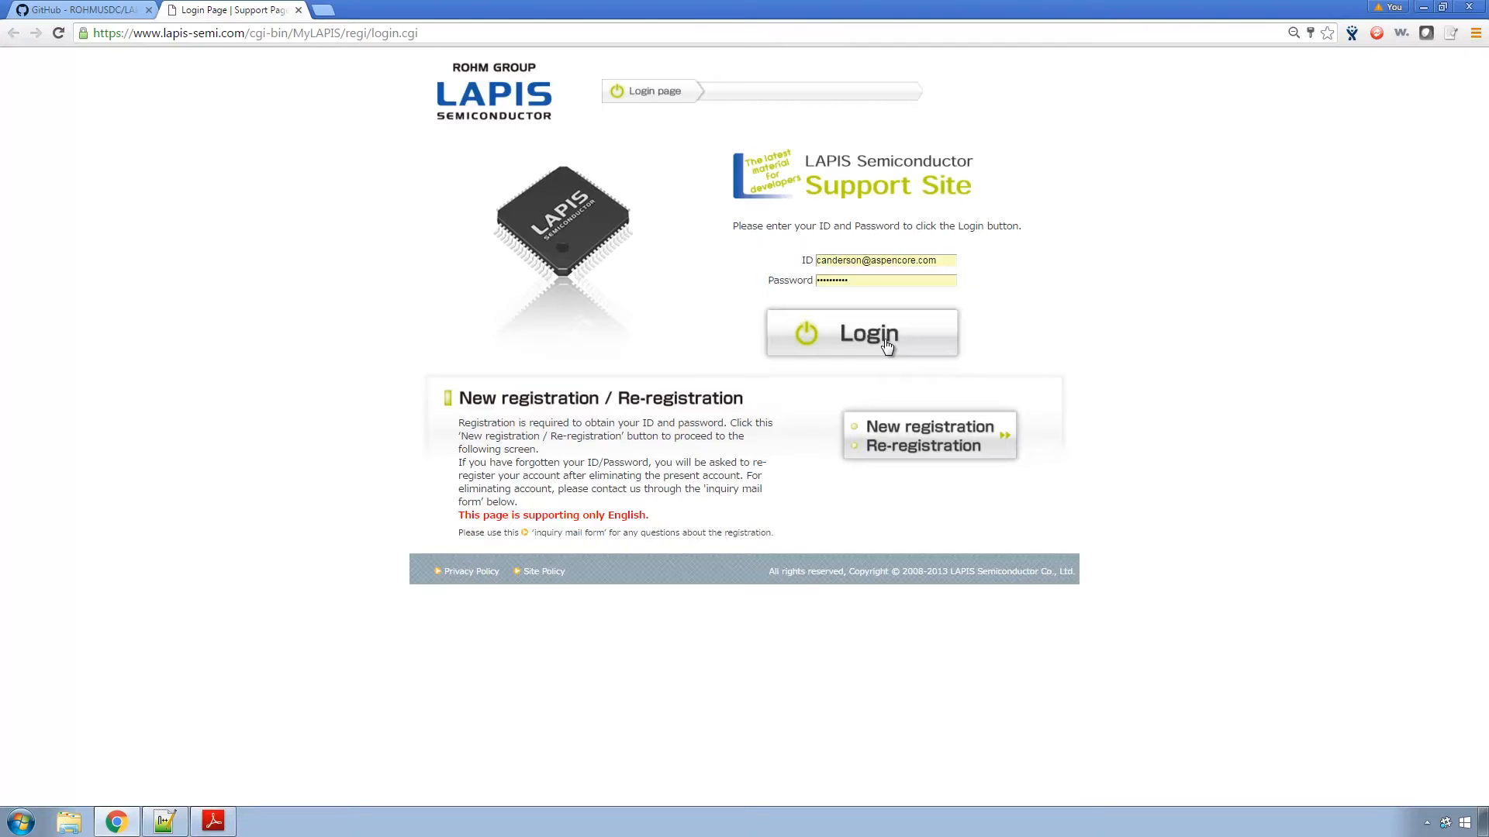
Log into the LAPIS Support Site and open the ML620500 Series datasheet page.
{"action": "left_click", "coordinate": [860, 333]}
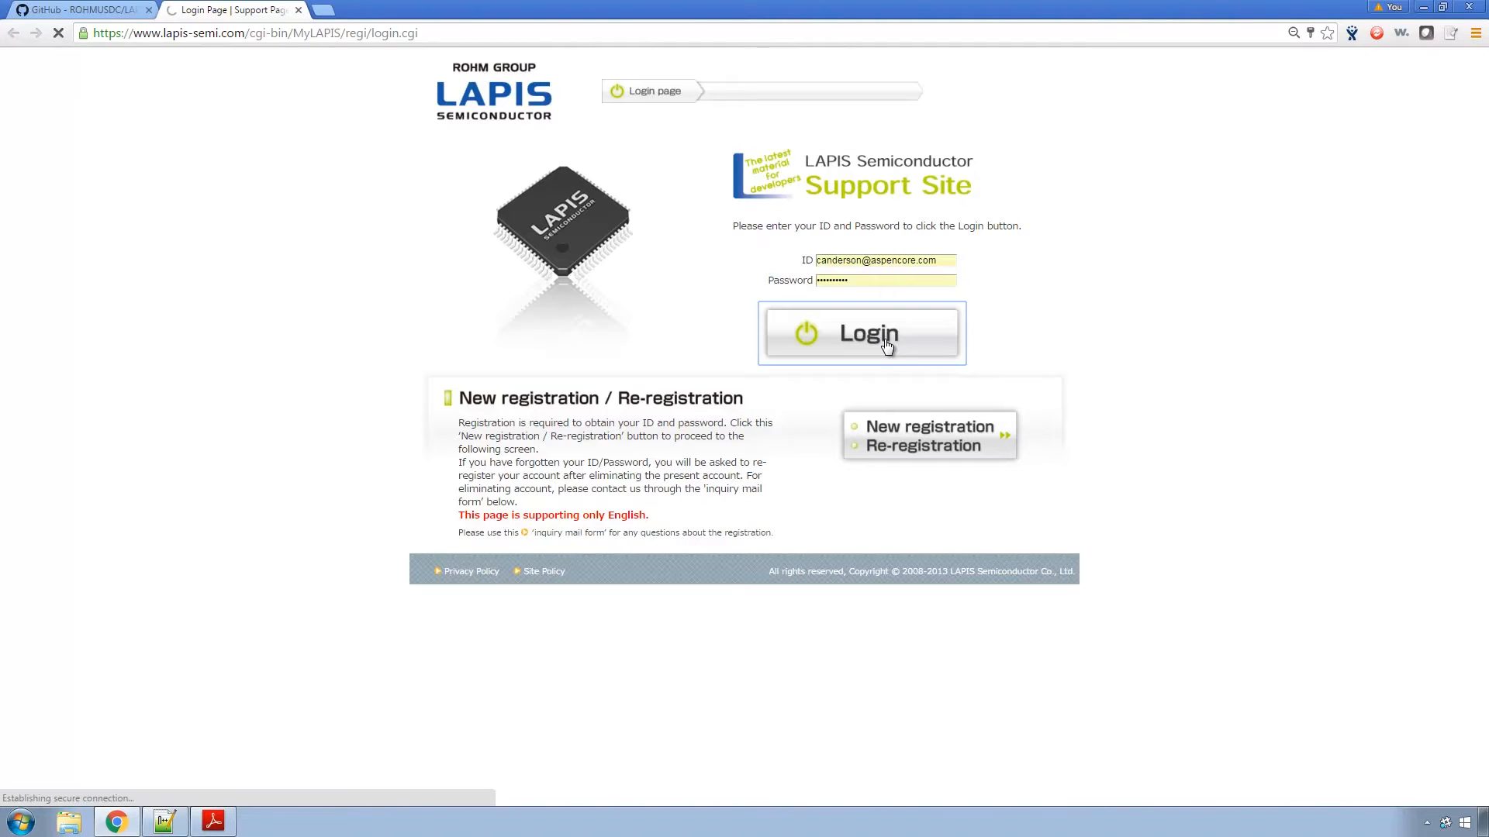
{"action": "left_click", "coordinate": [860, 334]}
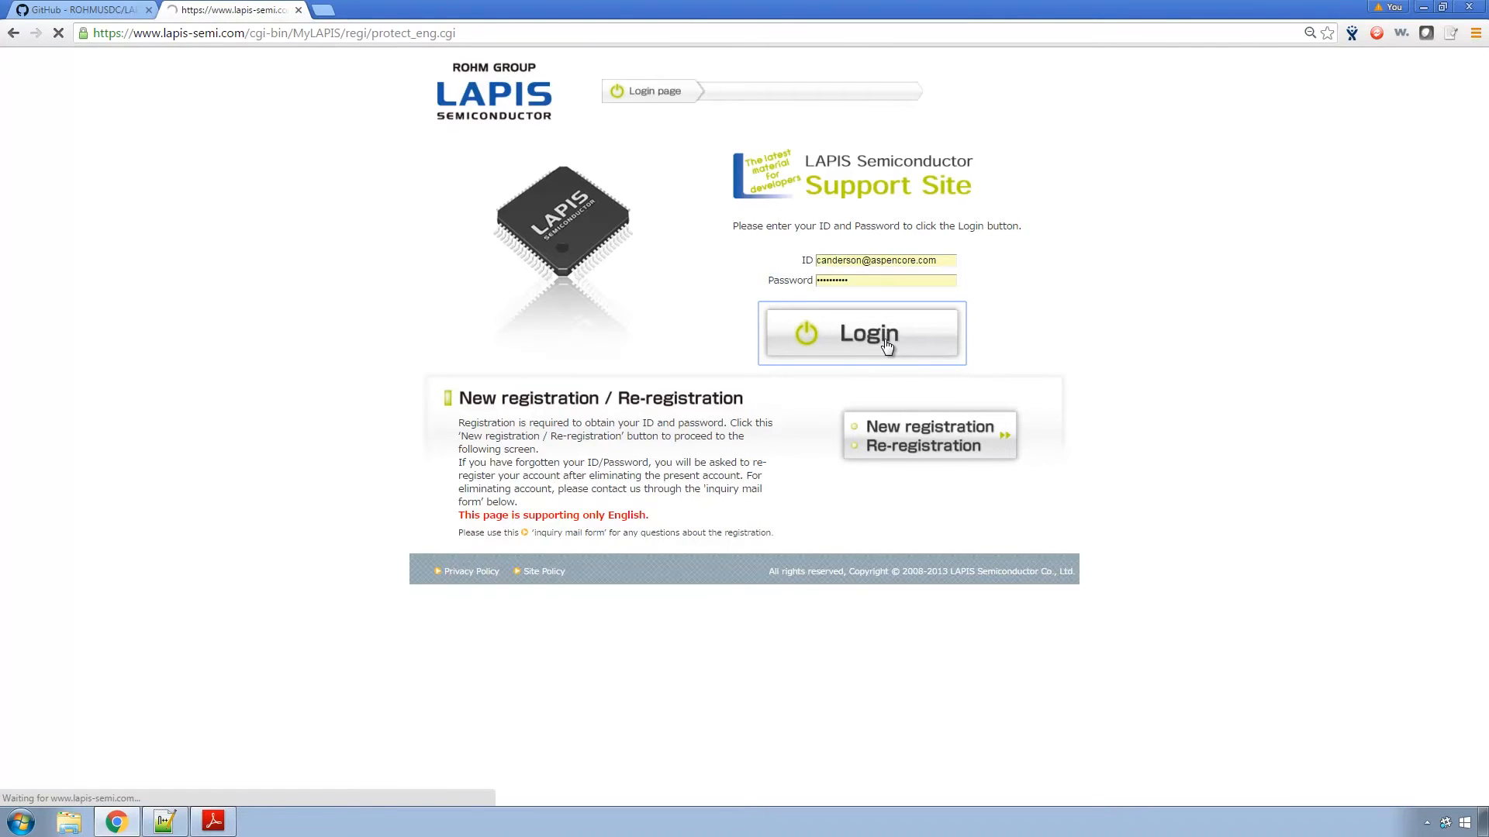
{"action": "left_click", "coordinate": [859, 333]}
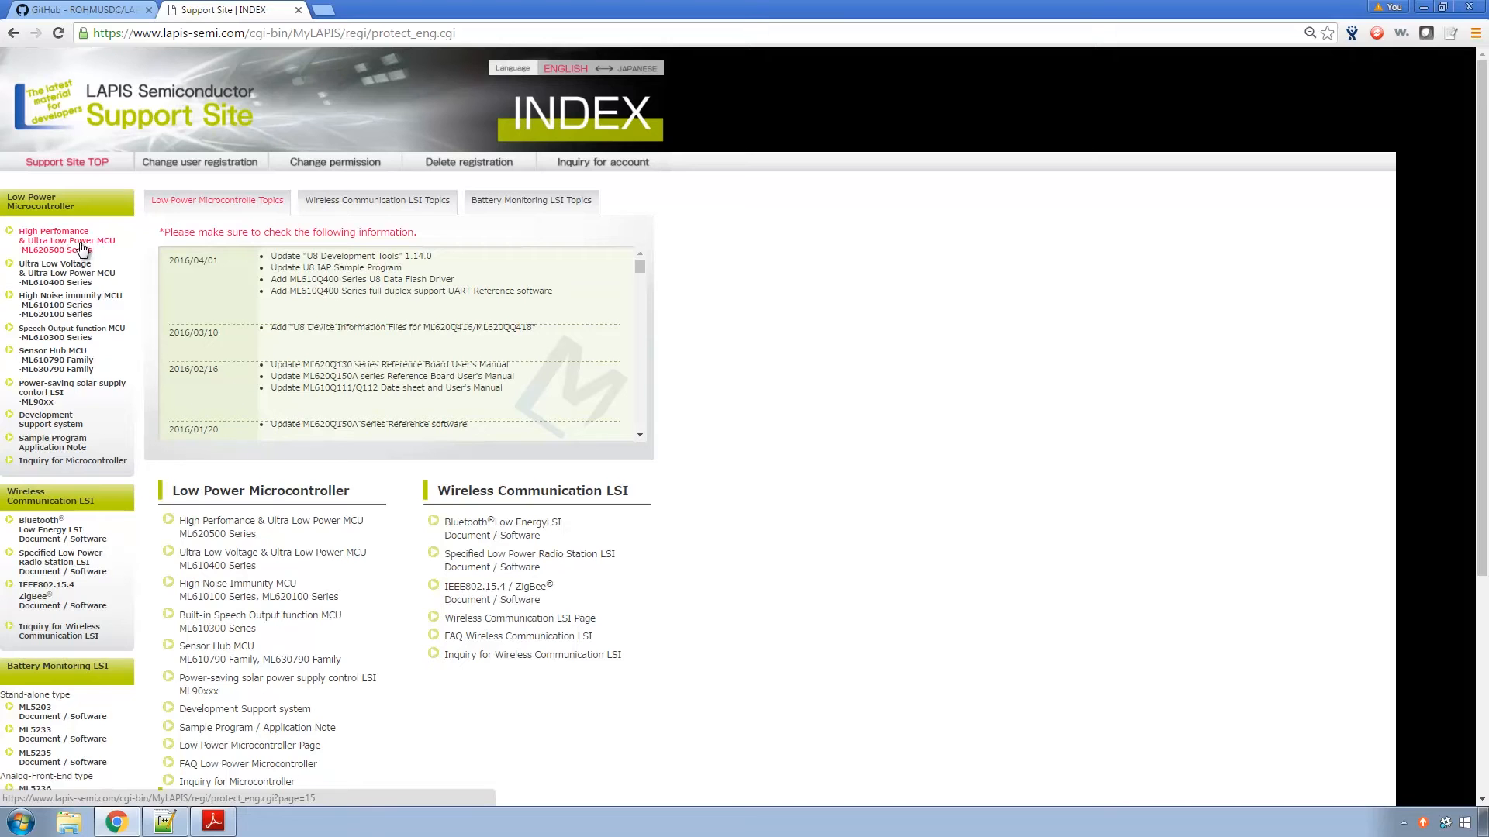
{"action": "mouse_move", "coordinate": [102, 250]}
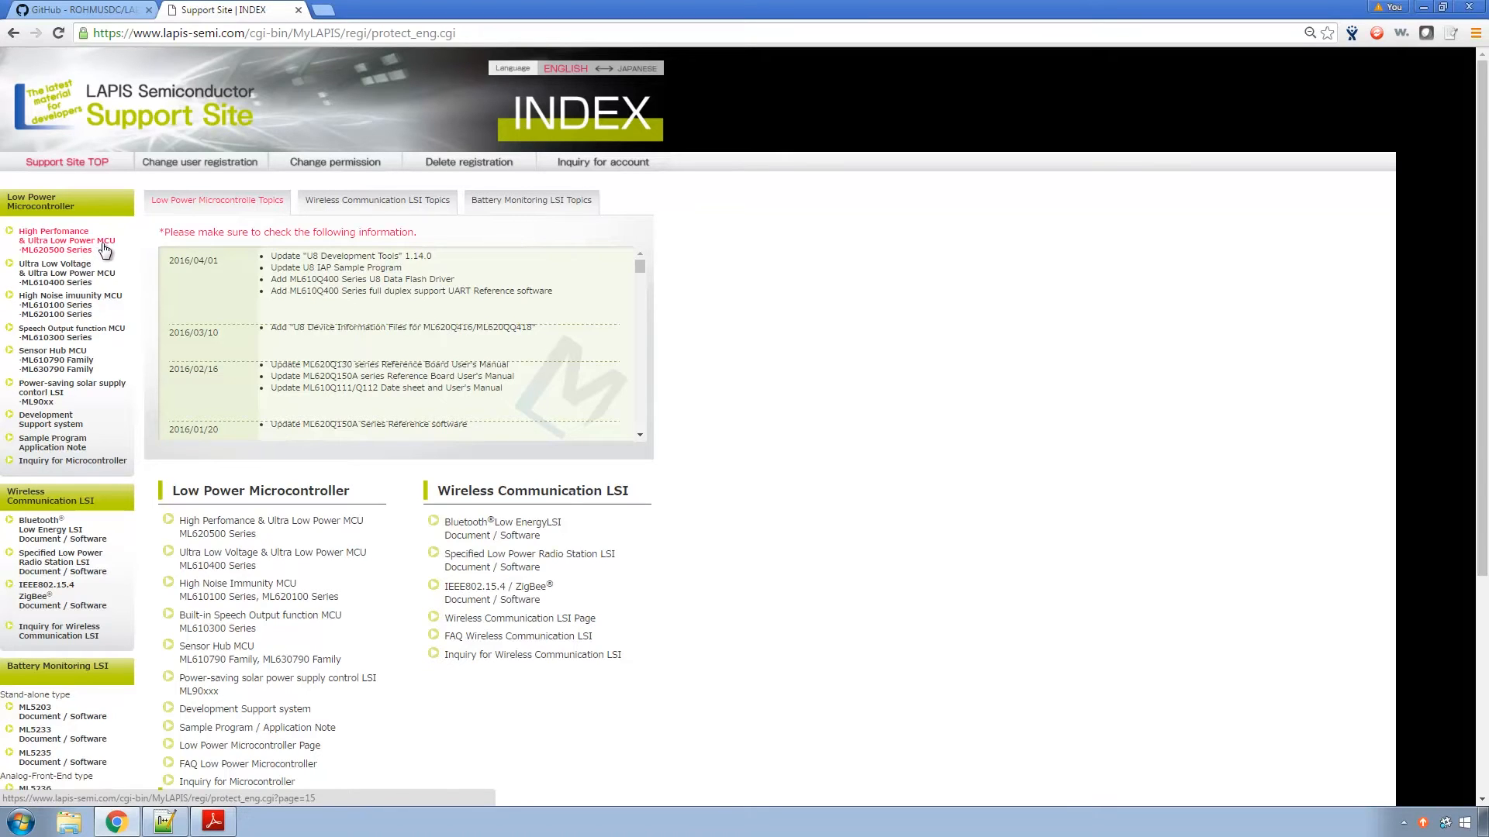
{"action": "mouse_move", "coordinate": [84, 240]}
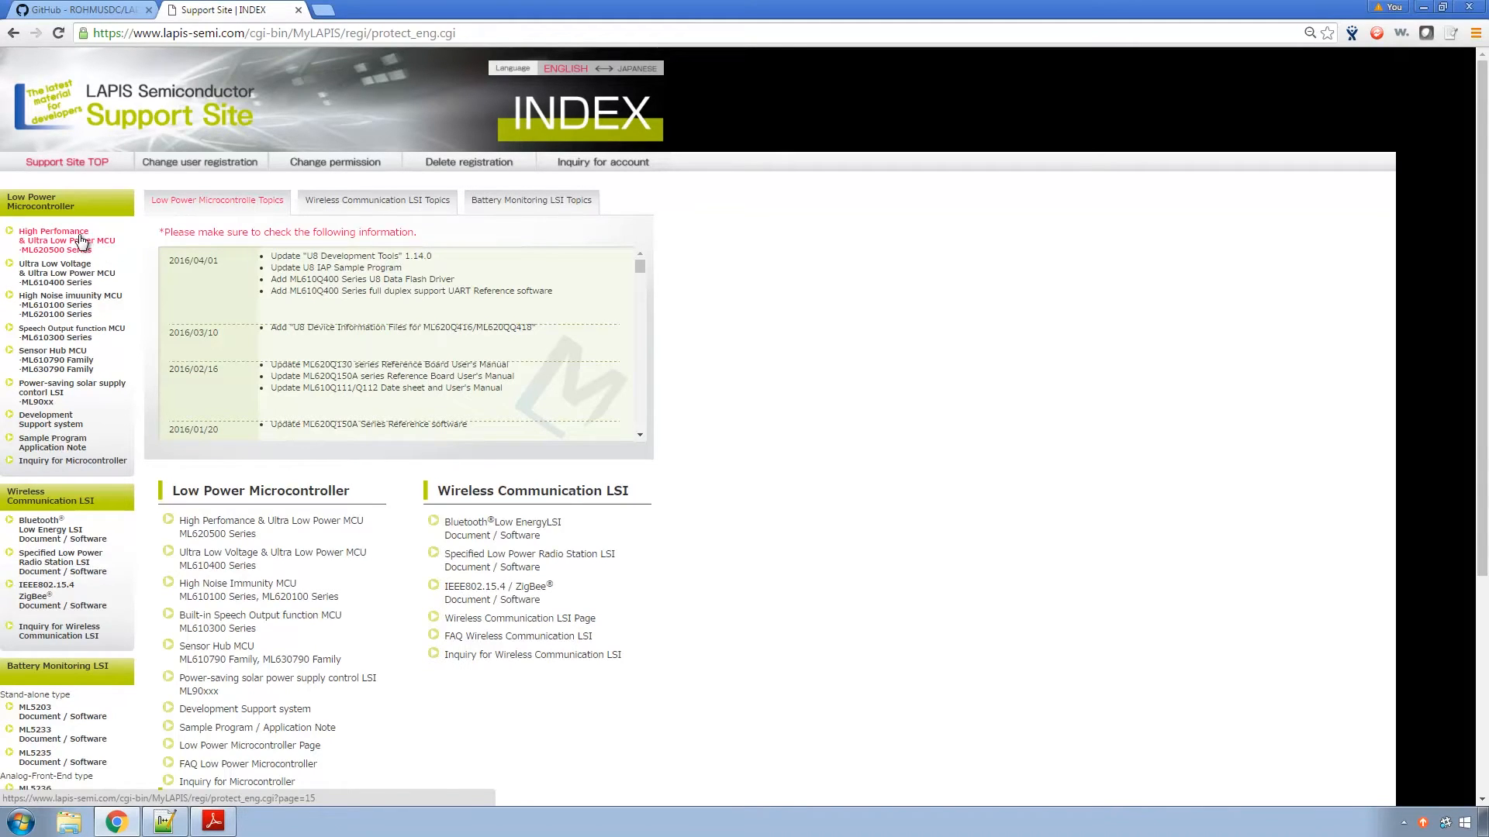
{"action": "left_click", "coordinate": [68, 239]}
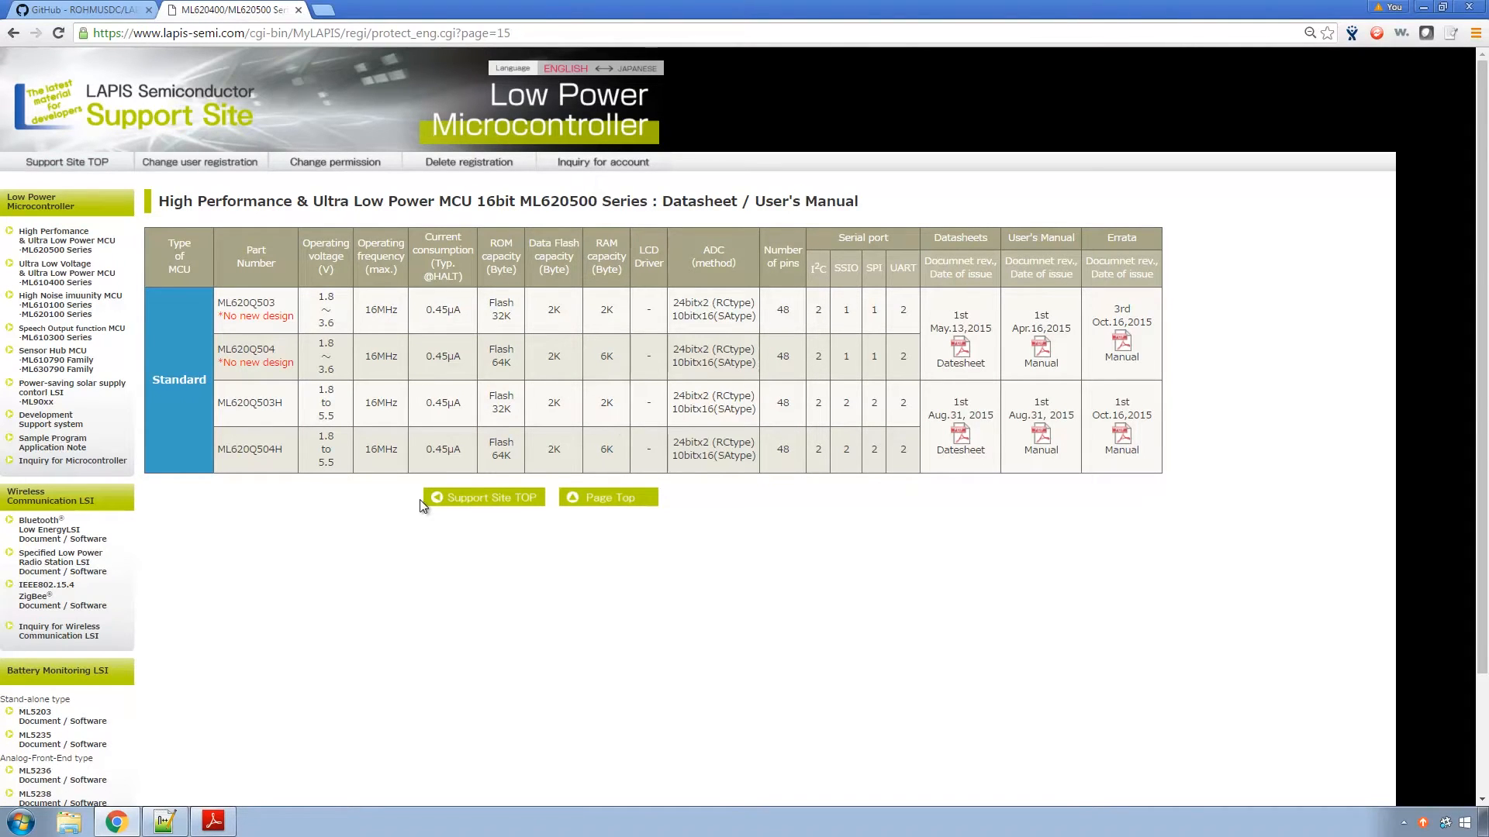
Open the Development Support system page and scroll through its listings.
{"action": "left_click", "coordinate": [50, 419]}
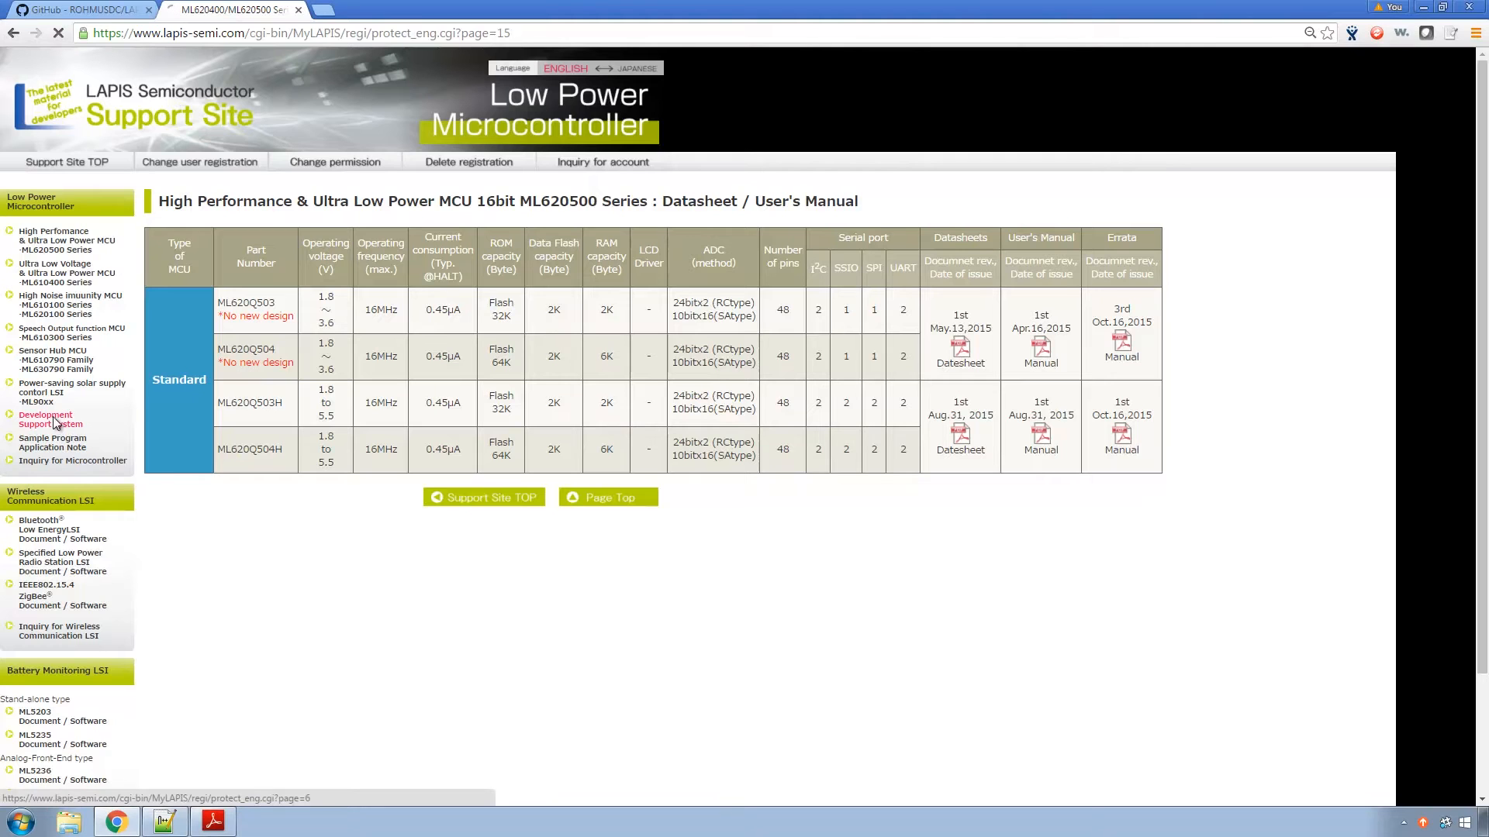
{"action": "left_click", "coordinate": [51, 419]}
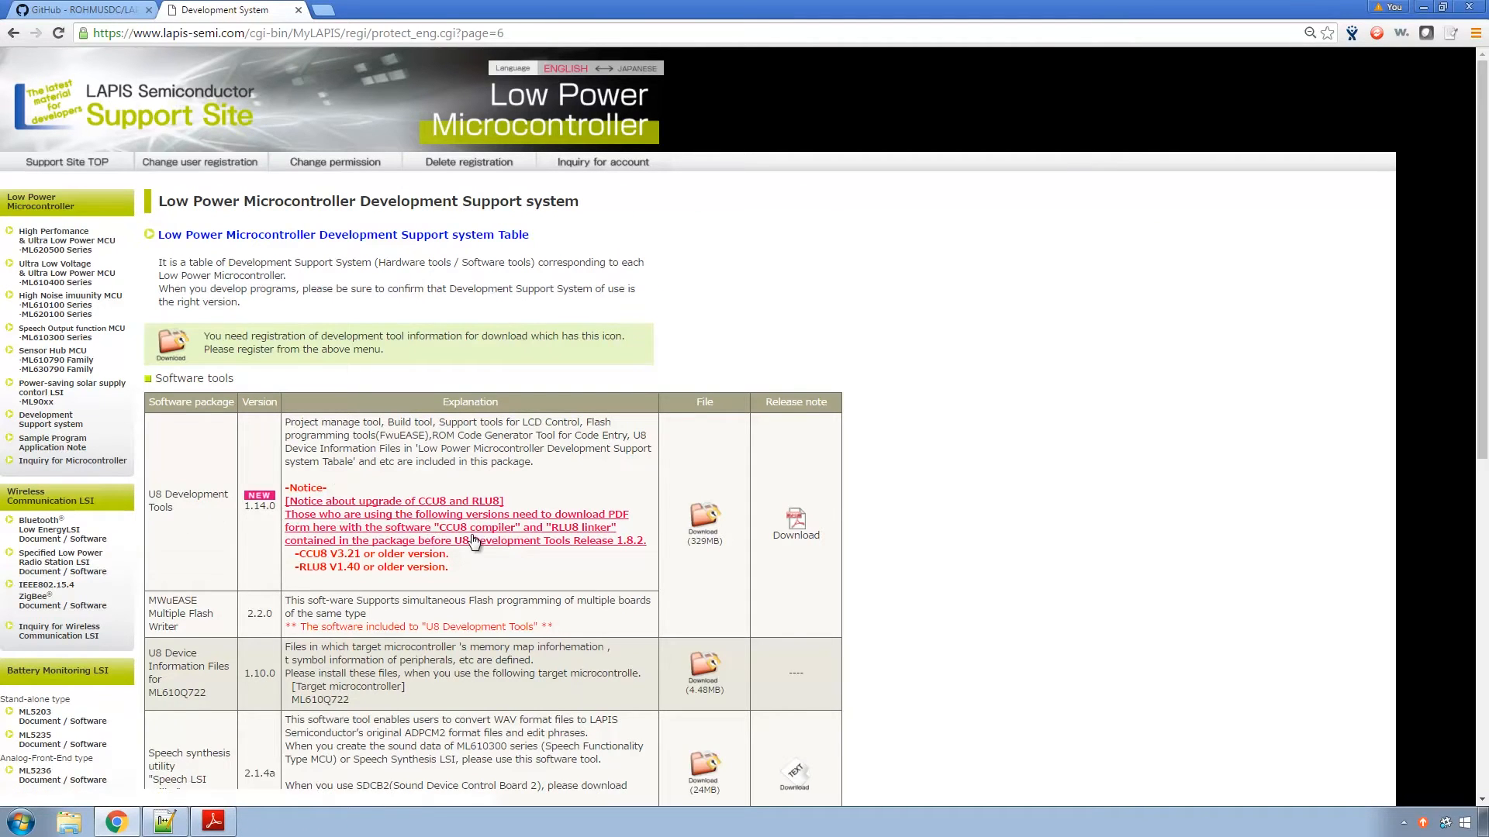
{"action": "scroll", "scroll_direction": "down", "scroll_amount": 3}
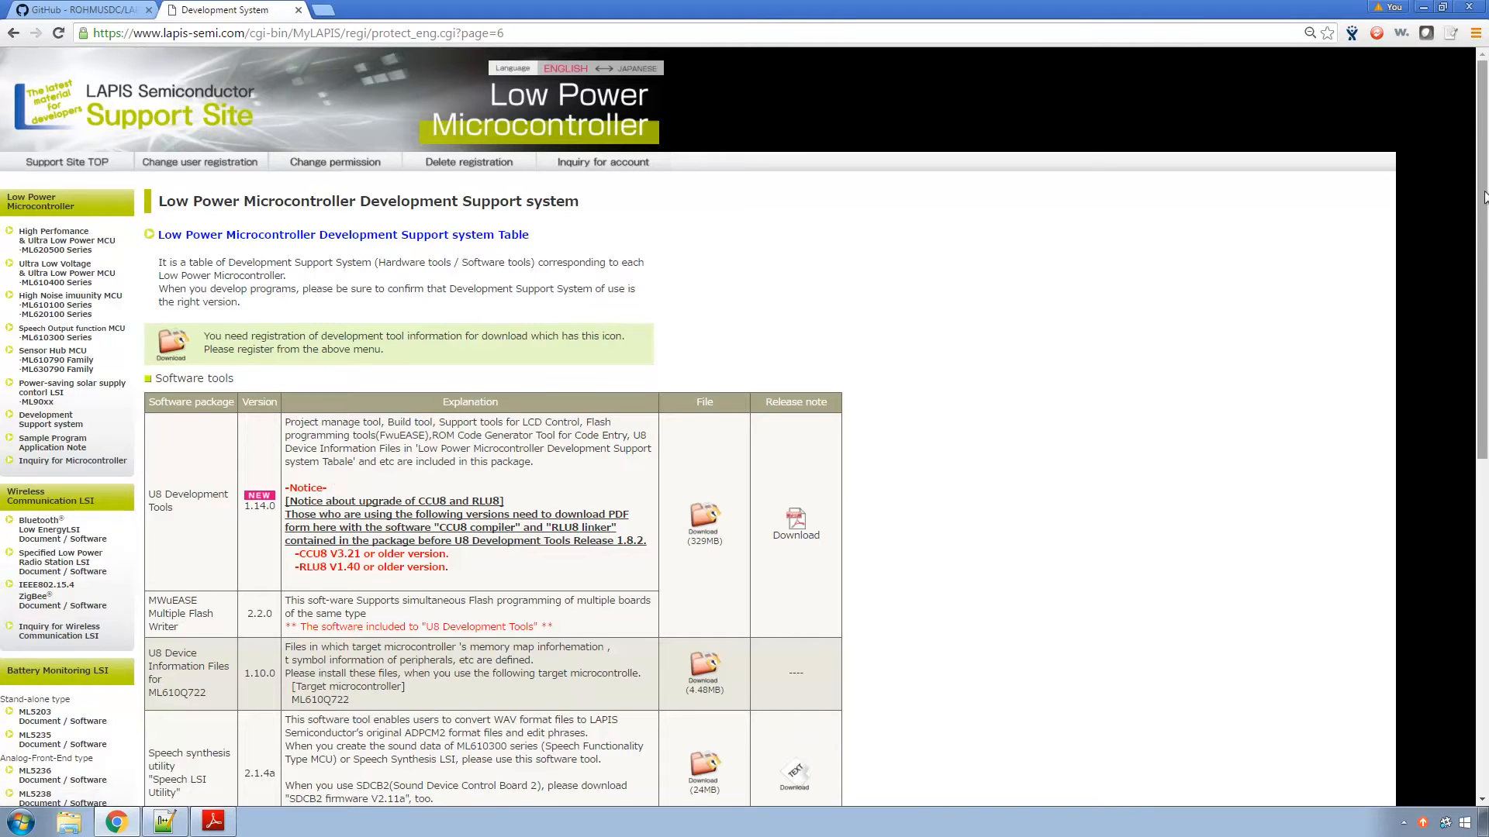
{"action": "scroll", "scroll_direction": "down", "scroll_amount": 3}
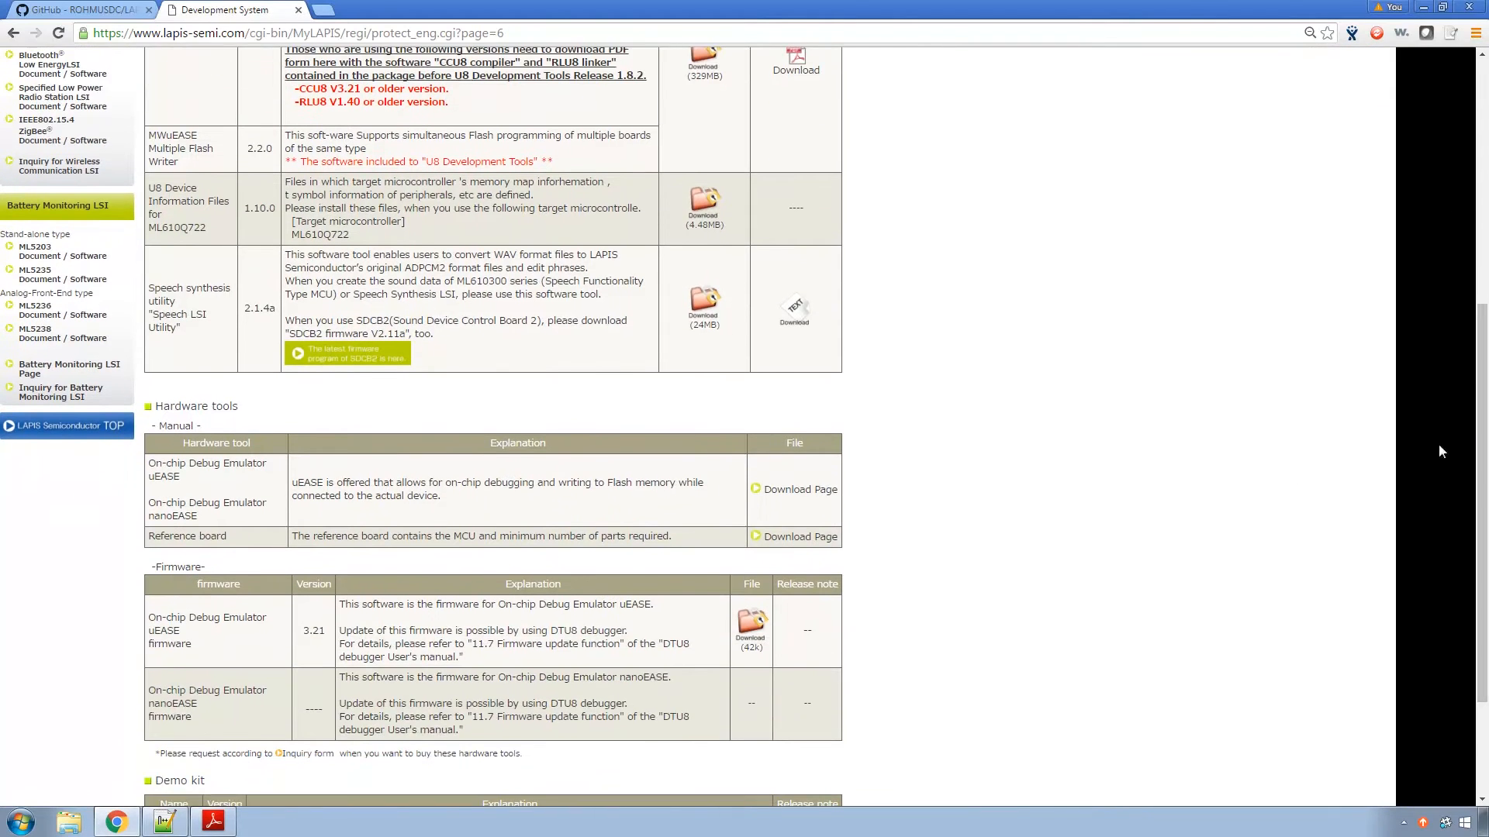
Open the reference board Download Page, then the Sample Program / Application Note page.
{"action": "left_click", "coordinate": [800, 536]}
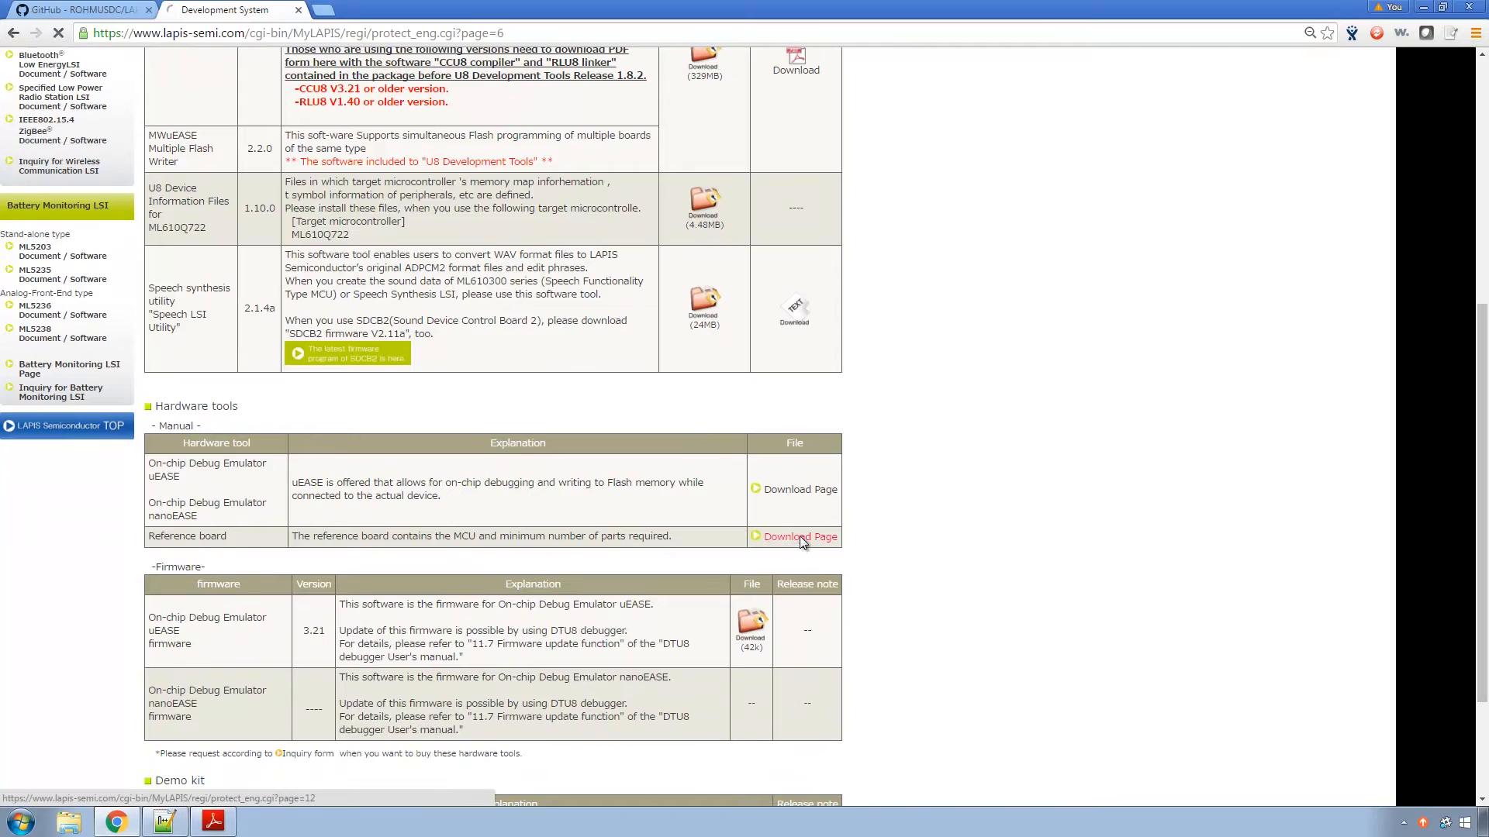
{"action": "left_click", "coordinate": [799, 537]}
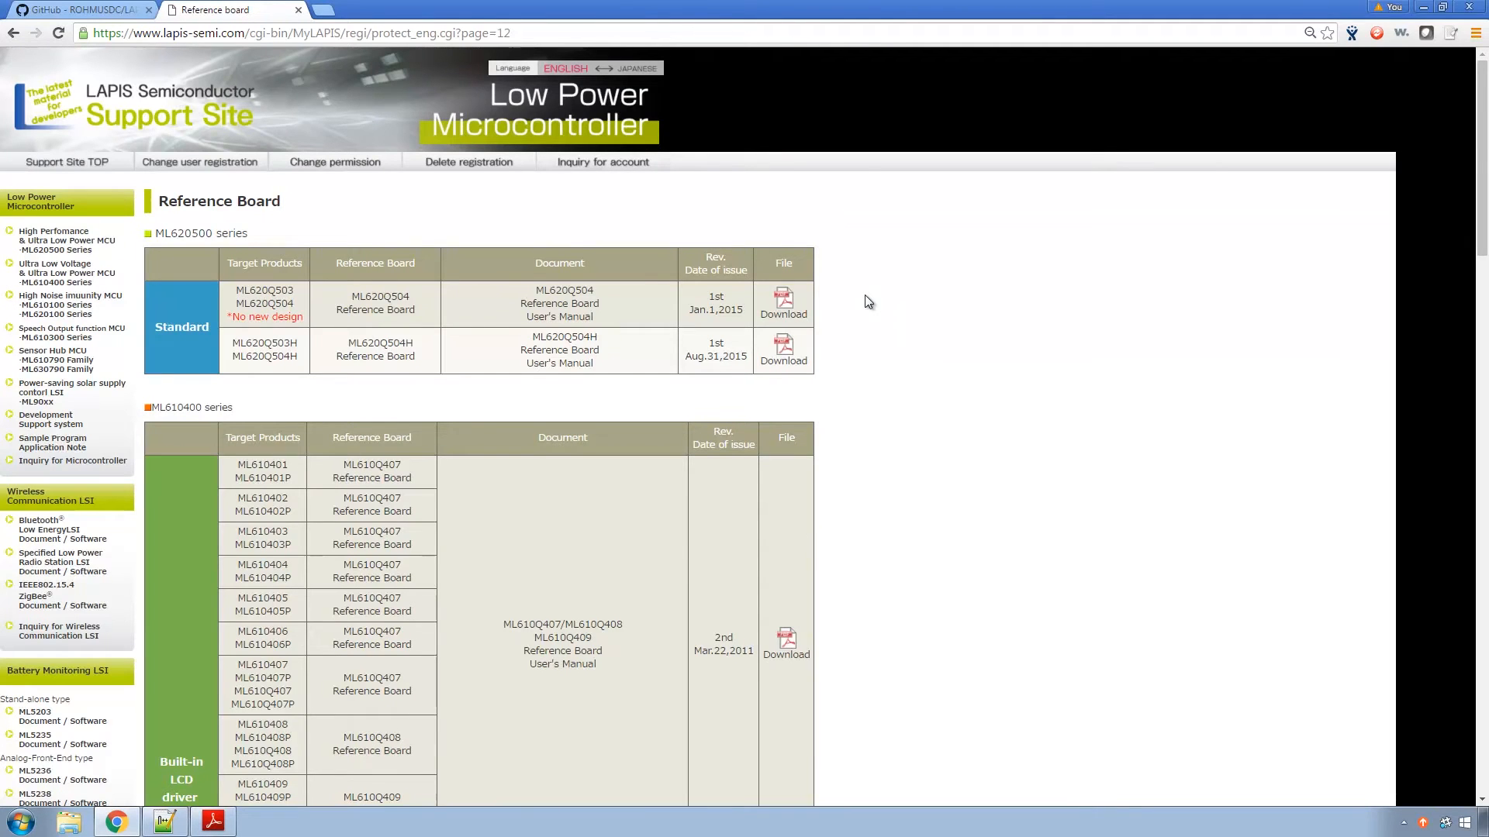
{"action": "mouse_move", "coordinate": [846, 308]}
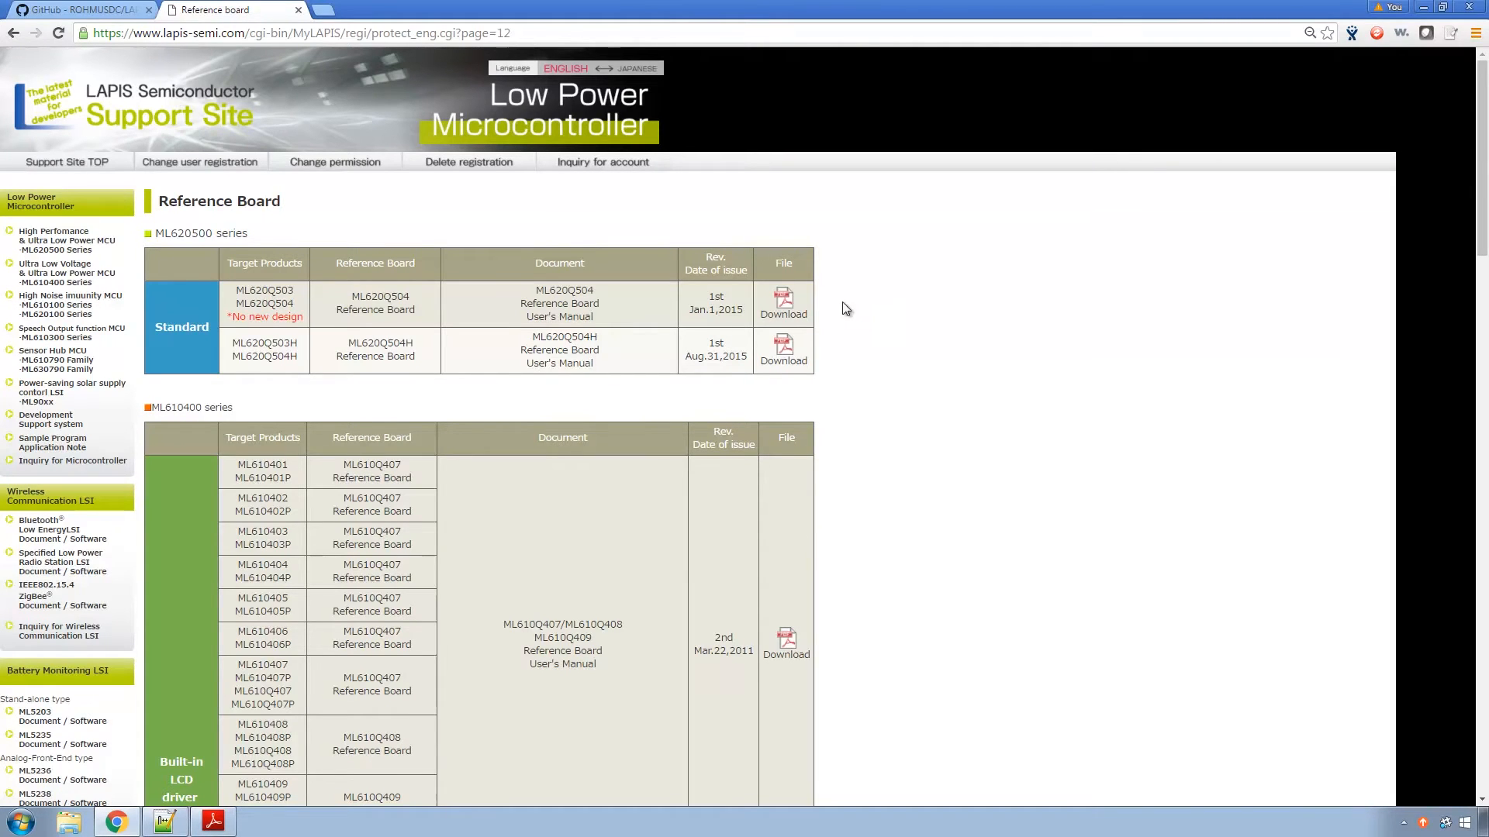
{"action": "left_click", "coordinate": [52, 443]}
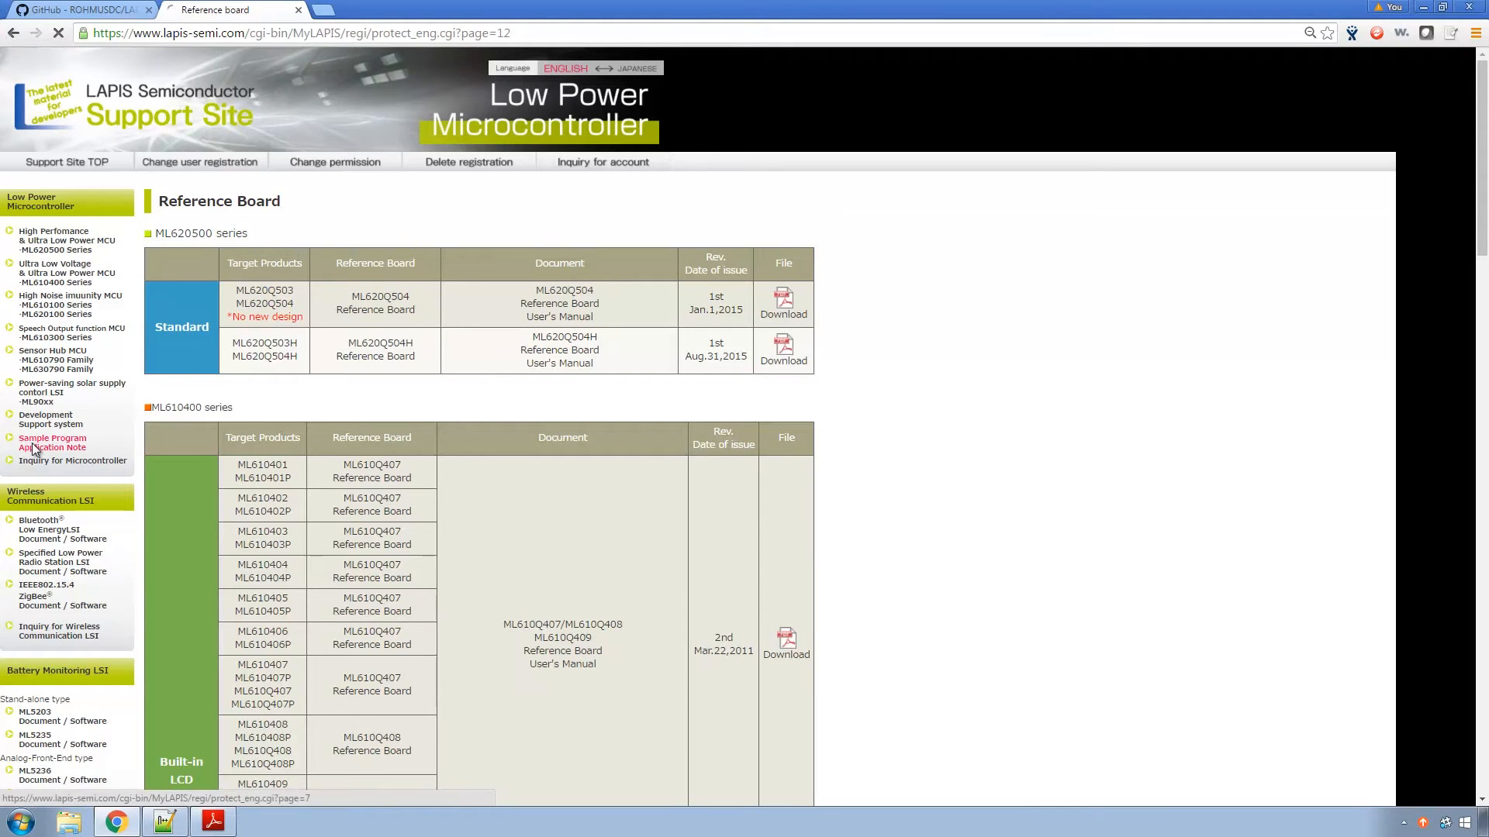
{"action": "left_click", "coordinate": [54, 442]}
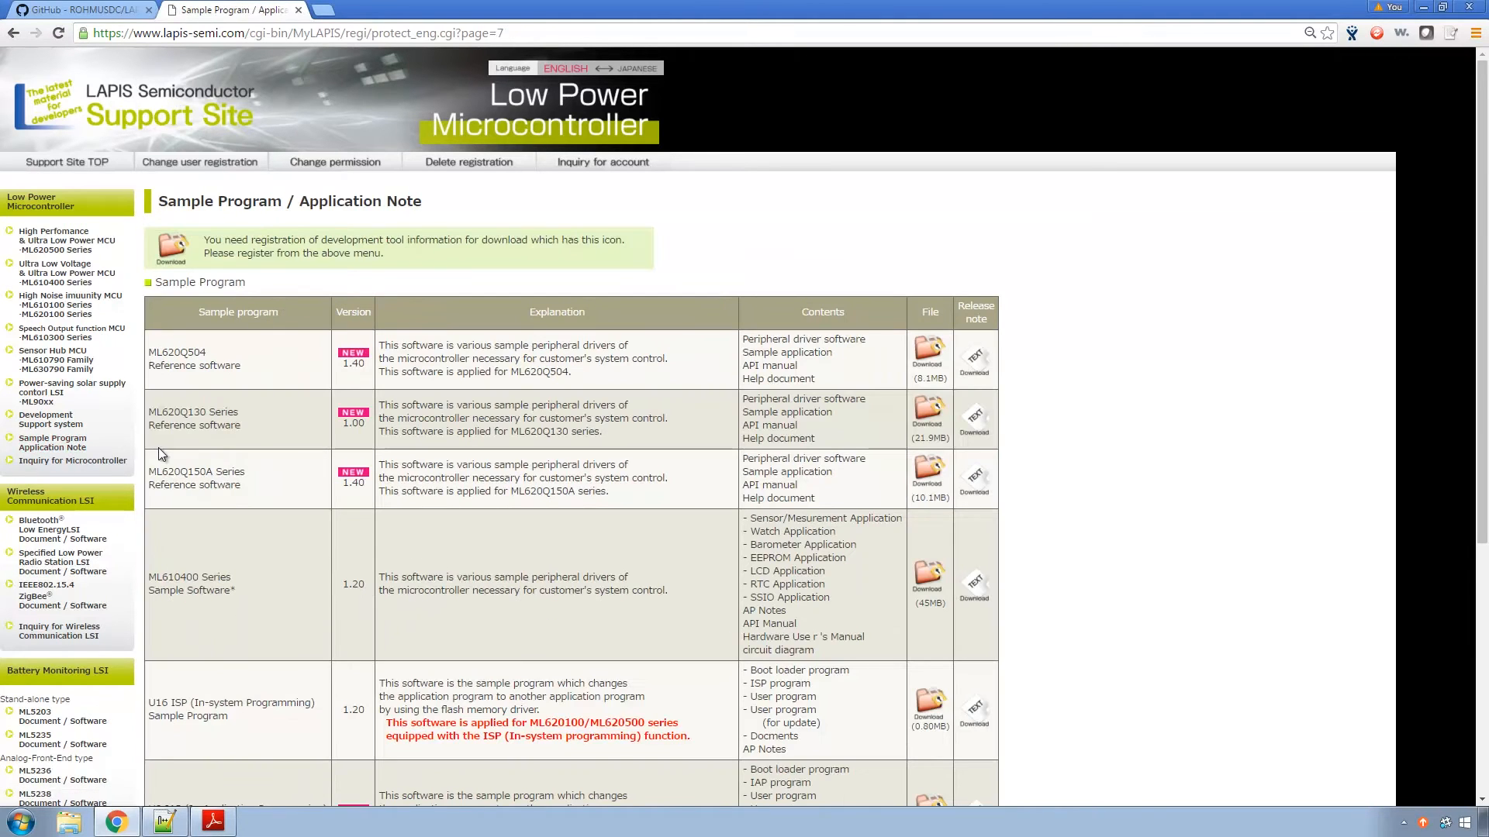
{"action": "mouse_move", "coordinate": [786, 426]}
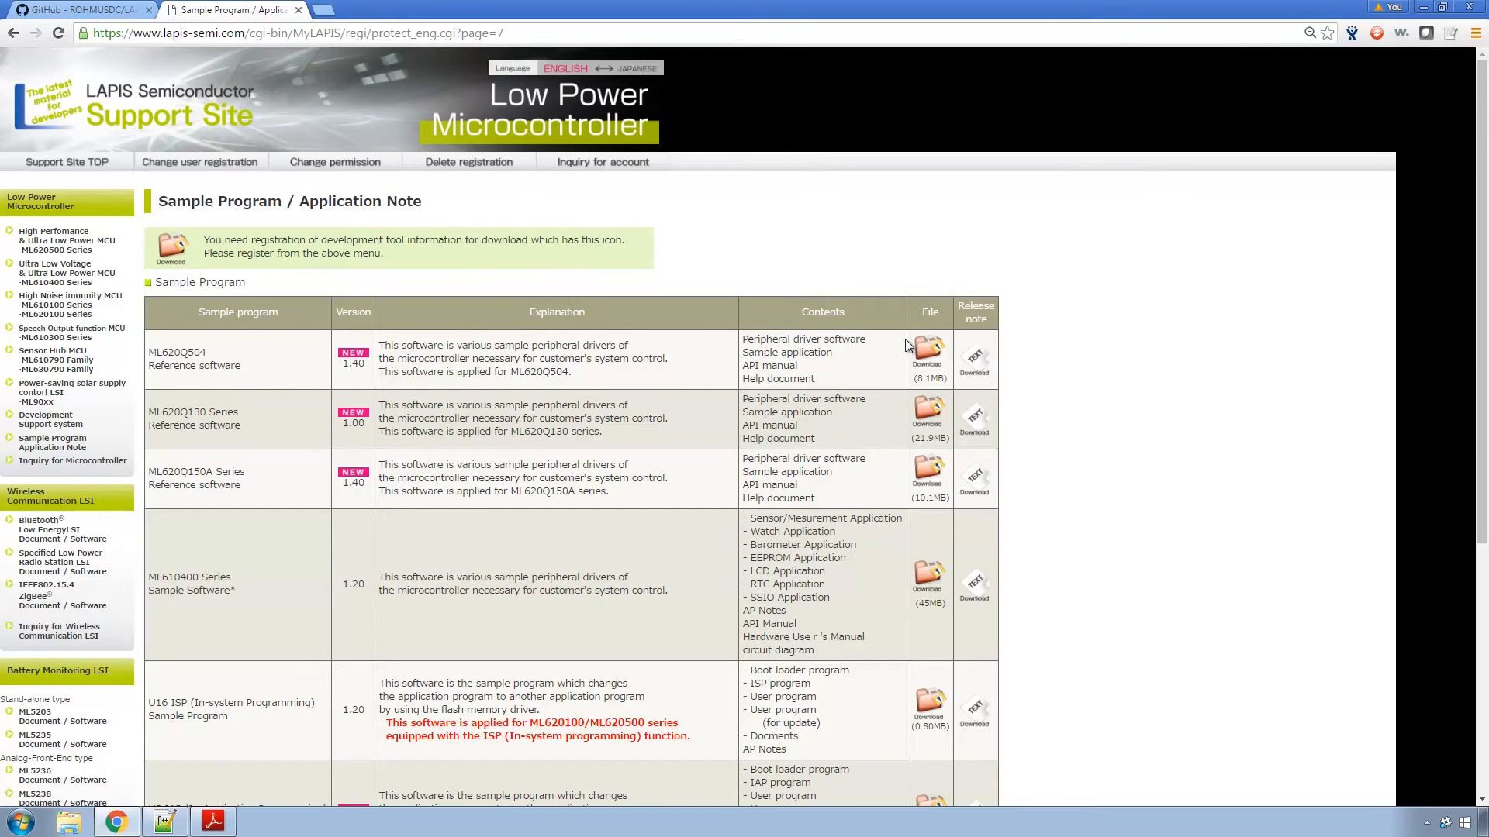
{"action": "mouse_move", "coordinate": [929, 359]}
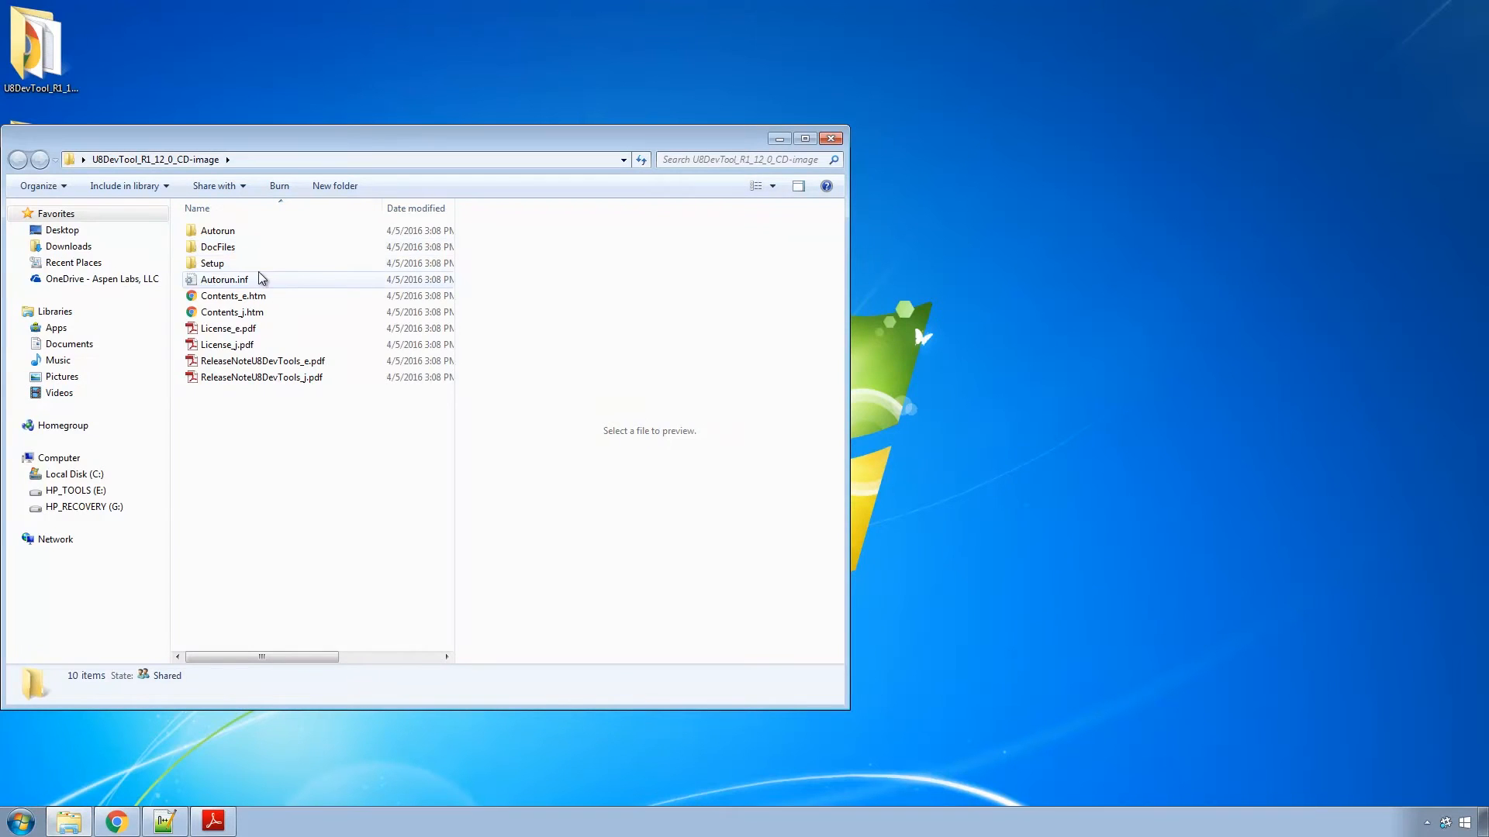
Browse the CD image's Setup, U8DevTools > en and U8DevInfo folders.
{"action": "double_click", "coordinate": [212, 263]}
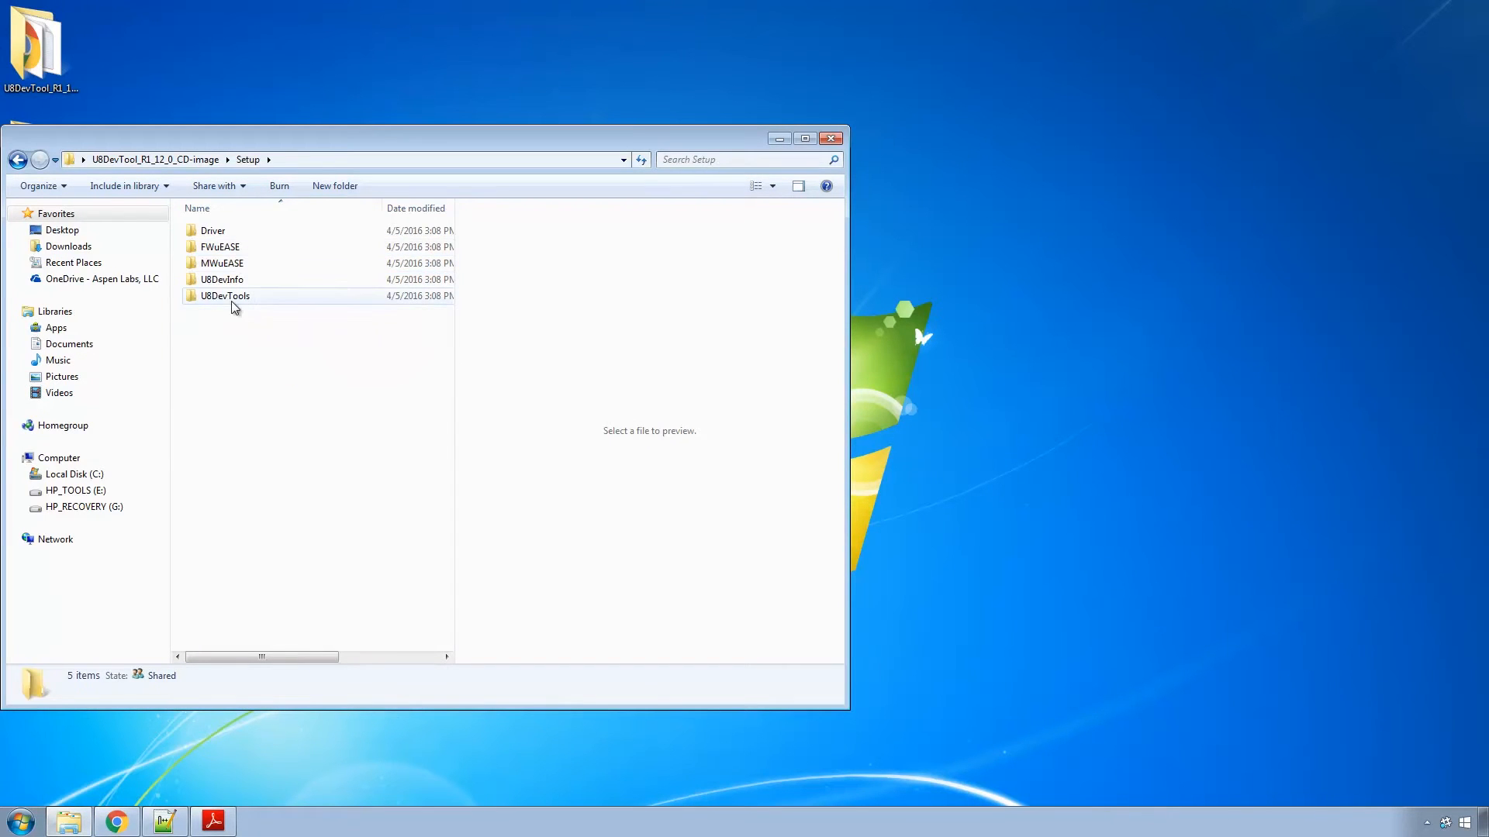
{"action": "double_click", "coordinate": [225, 296]}
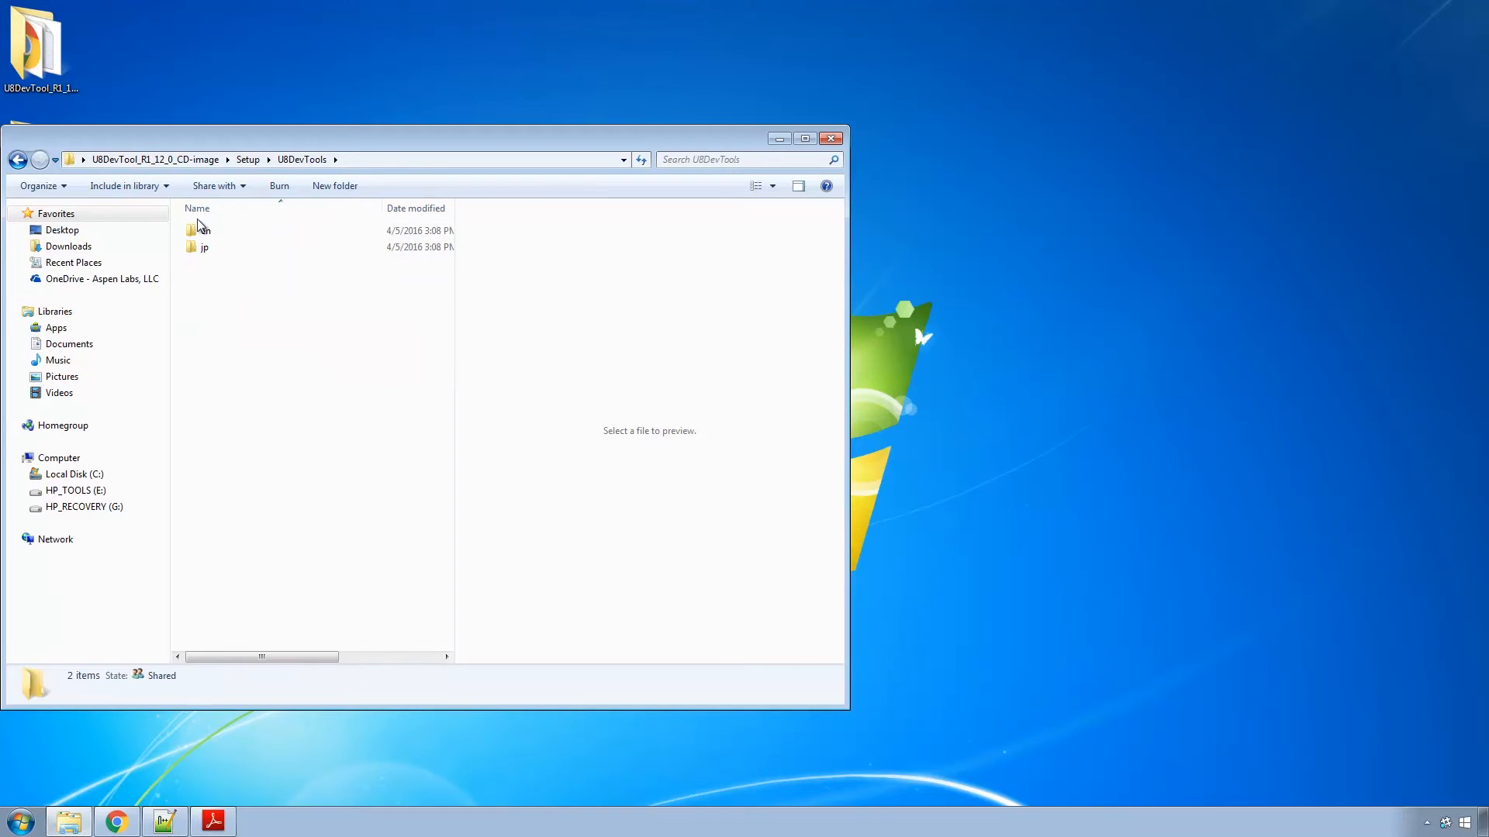
{"action": "double_click", "coordinate": [202, 230]}
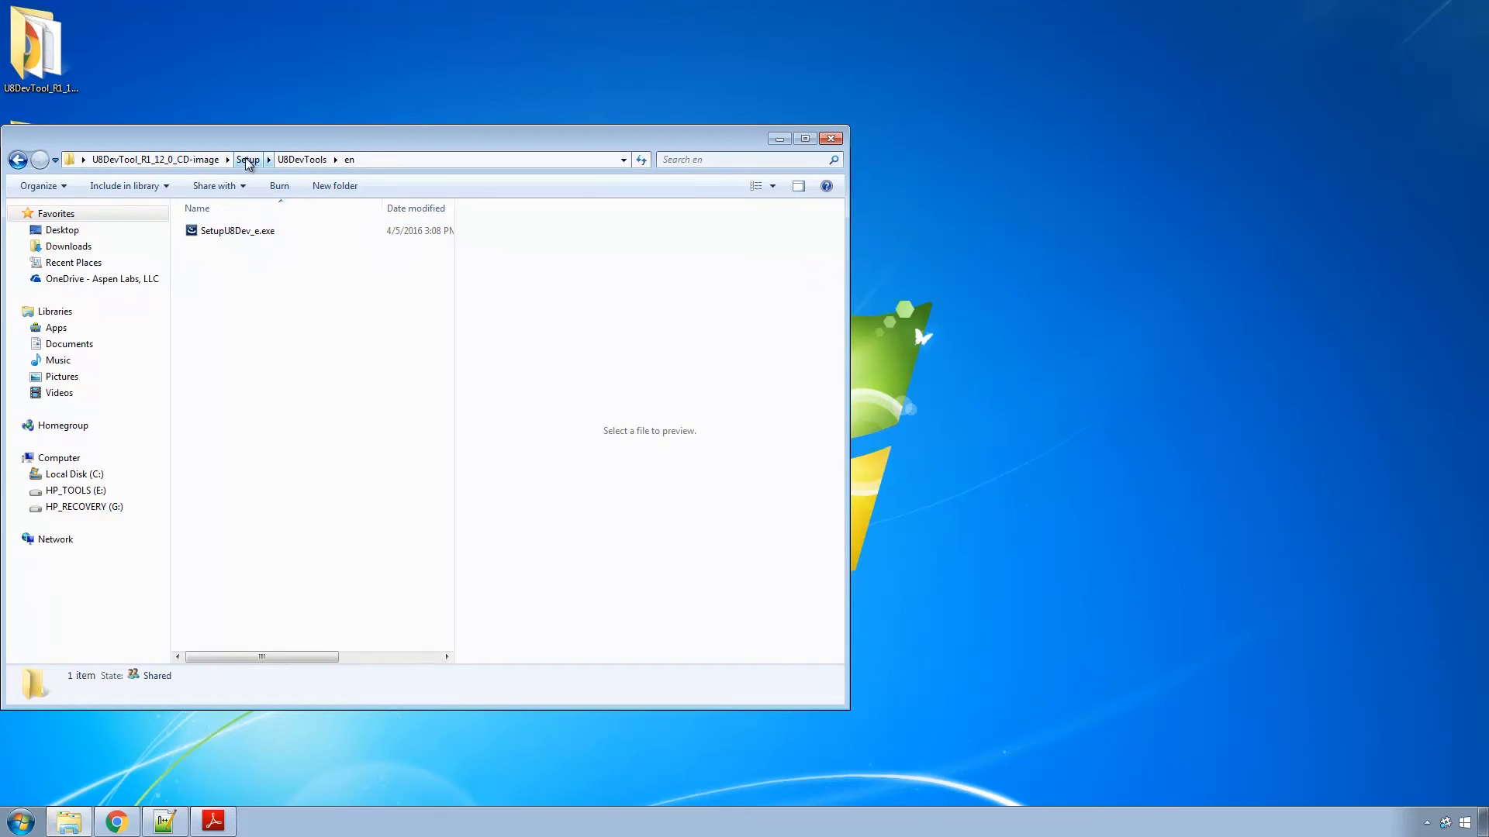
{"action": "left_click", "coordinate": [248, 158]}
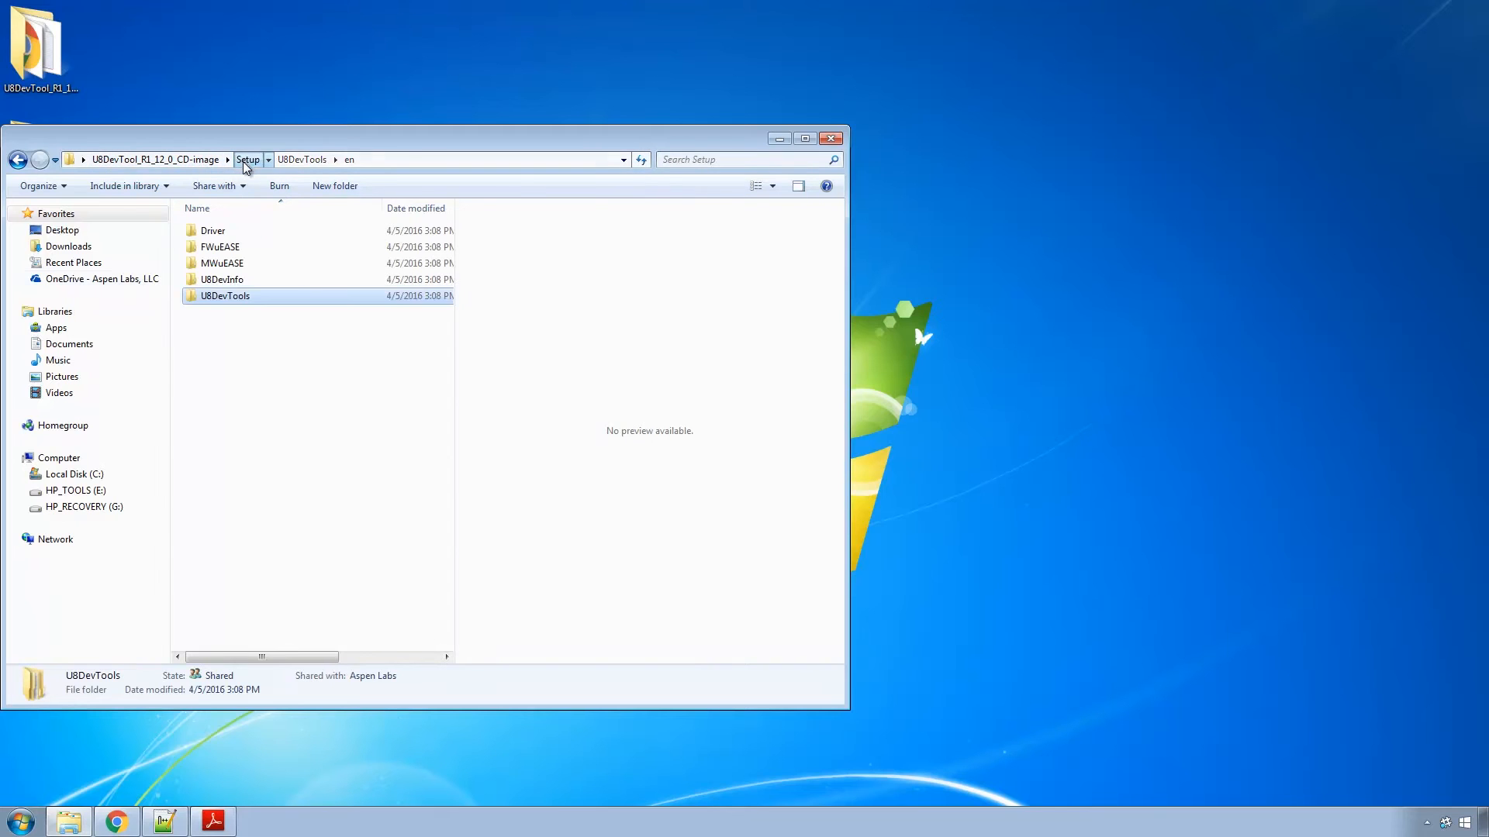
{"action": "left_click", "coordinate": [249, 158]}
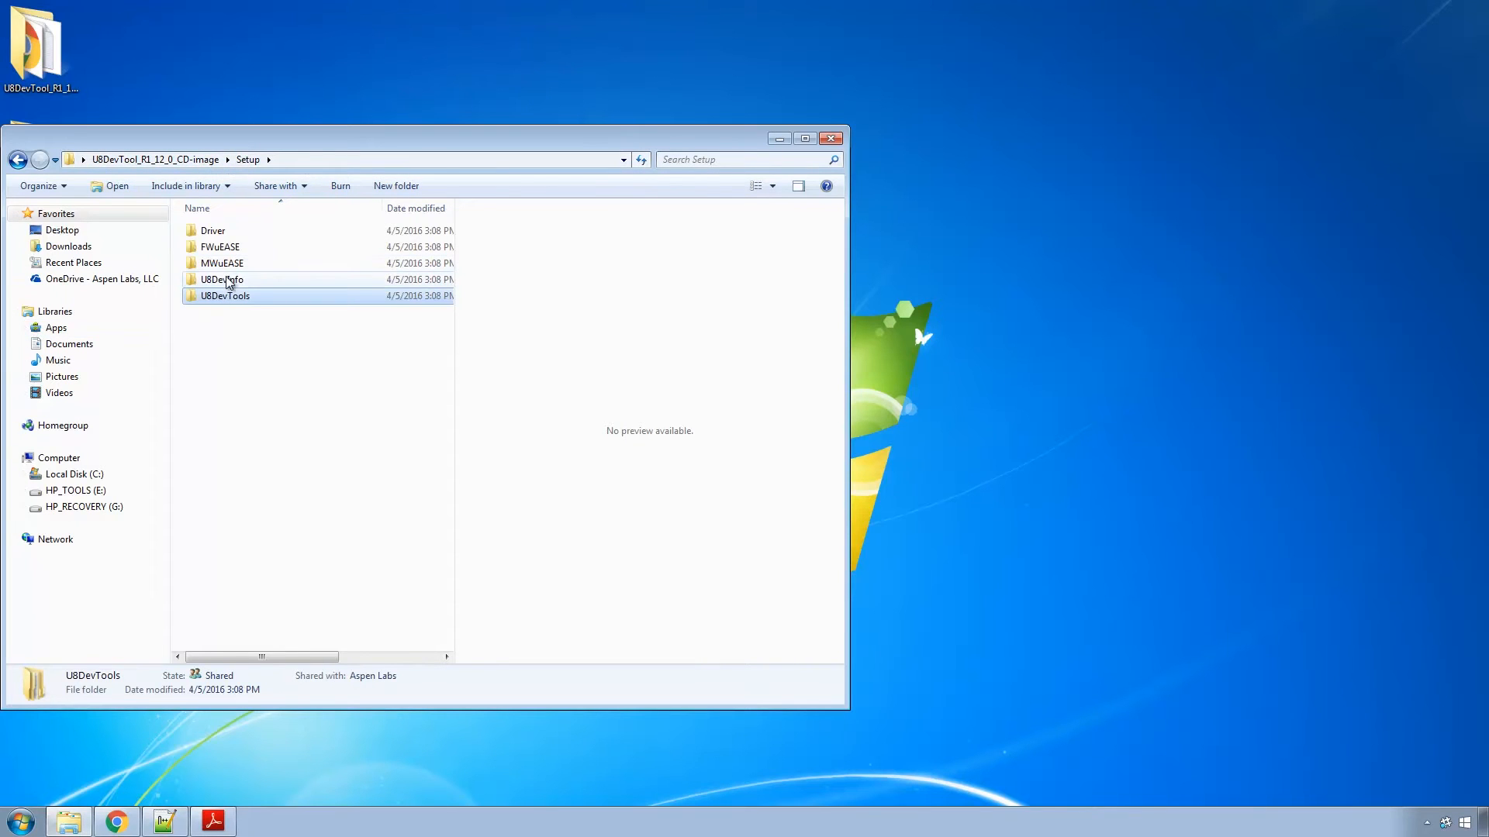
{"action": "double_click", "coordinate": [223, 279]}
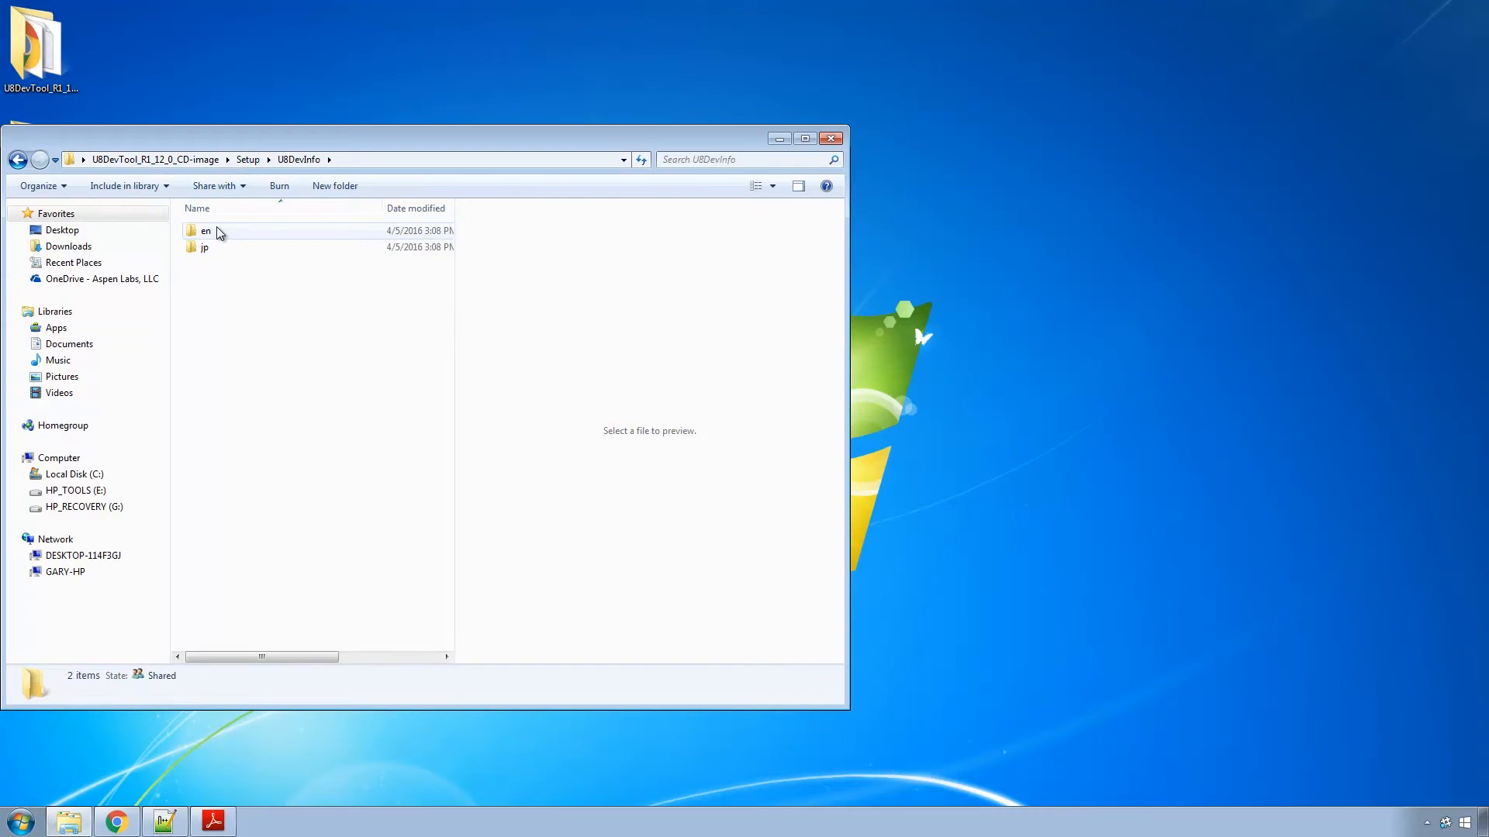
{"action": "left_click", "coordinate": [248, 159]}
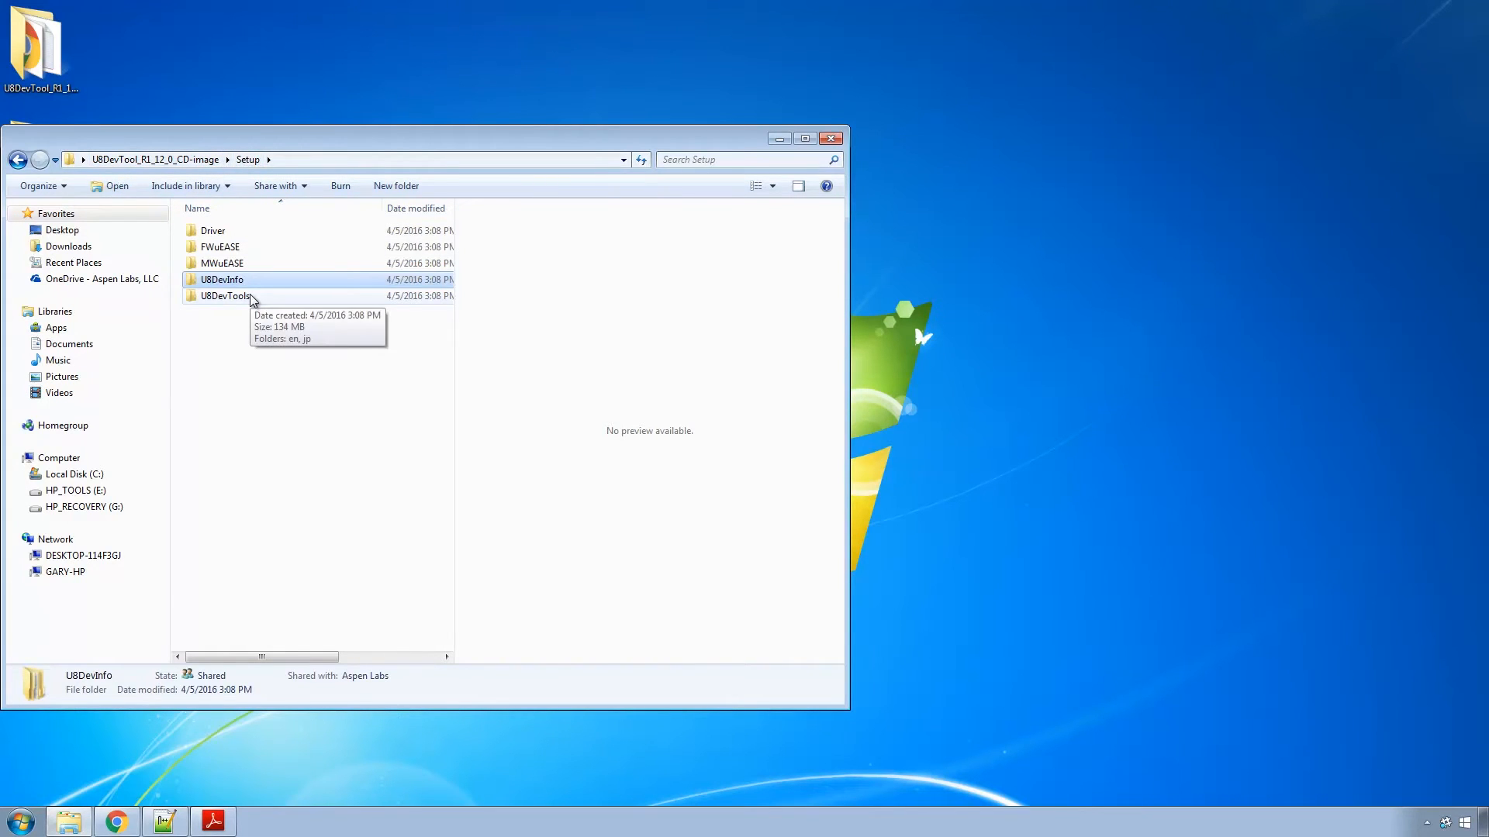
{"action": "mouse_move", "coordinate": [213, 231]}
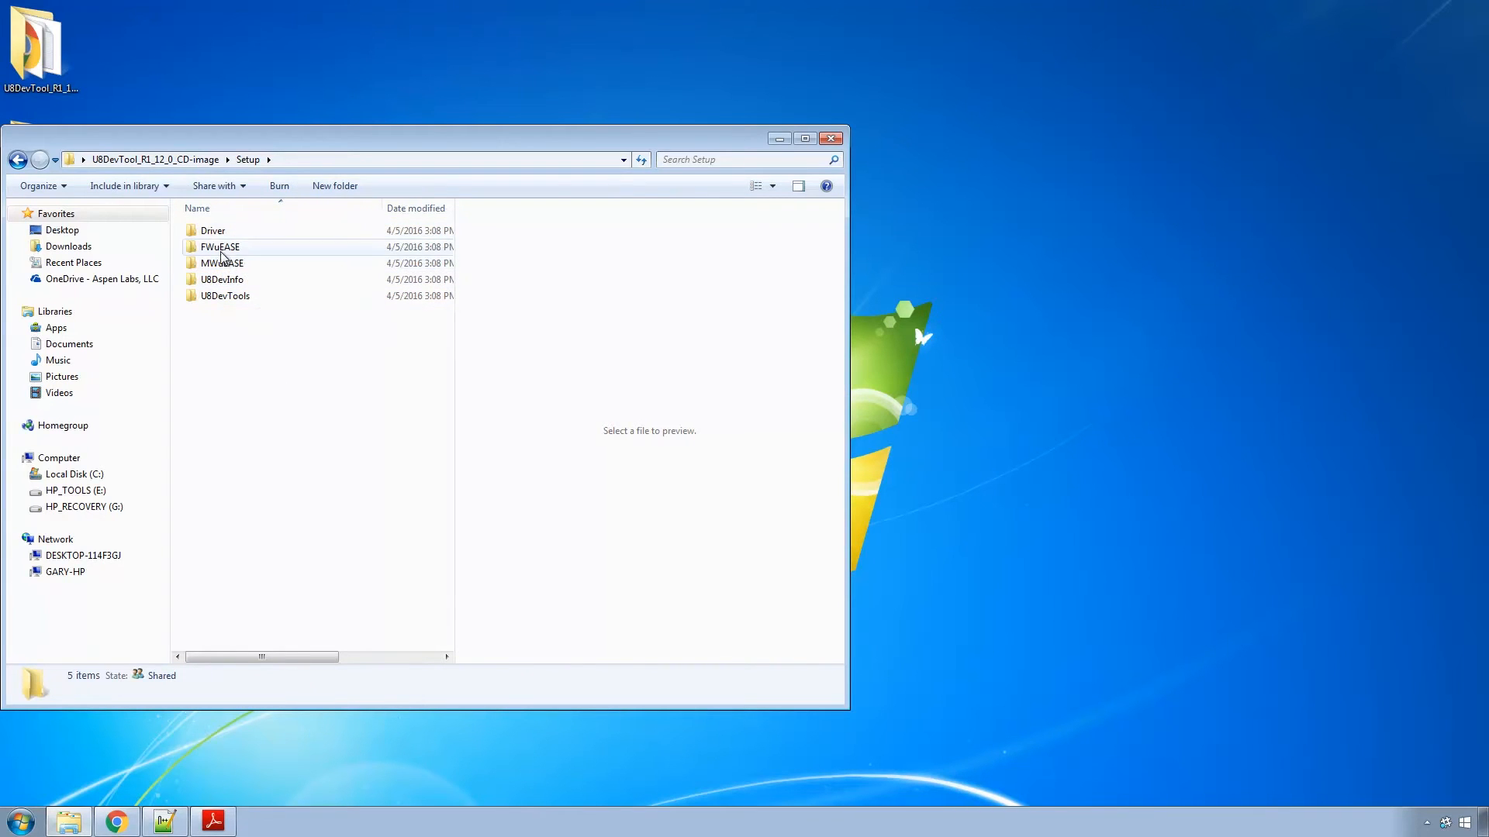
Open Driver > uEASE_inst_pac, then close the Explorer window.
{"action": "double_click", "coordinate": [212, 230]}
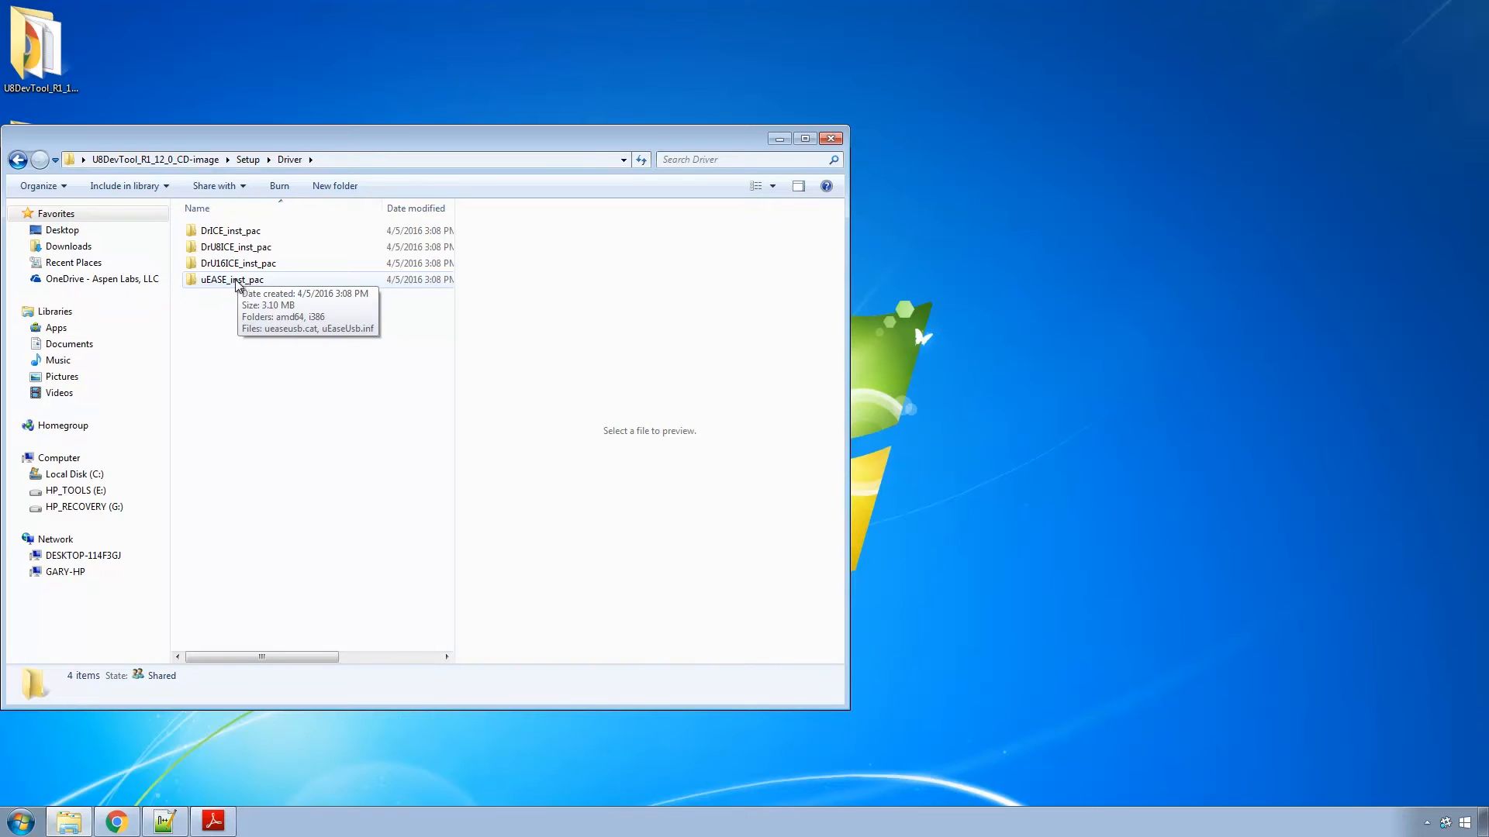
{"action": "double_click", "coordinate": [231, 279]}
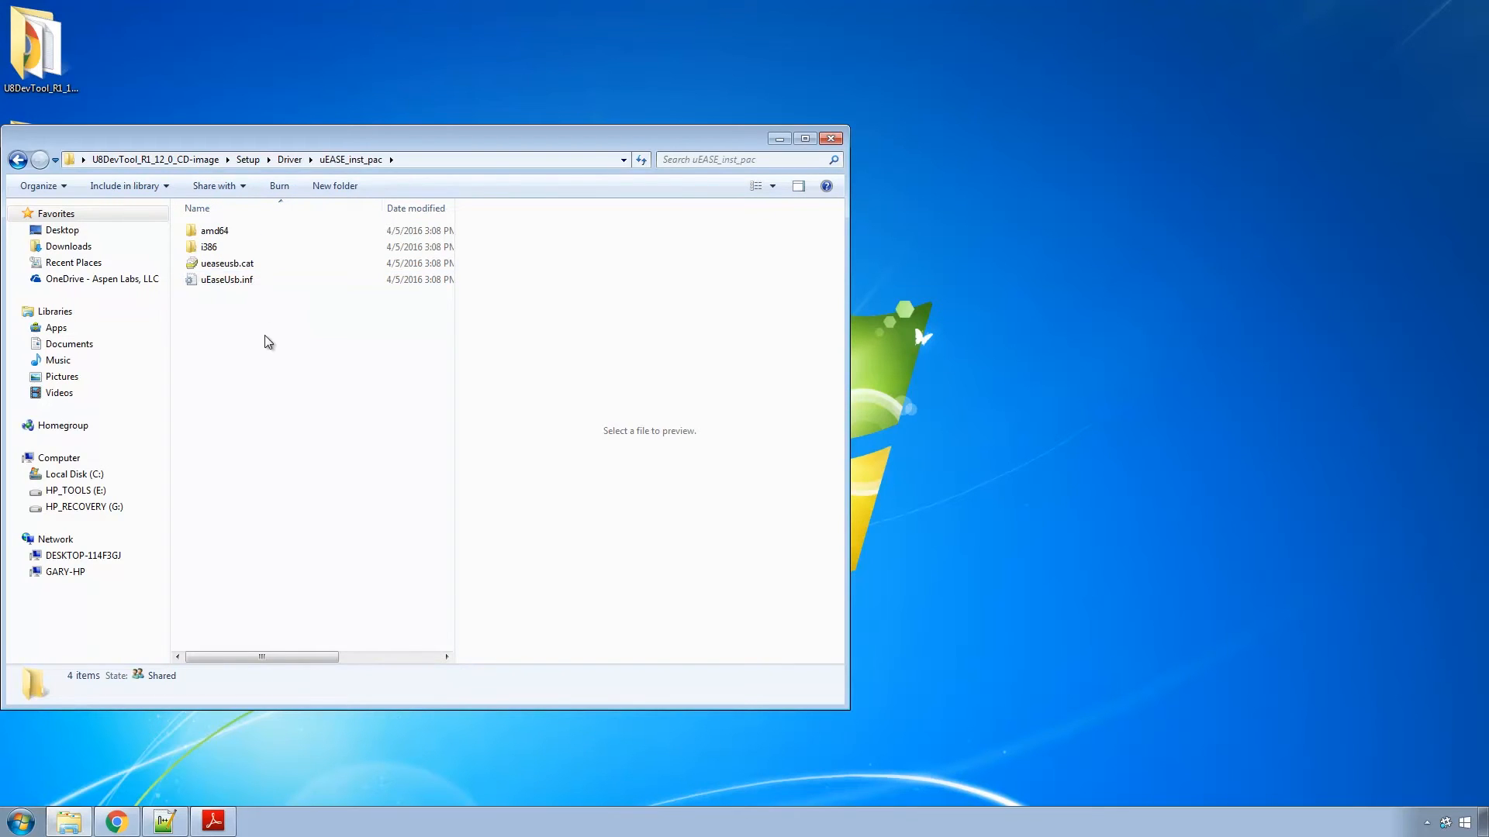
{"action": "left_click", "coordinate": [829, 139]}
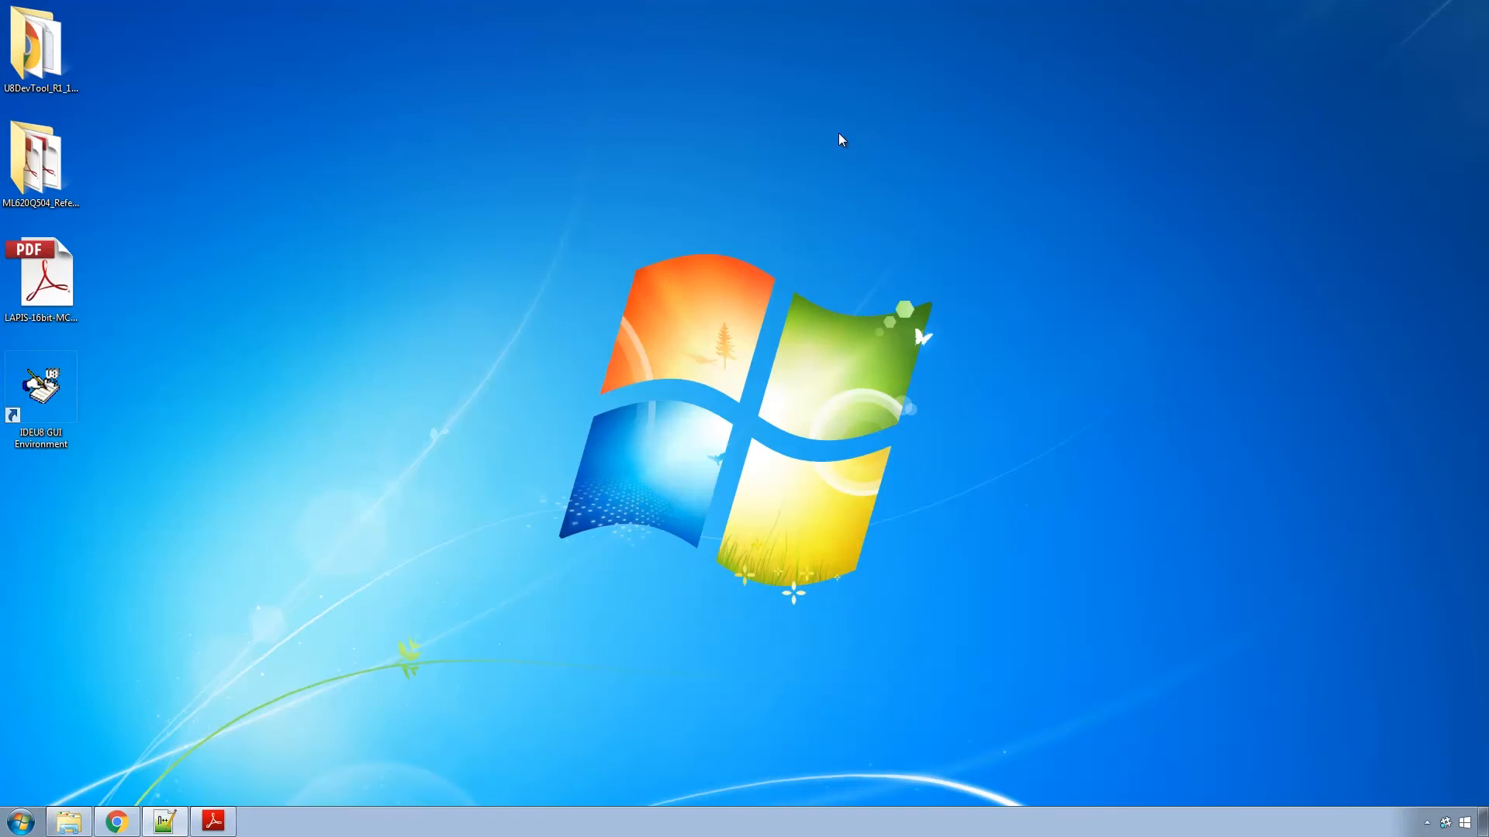
Launch IDEU8 from the desktop and open File > Environment settings.
{"action": "left_click", "coordinate": [39, 384]}
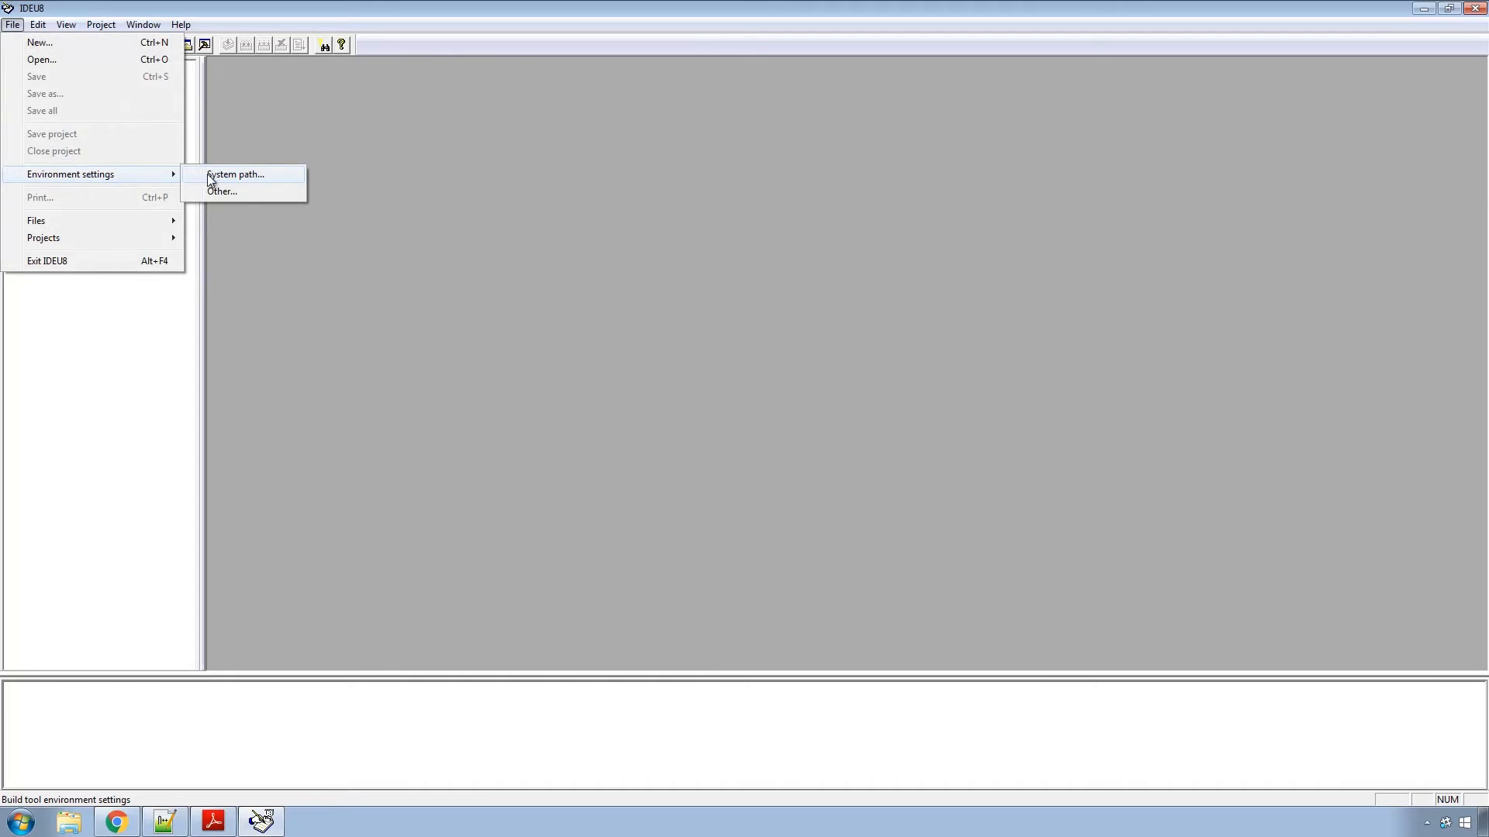
{"action": "left_click", "coordinate": [236, 174]}
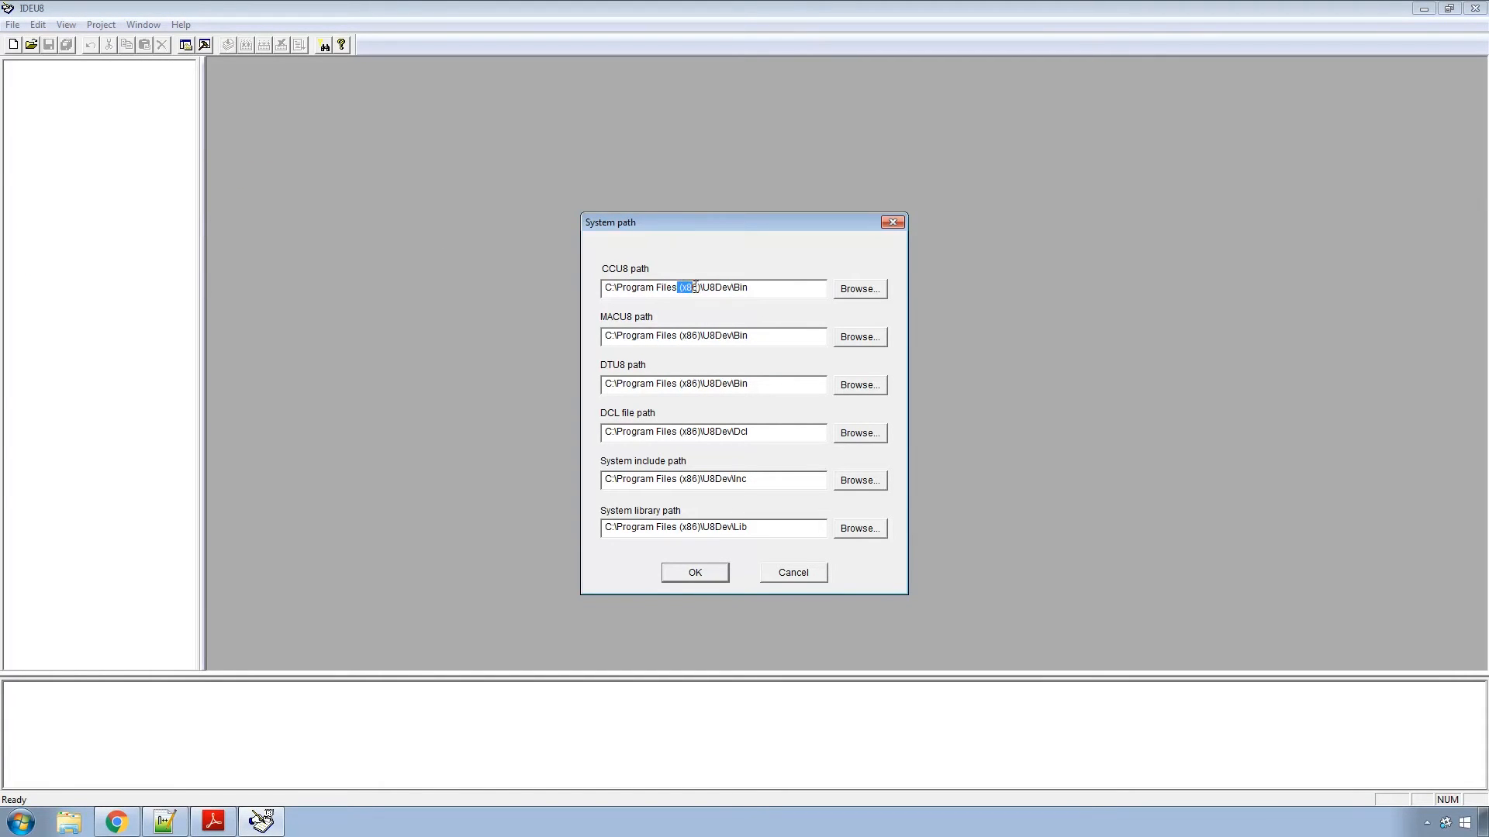
Delete '(x86)' from the CCU8 system path, then cancel the System path dialog.
{"action": "key", "text": "Delete"}
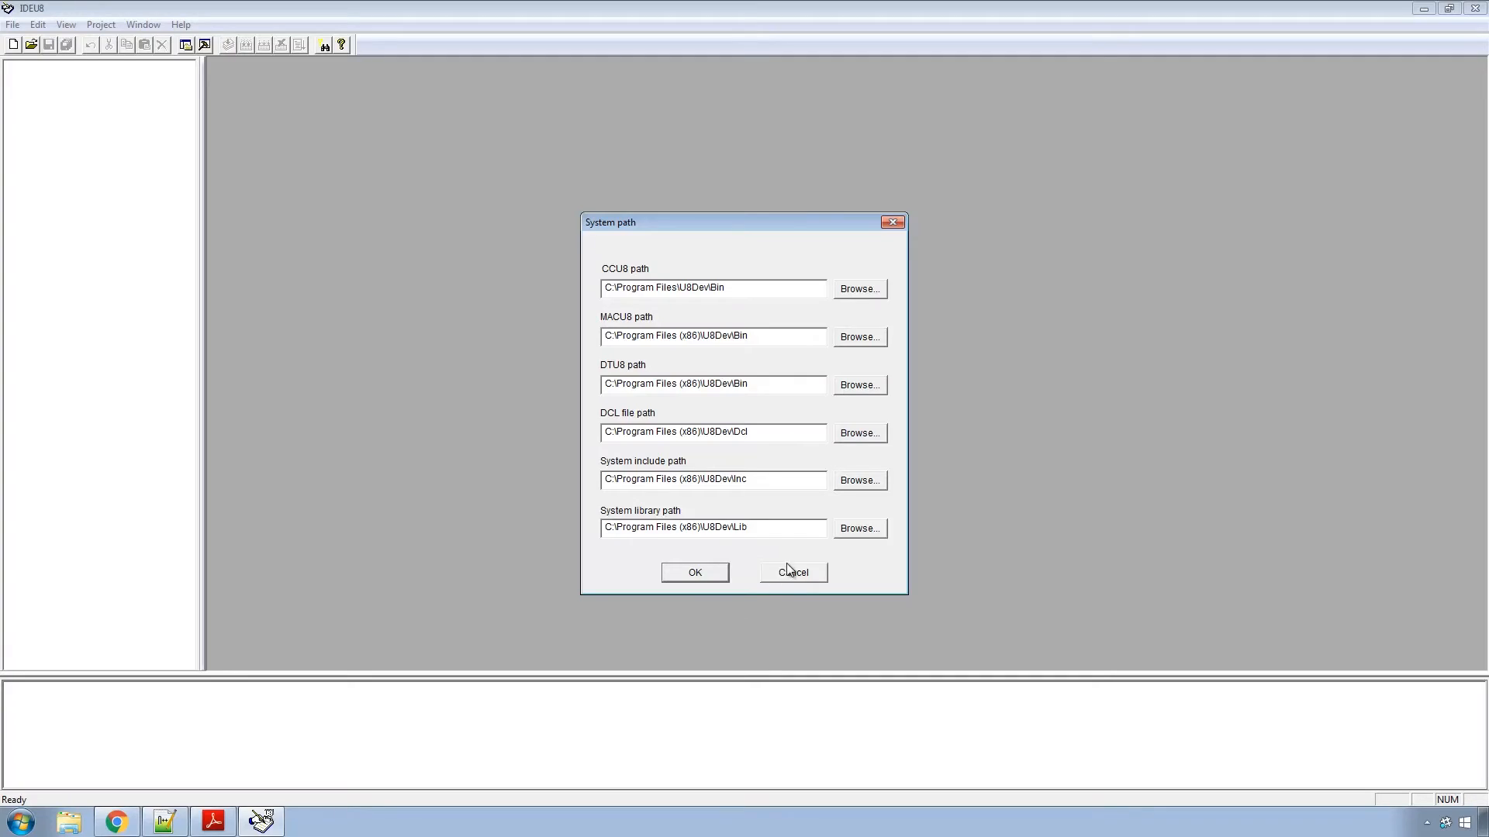
{"action": "left_click", "coordinate": [791, 571]}
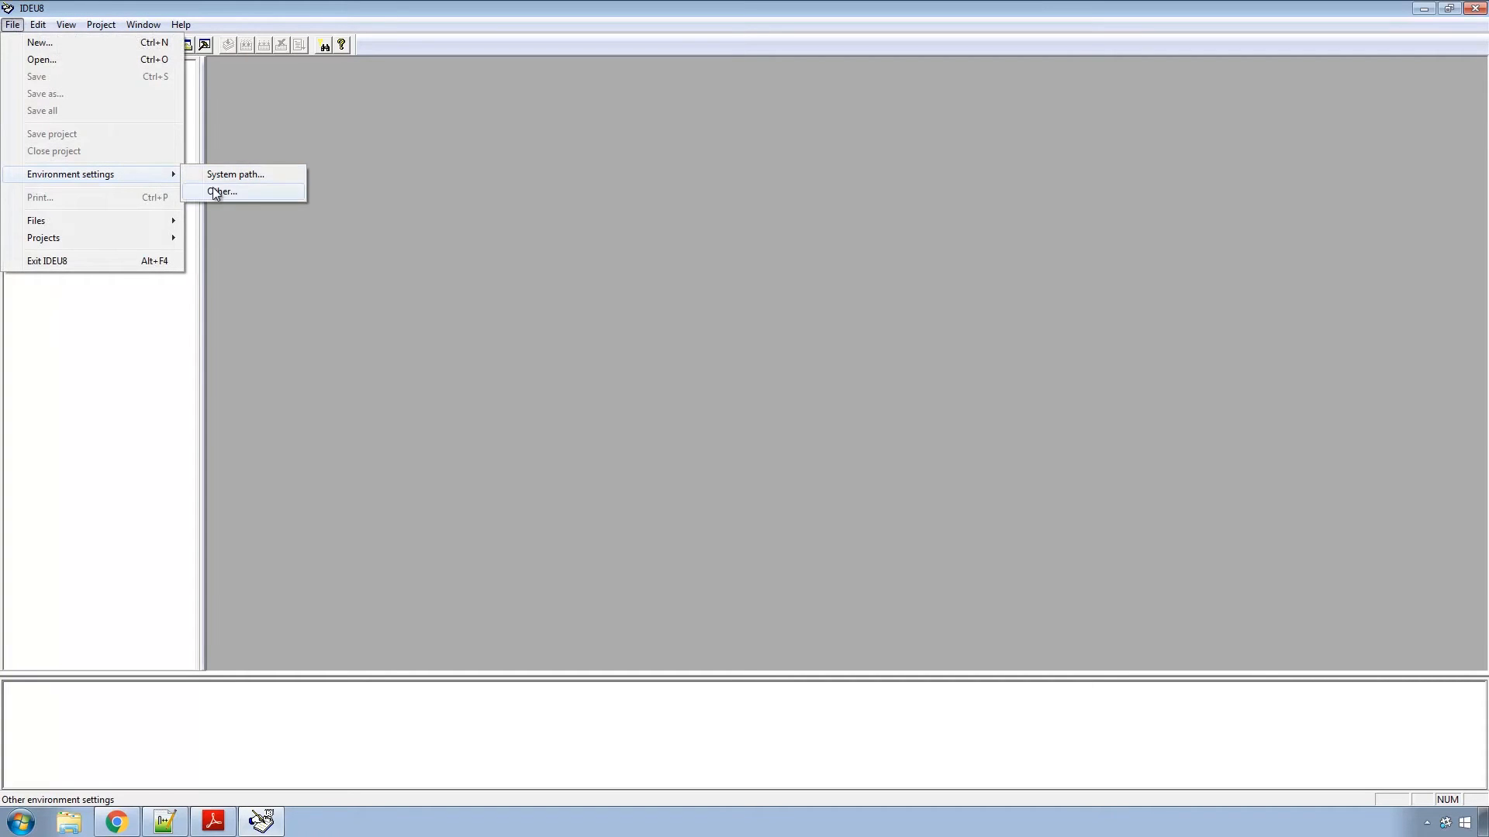
Open the Other... environment settings to view editor options.
{"action": "left_click", "coordinate": [223, 192]}
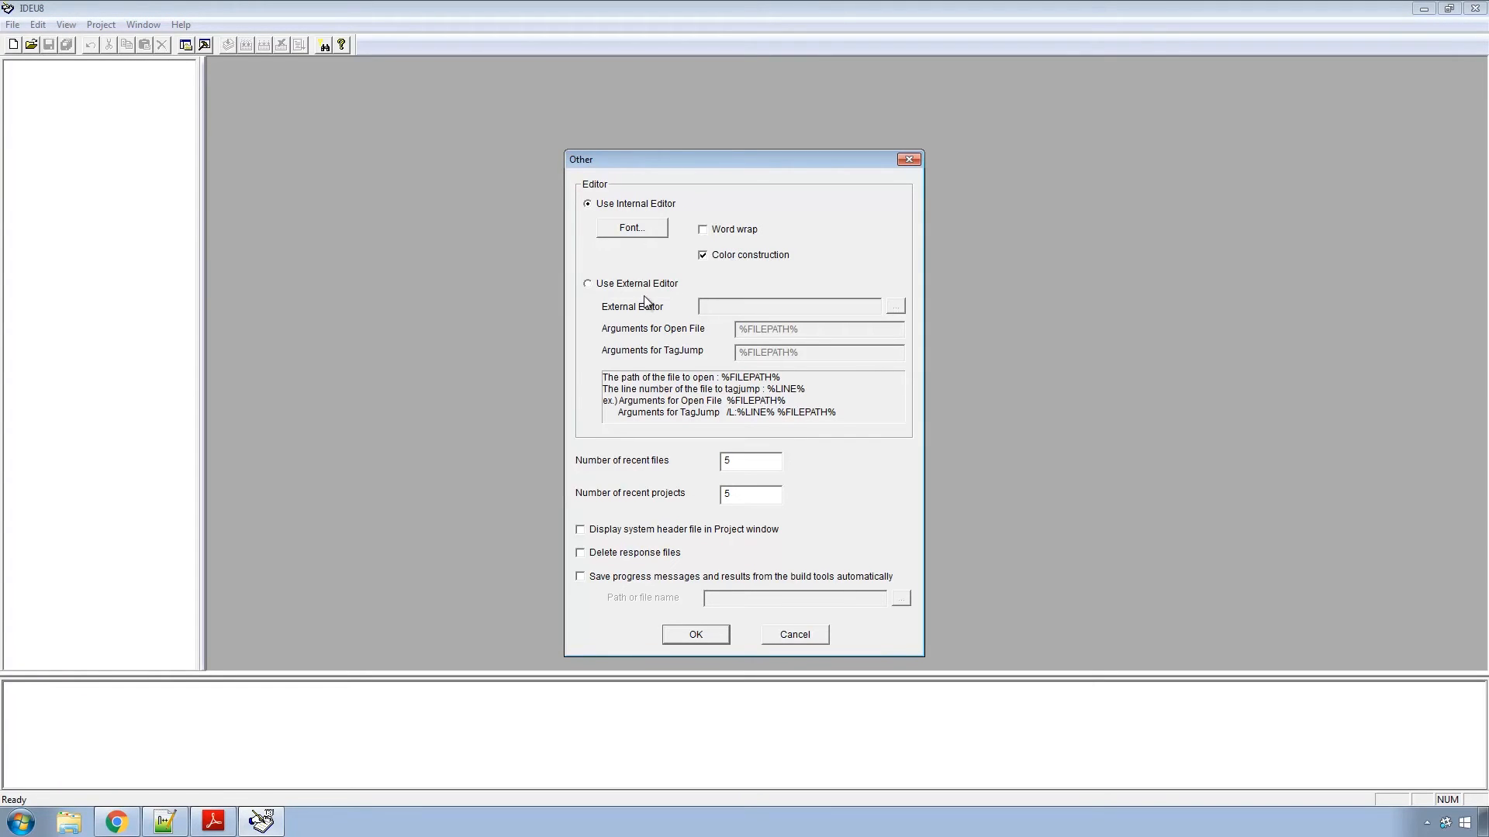
{"action": "mouse_move", "coordinate": [827, 629]}
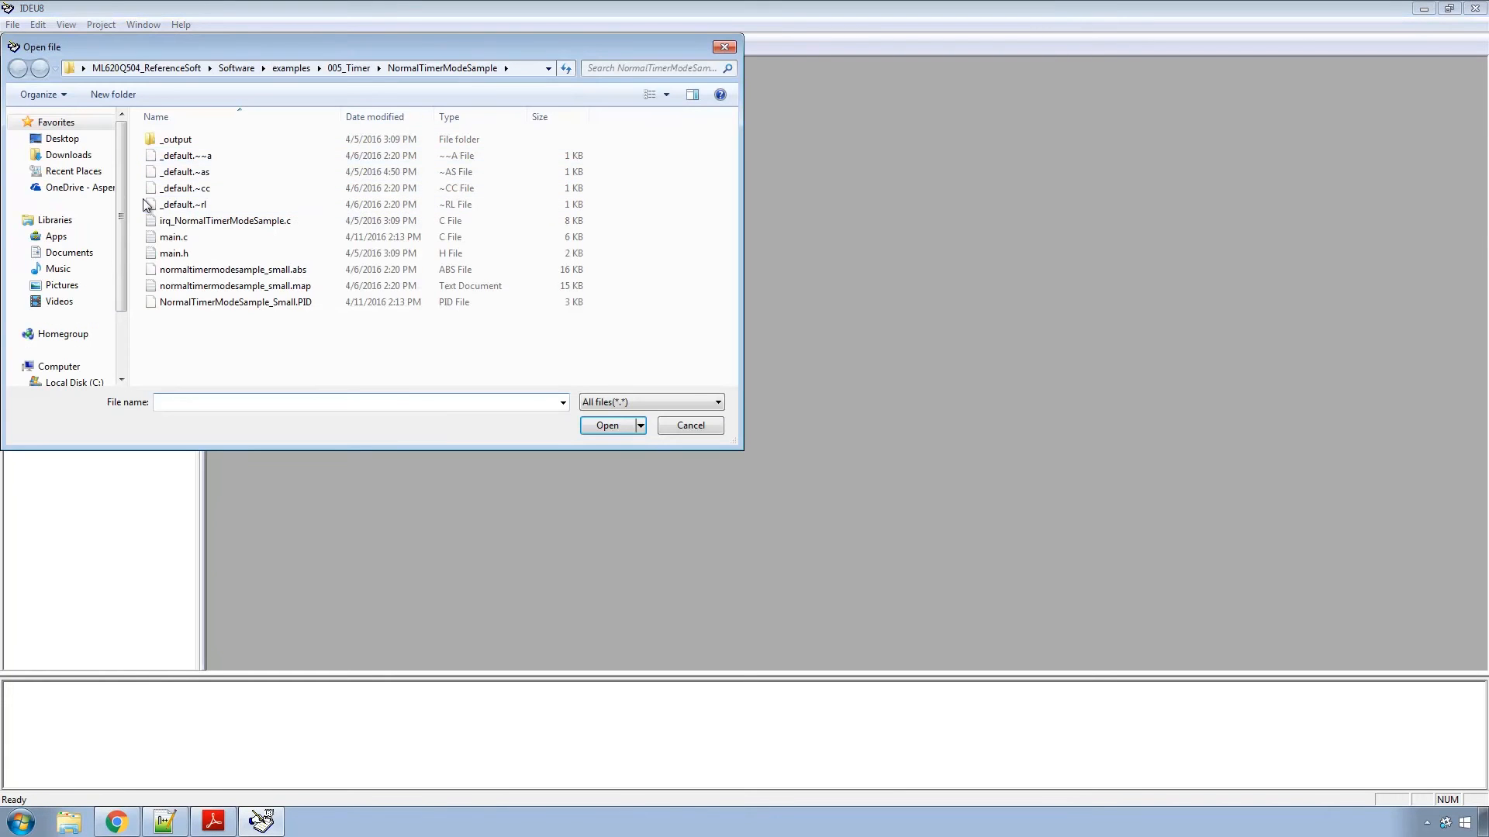
Open NormalTimerModeSample_Small.PID from ML620Q504_ReferenceSoft's 005_Timer > NormalTimerModeSample folder.
{"action": "left_click", "coordinate": [147, 69]}
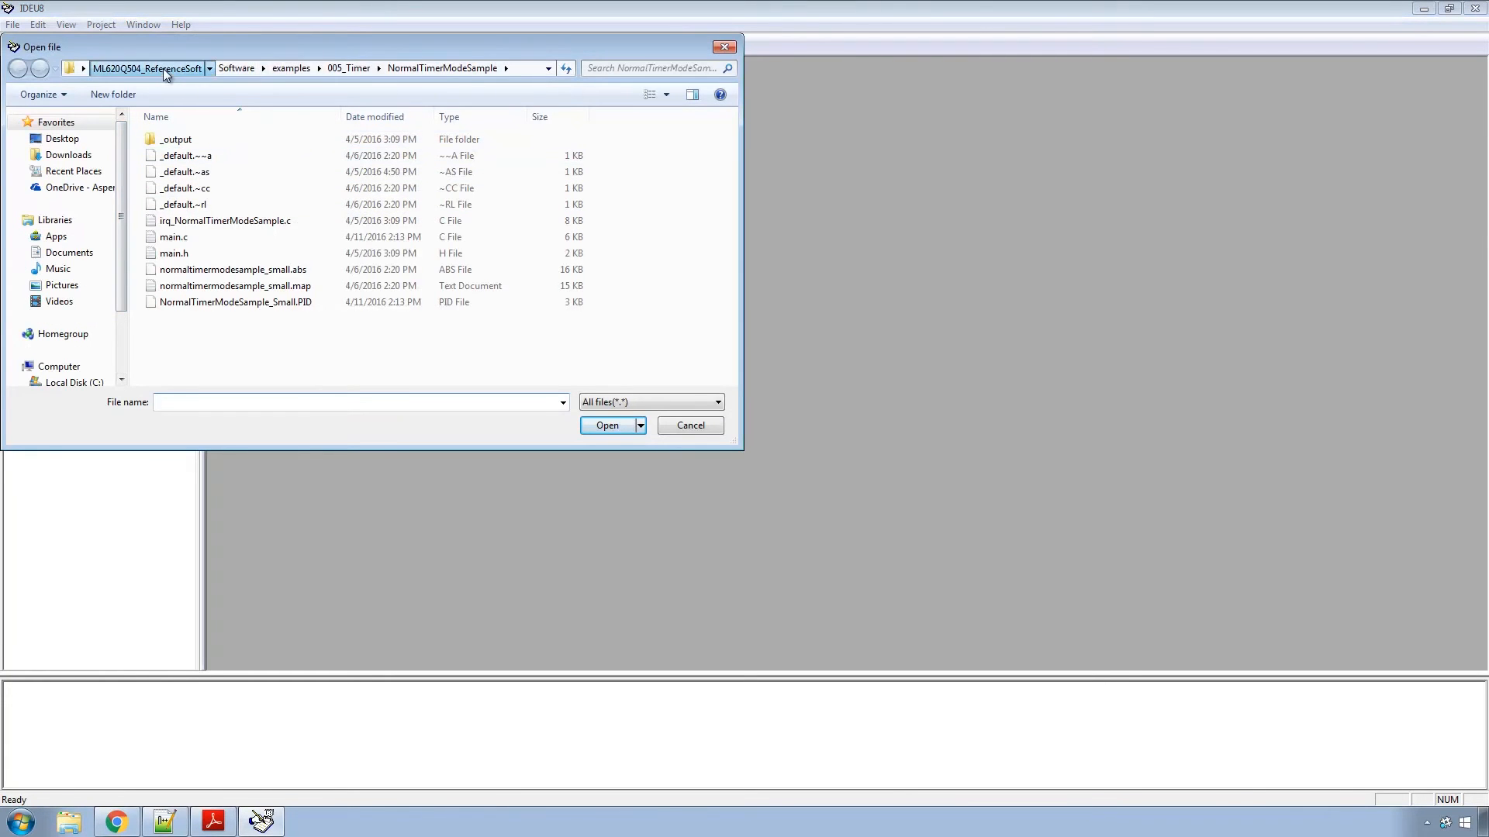
{"action": "left_click", "coordinate": [147, 68]}
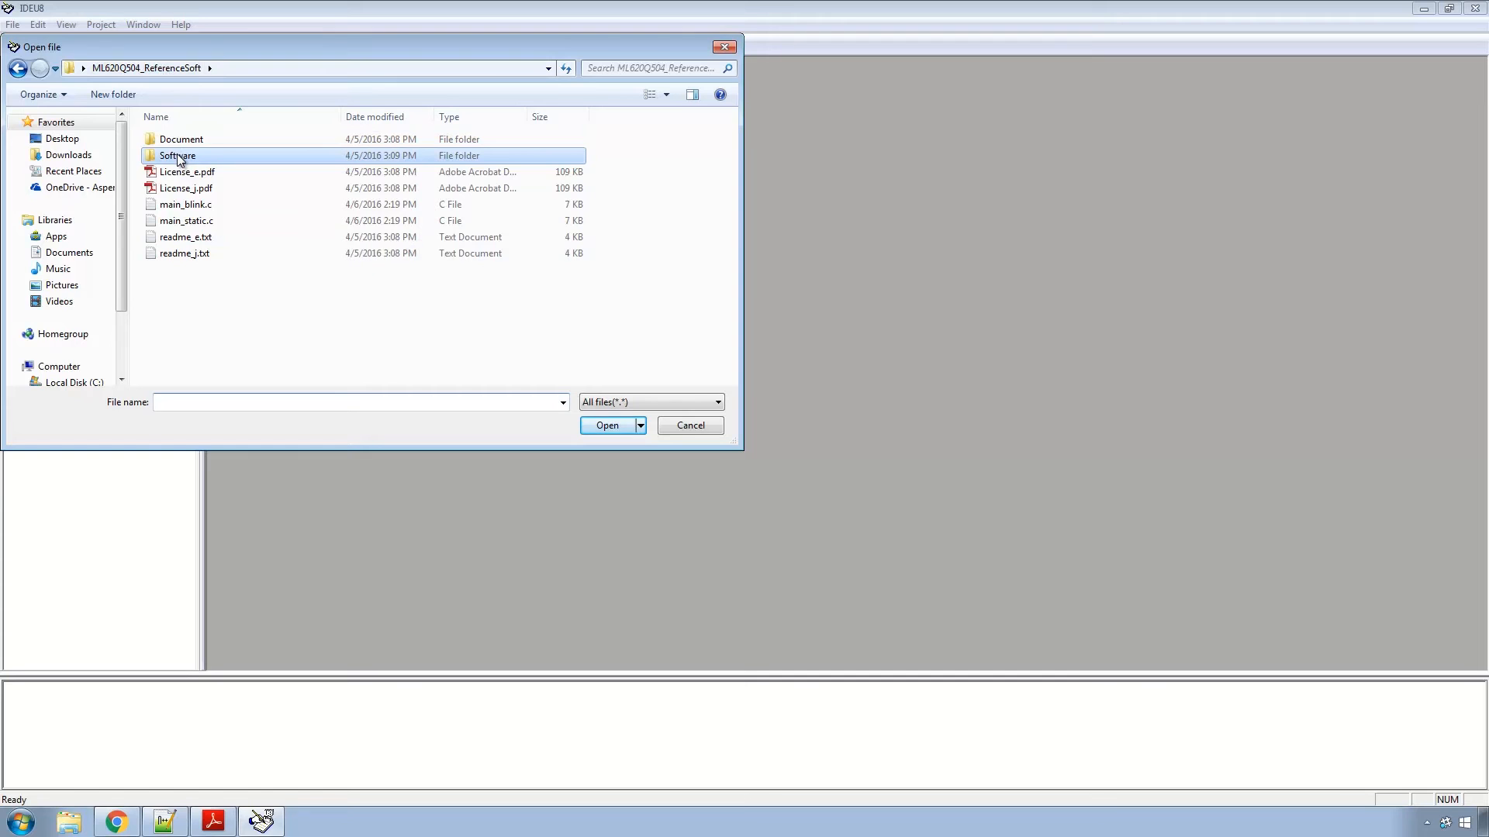
{"action": "double_click", "coordinate": [178, 155]}
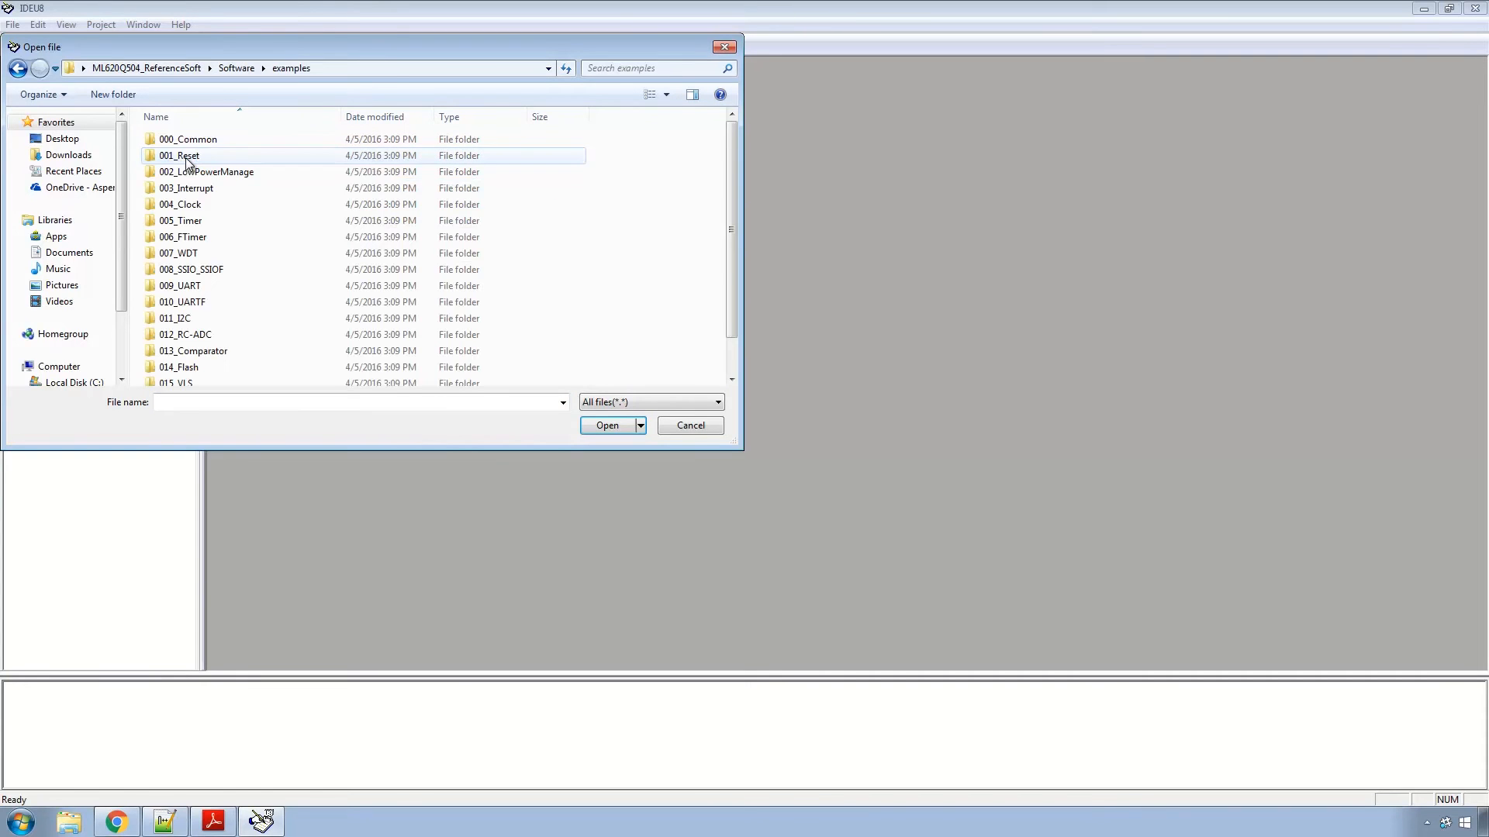
{"action": "double_click", "coordinate": [180, 220]}
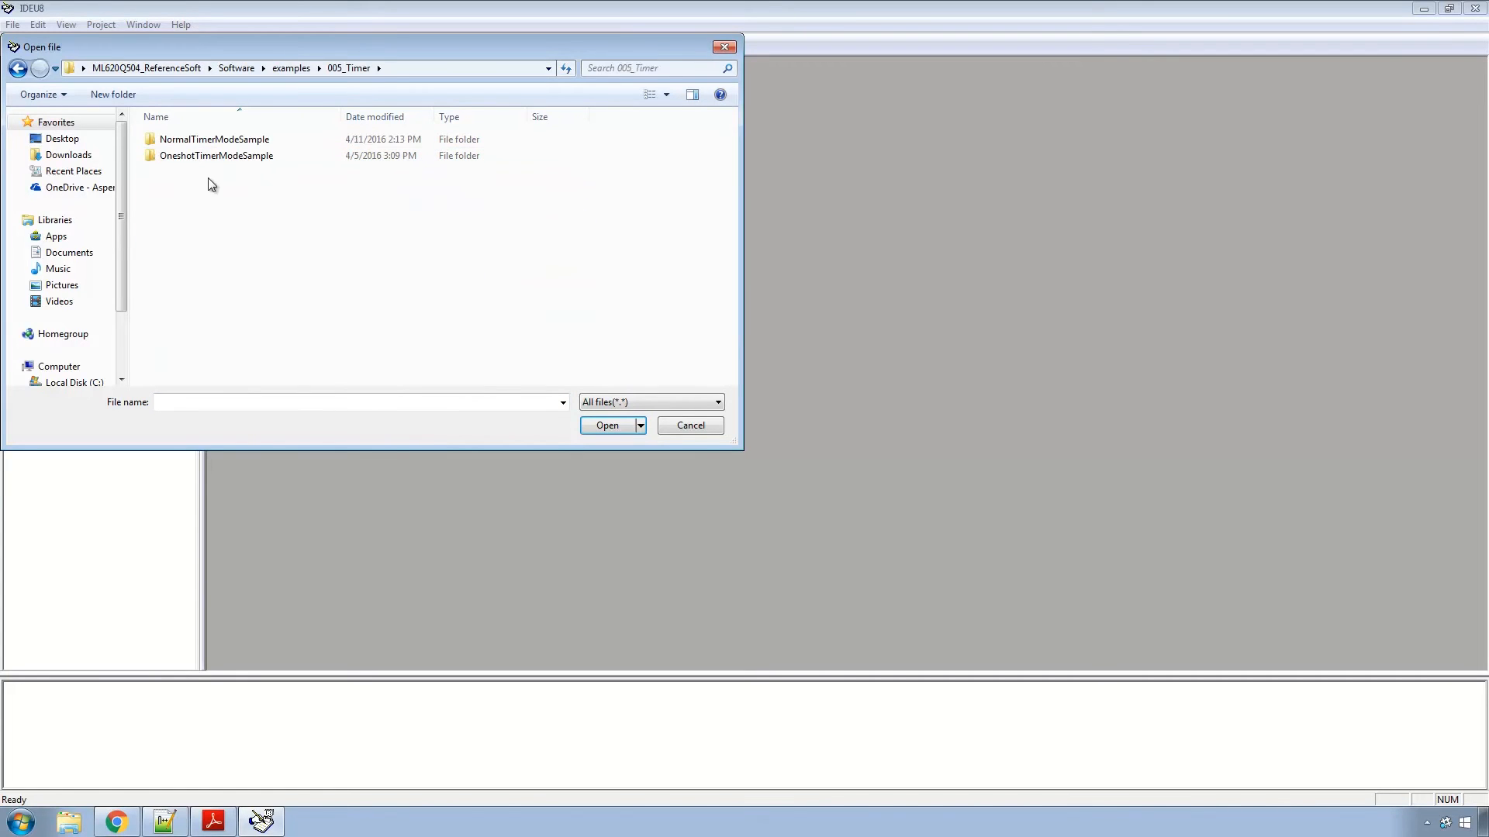
{"action": "double_click", "coordinate": [214, 139]}
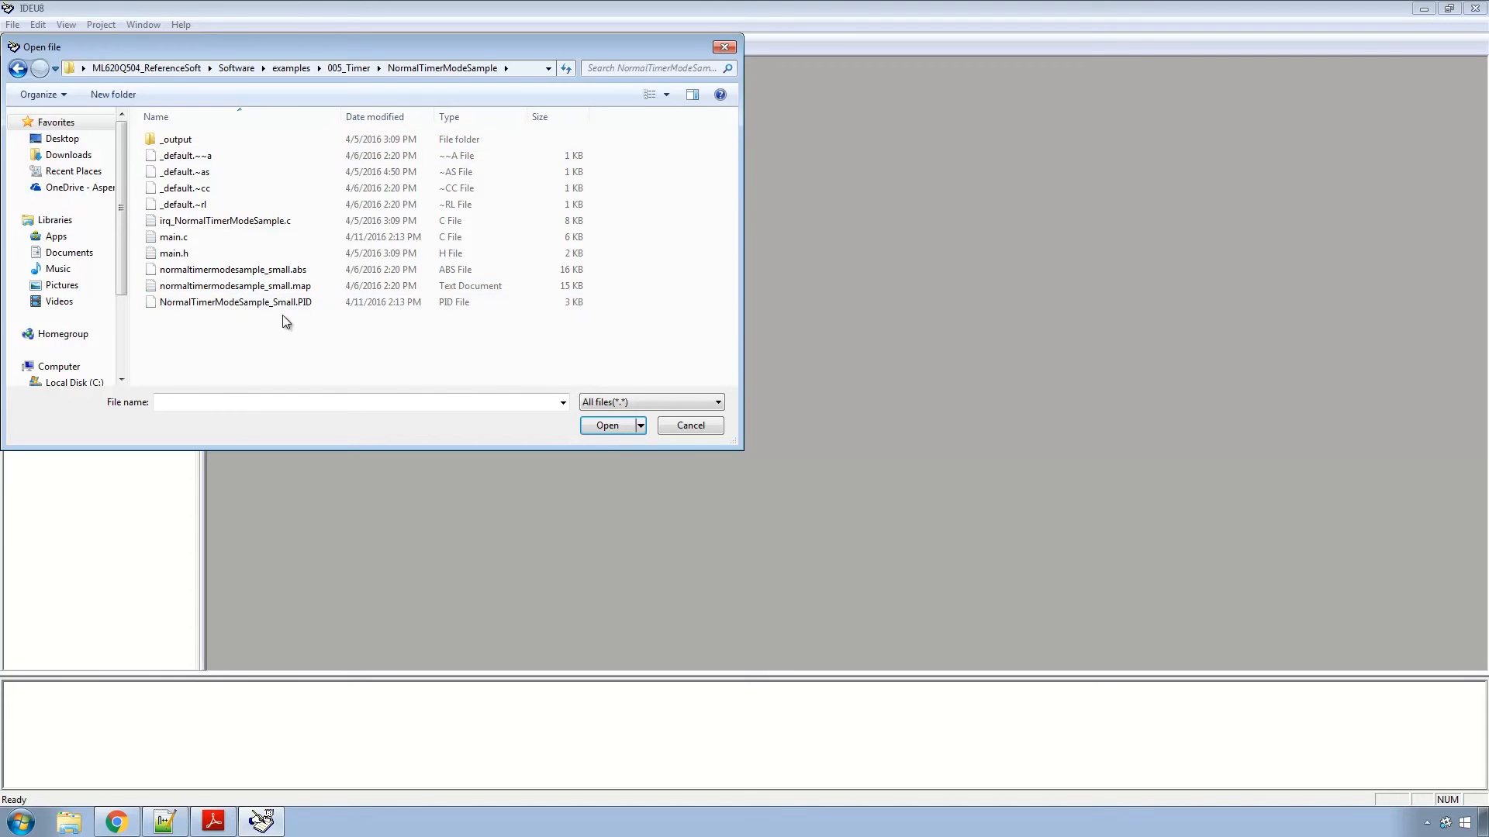
{"action": "left_click", "coordinate": [235, 301]}
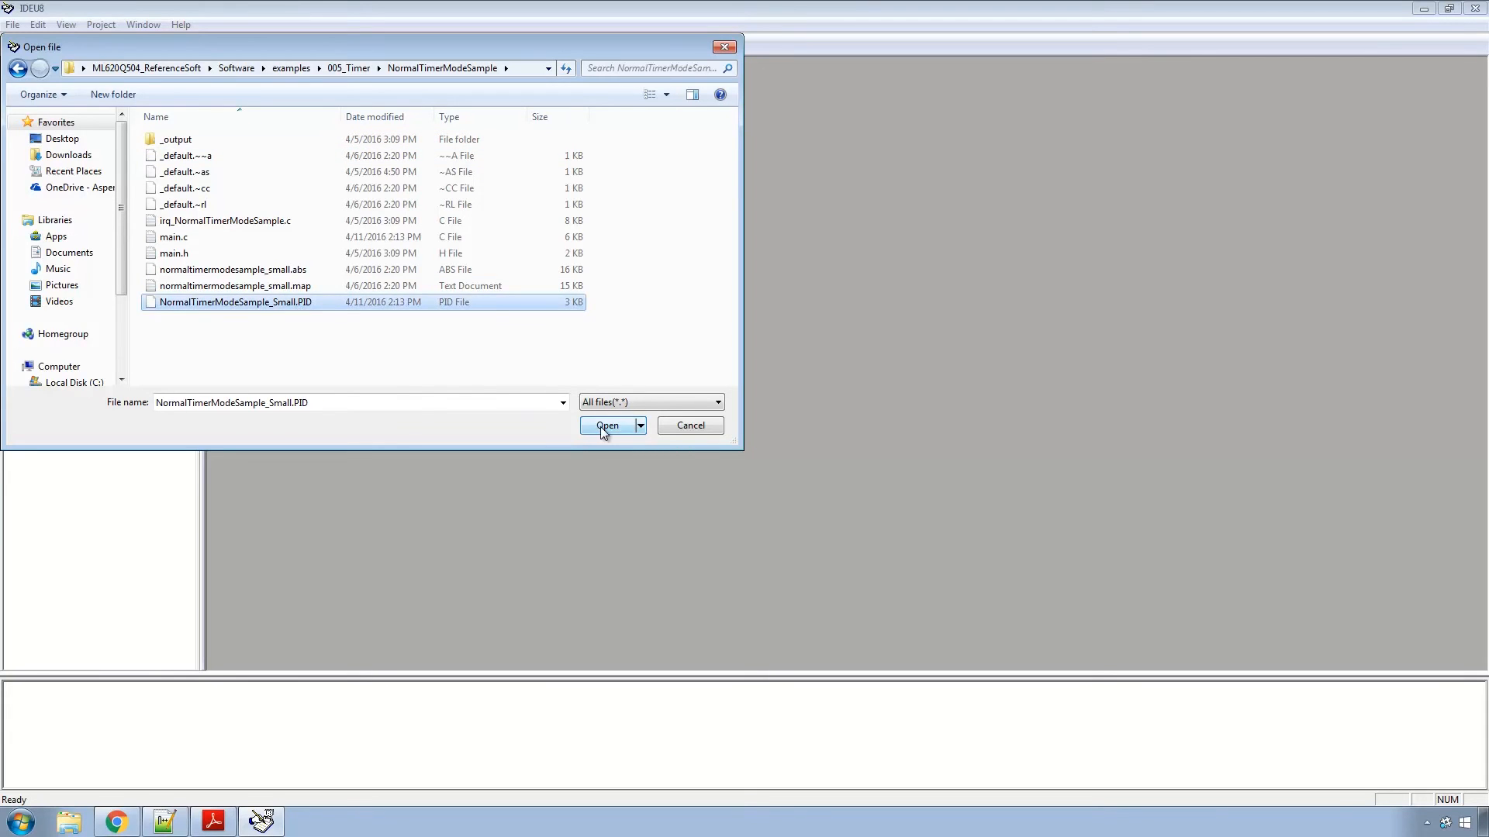
{"action": "left_click", "coordinate": [606, 426]}
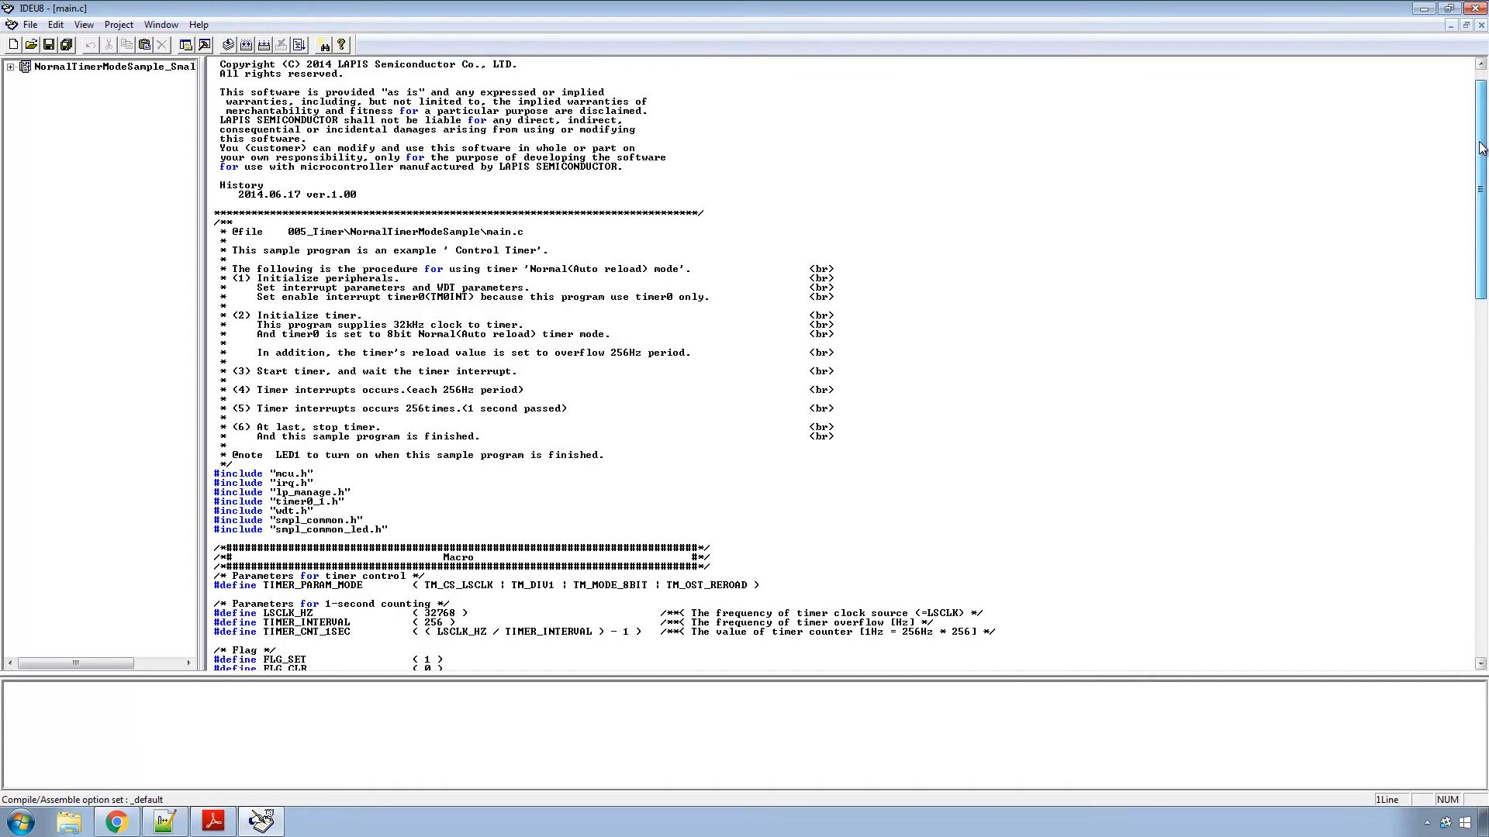
{"action": "scroll", "scroll_direction": "down", "scroll_amount": 3}
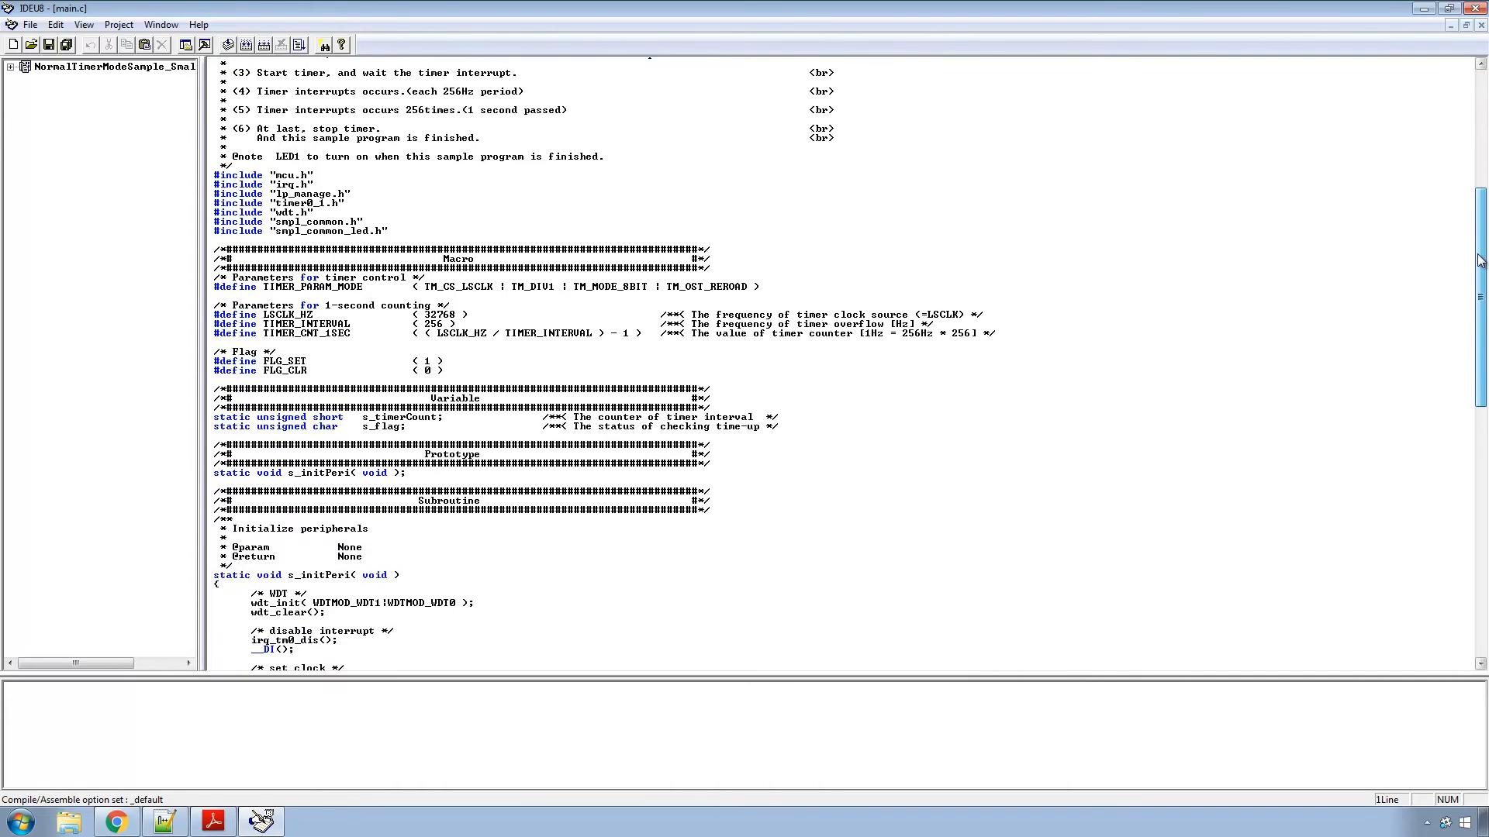
{"action": "scroll", "scroll_direction": "down", "scroll_amount": 3}
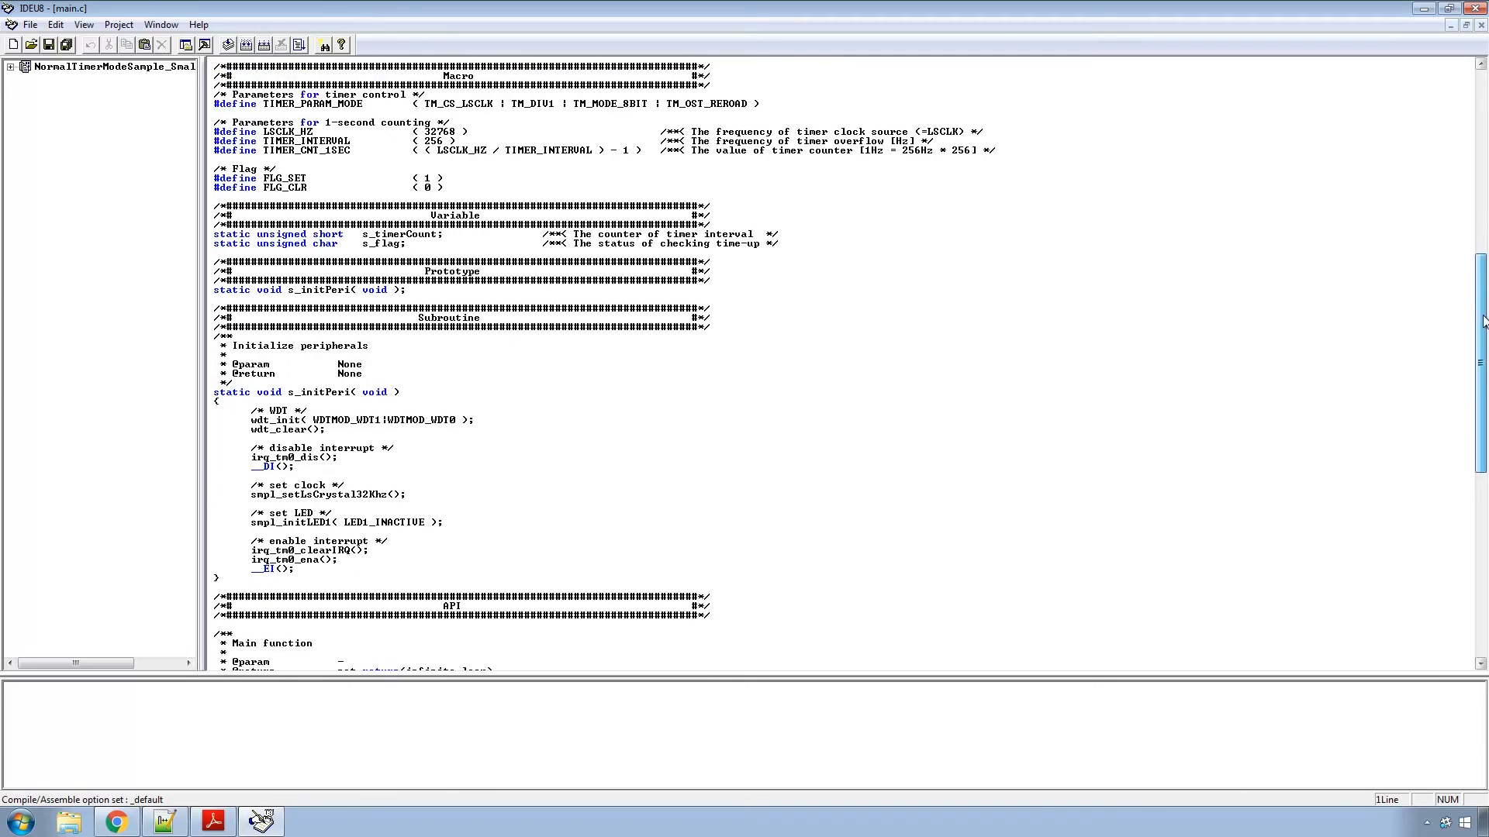
{"action": "scroll", "scroll_direction": "down", "scroll_amount": 3}
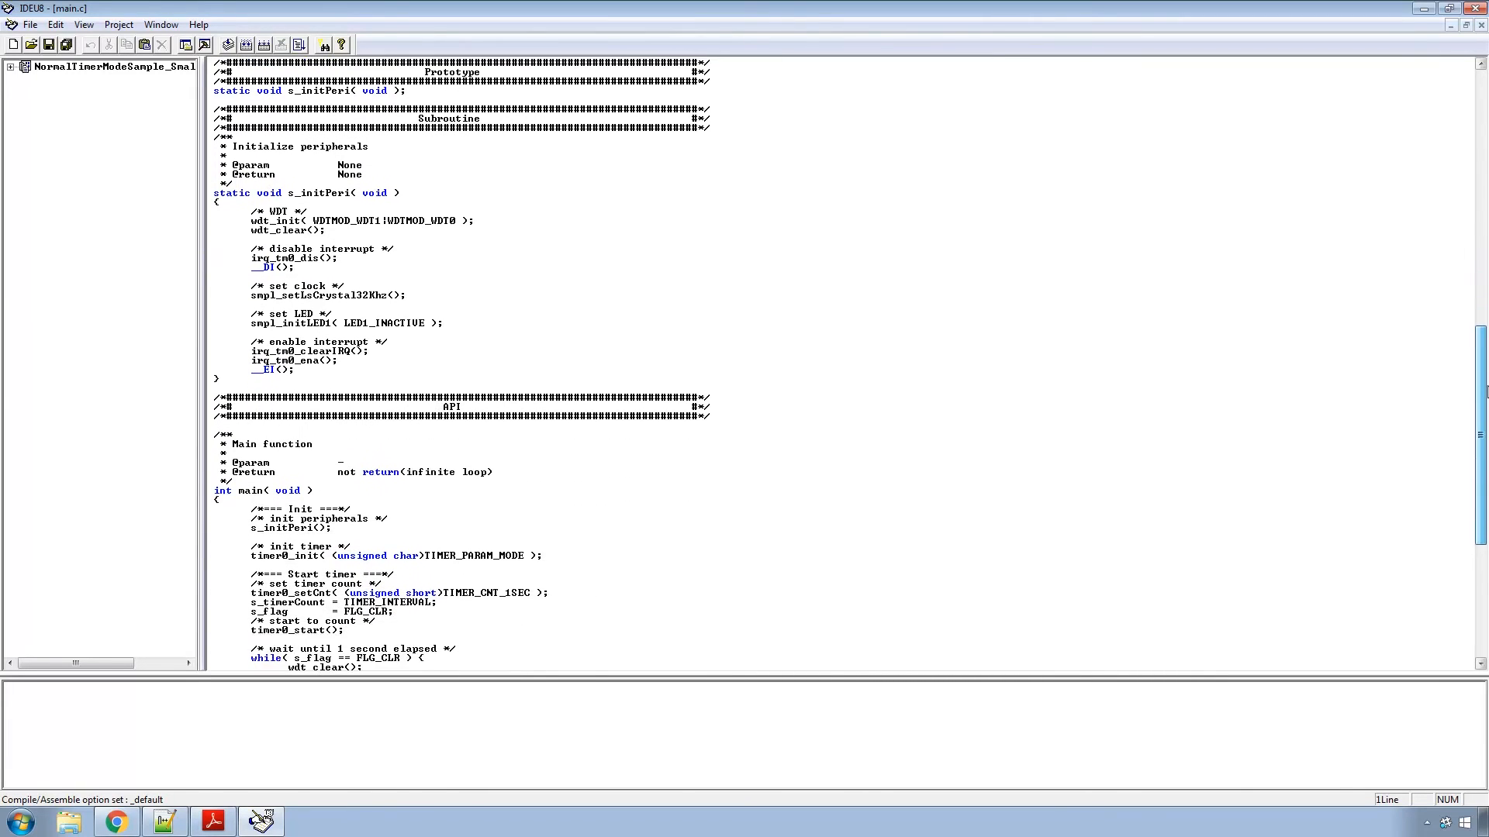
{"action": "scroll", "scroll_direction": "down", "scroll_amount": 3}
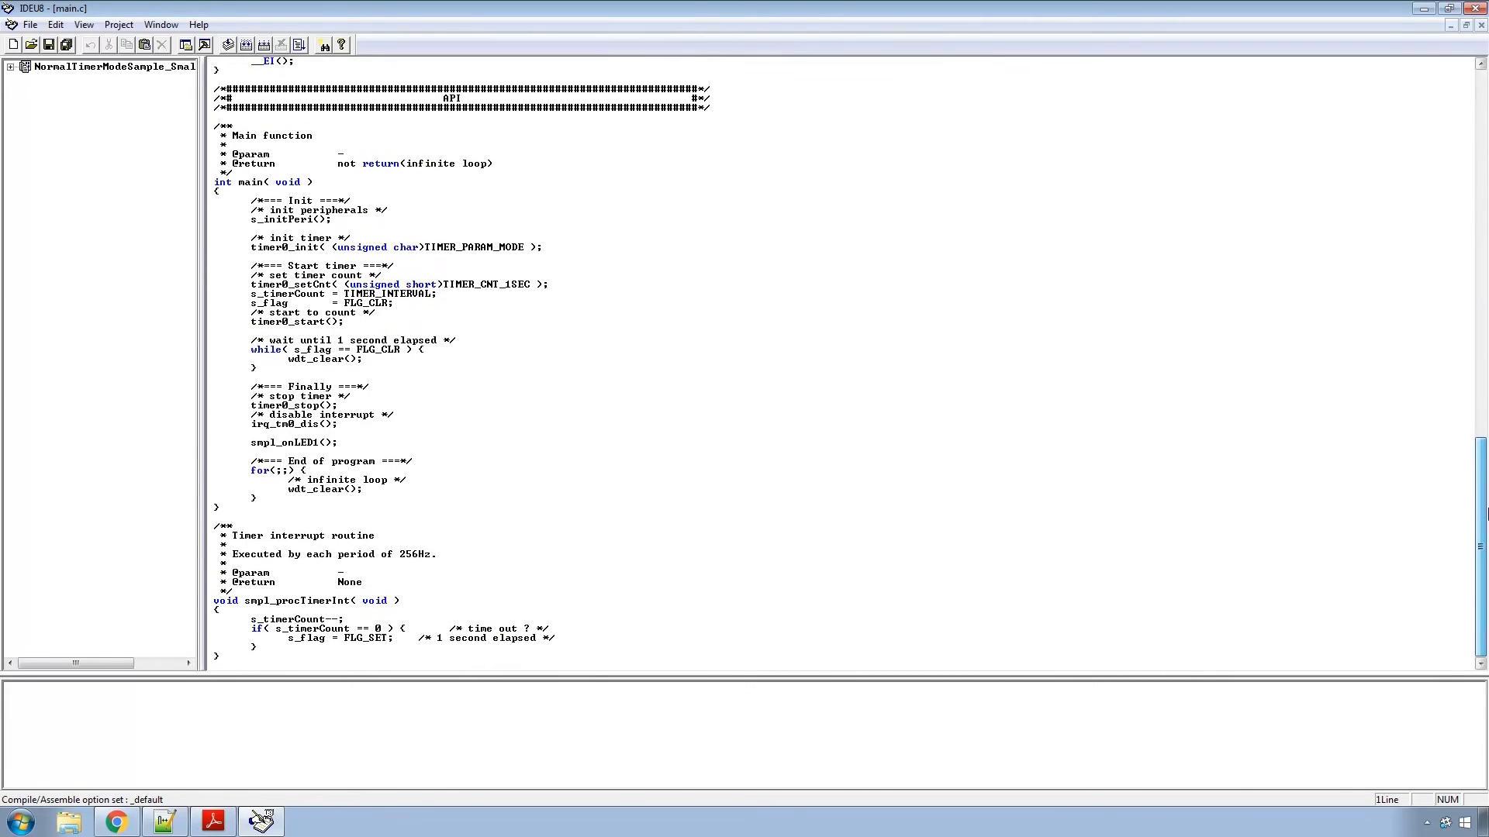
{"action": "mouse_move", "coordinate": [298, 45]}
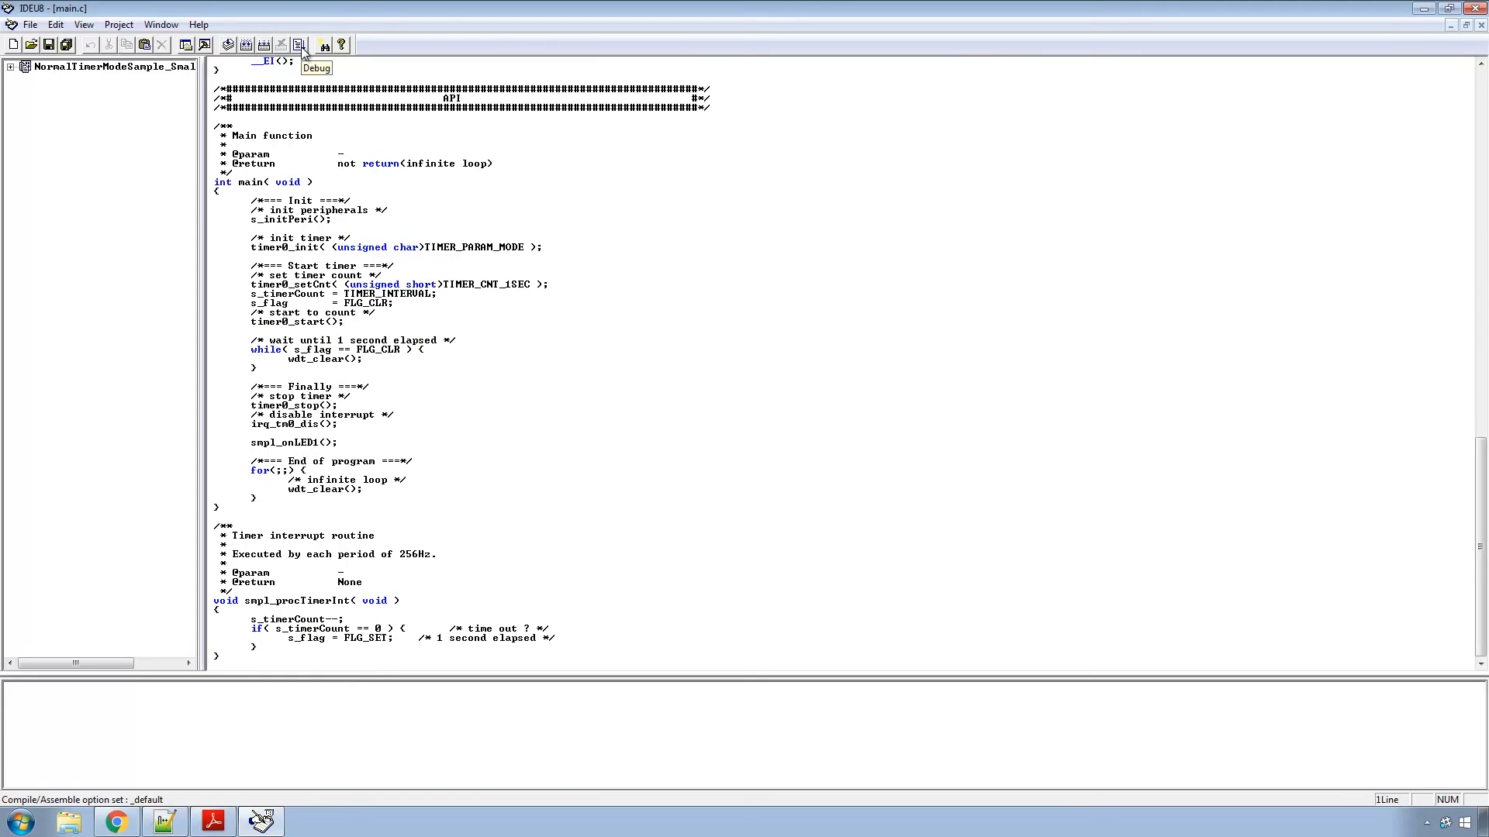
Start debugging with target chip ML620504F and nanoEASE ICE, confirming the DTU8 prompt.
{"action": "left_click", "coordinate": [322, 45]}
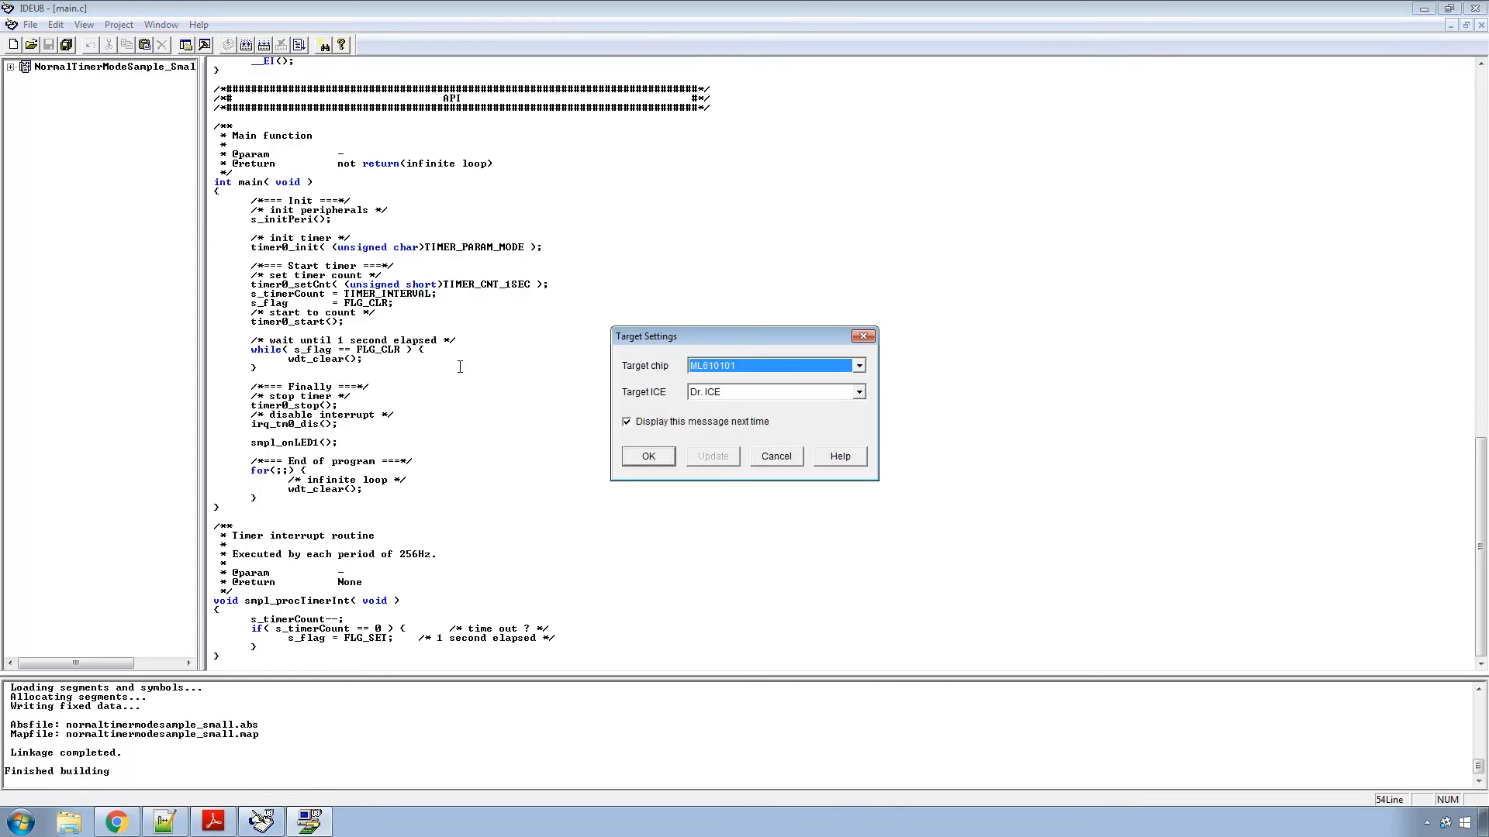
{"action": "left_click", "coordinate": [856, 366]}
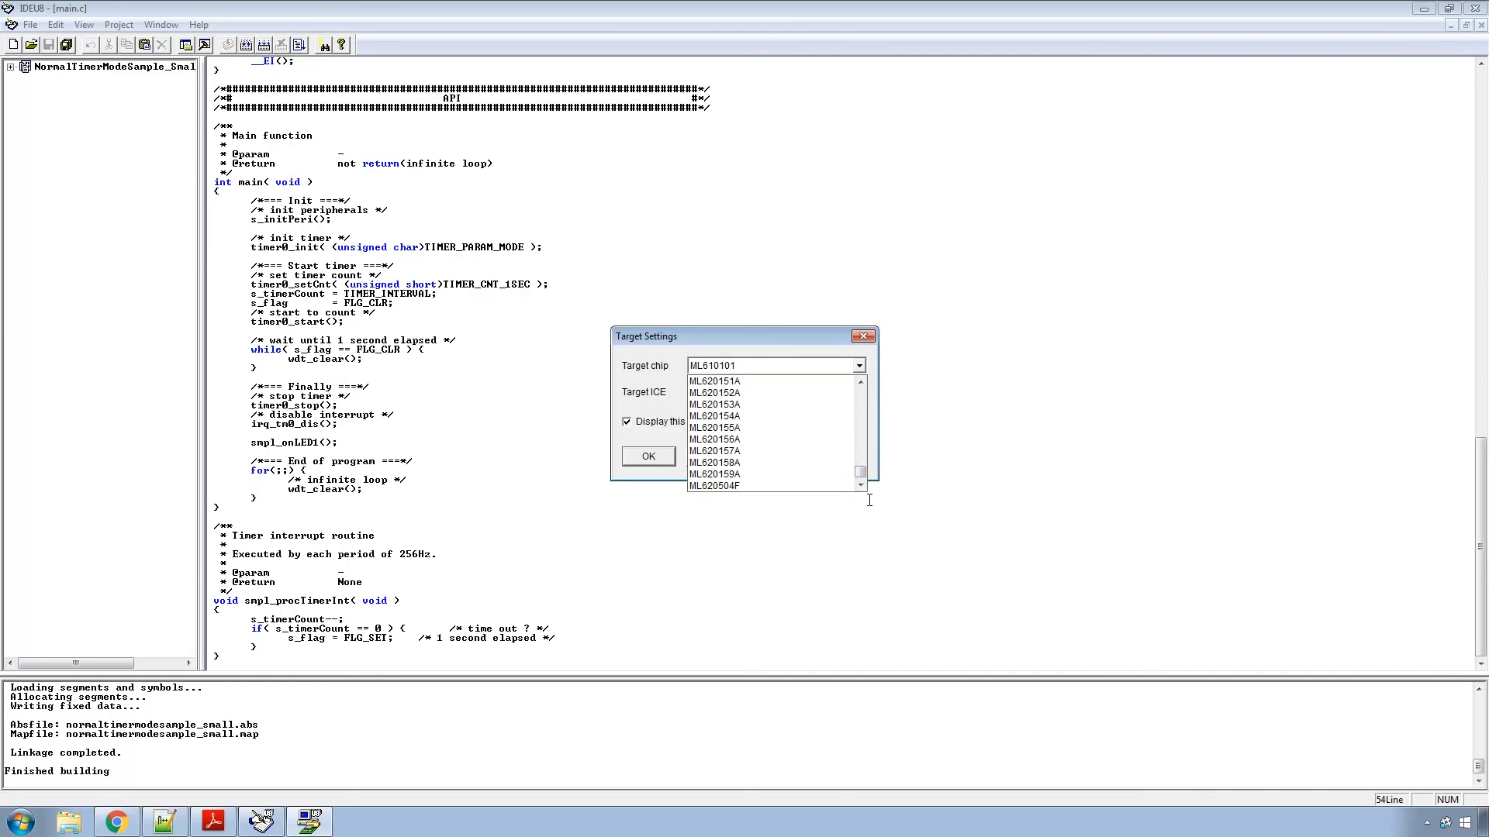
{"action": "left_click", "coordinate": [712, 485]}
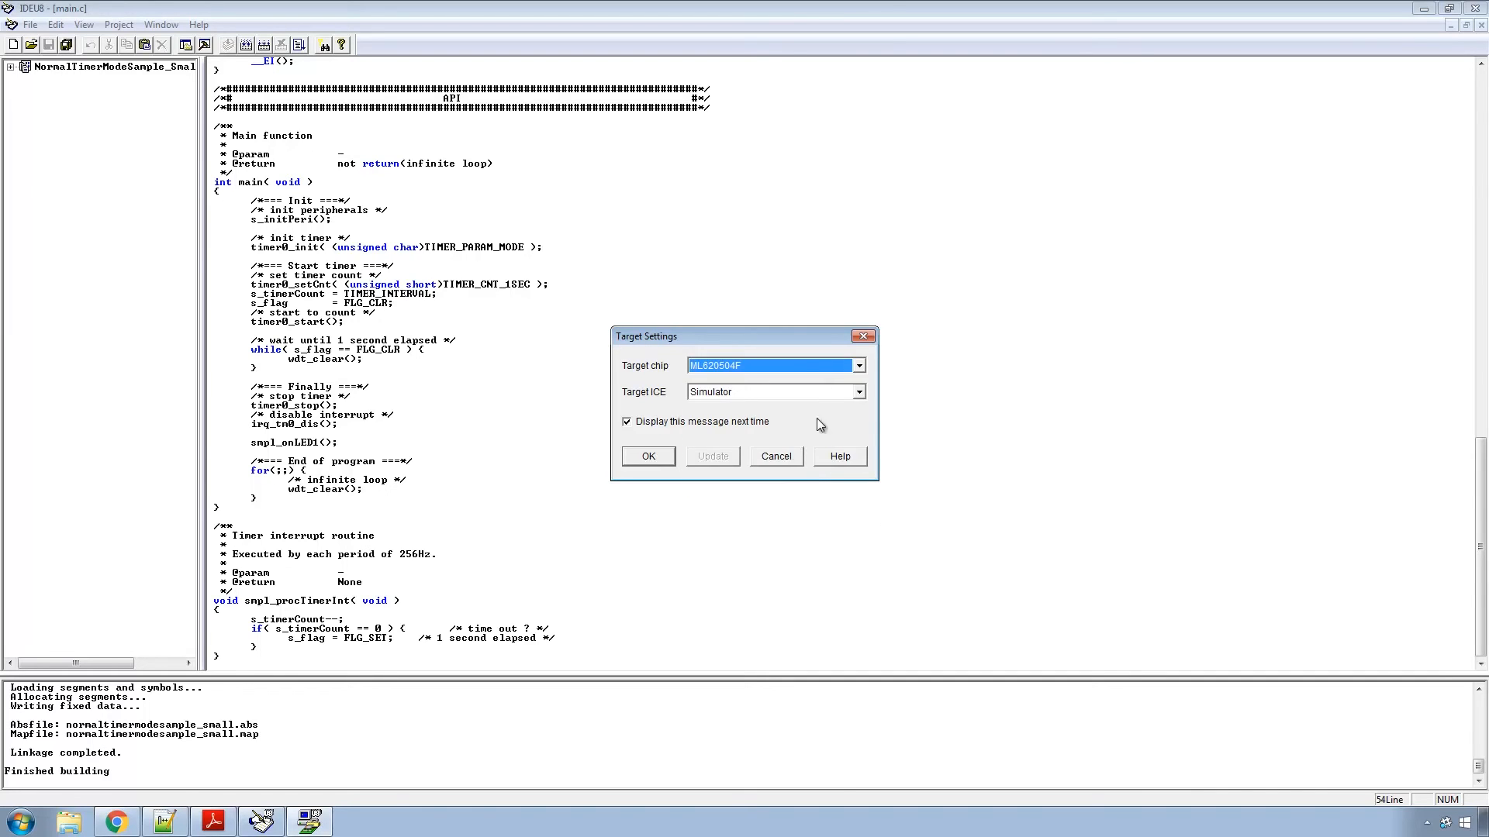
{"action": "left_click", "coordinate": [855, 390]}
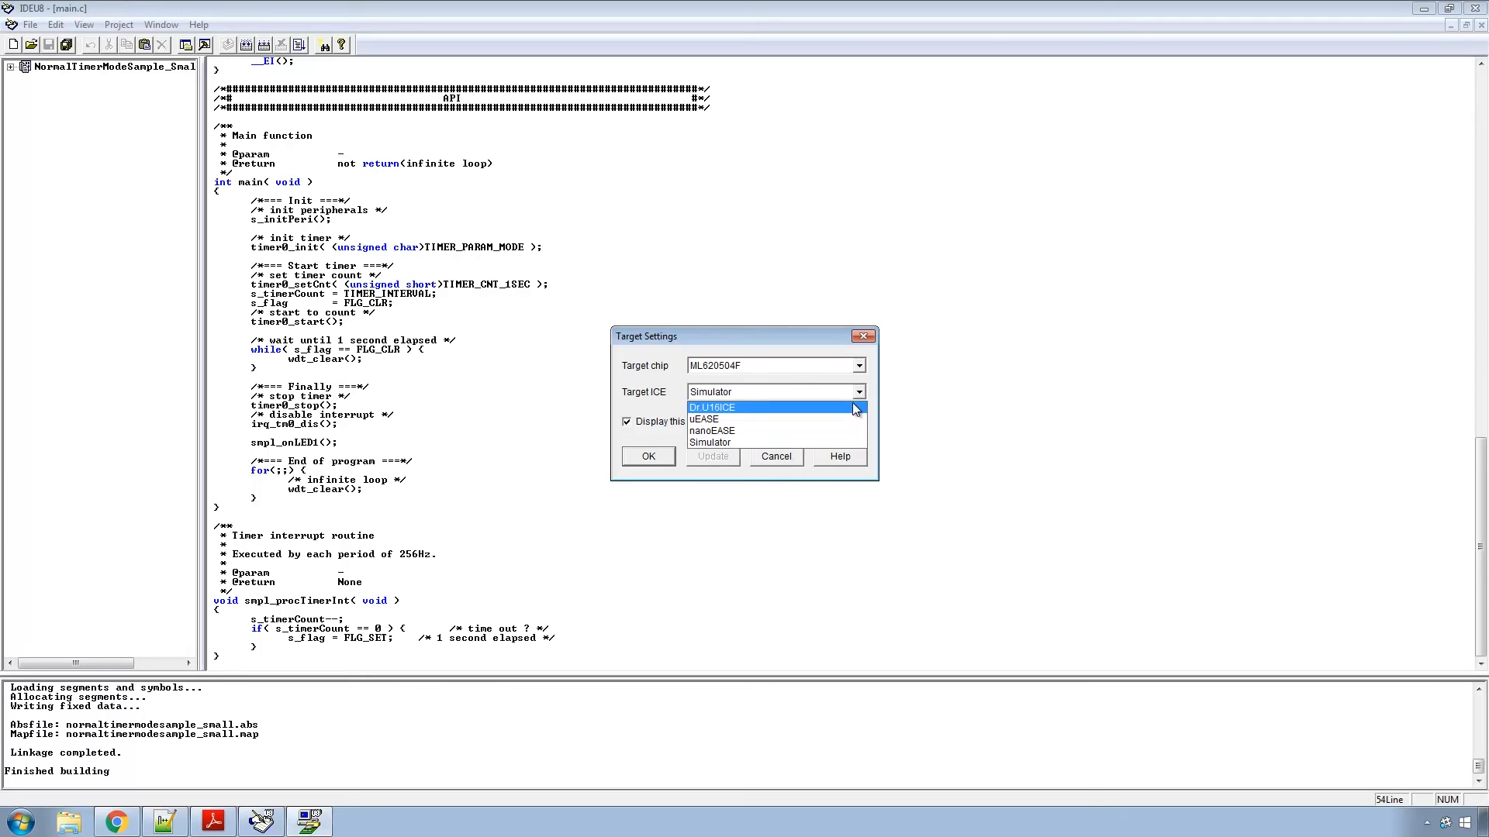
{"action": "left_click", "coordinate": [712, 430]}
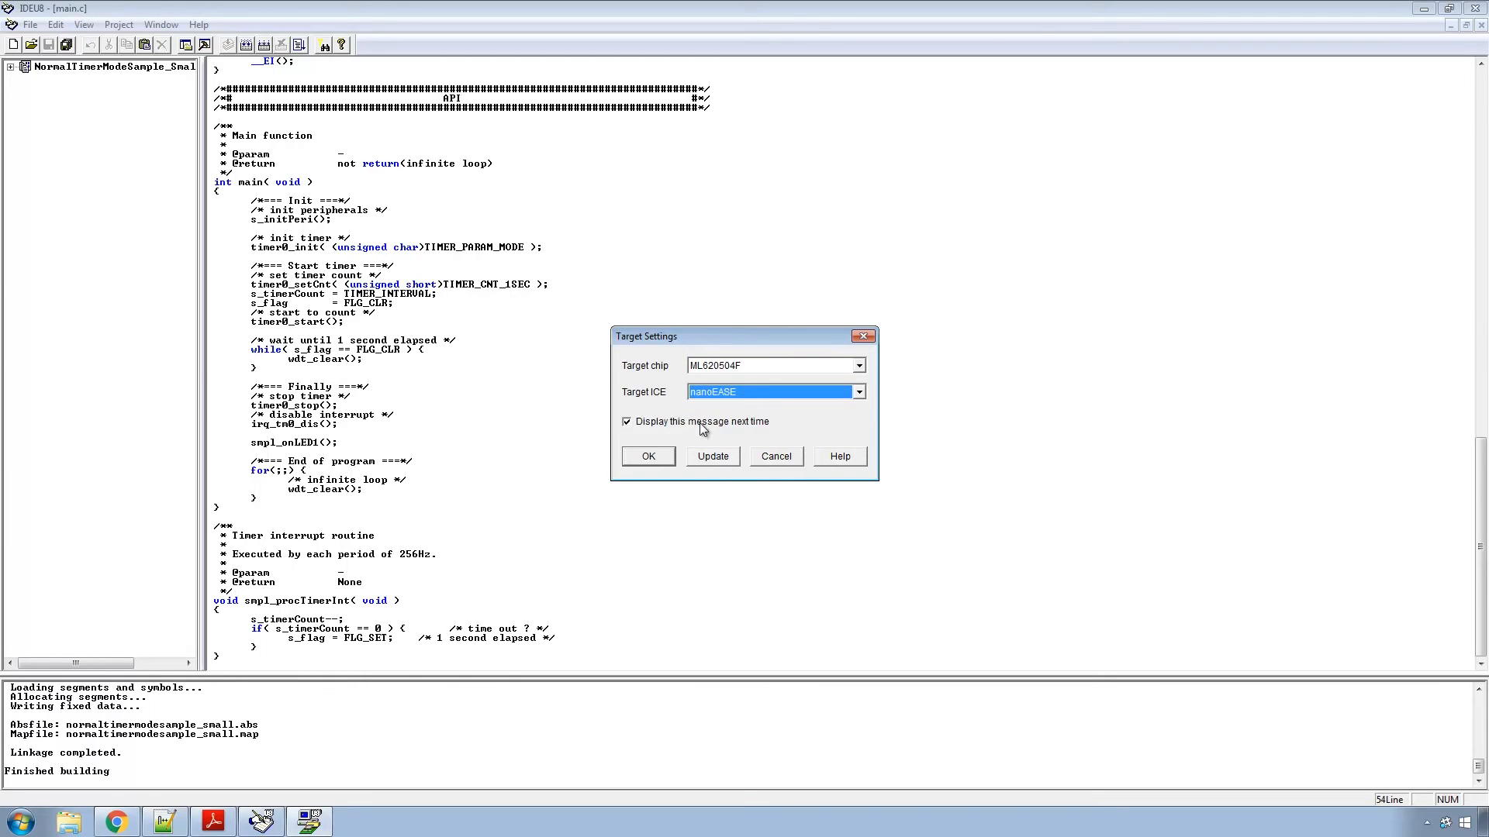
{"action": "mouse_move", "coordinate": [655, 429]}
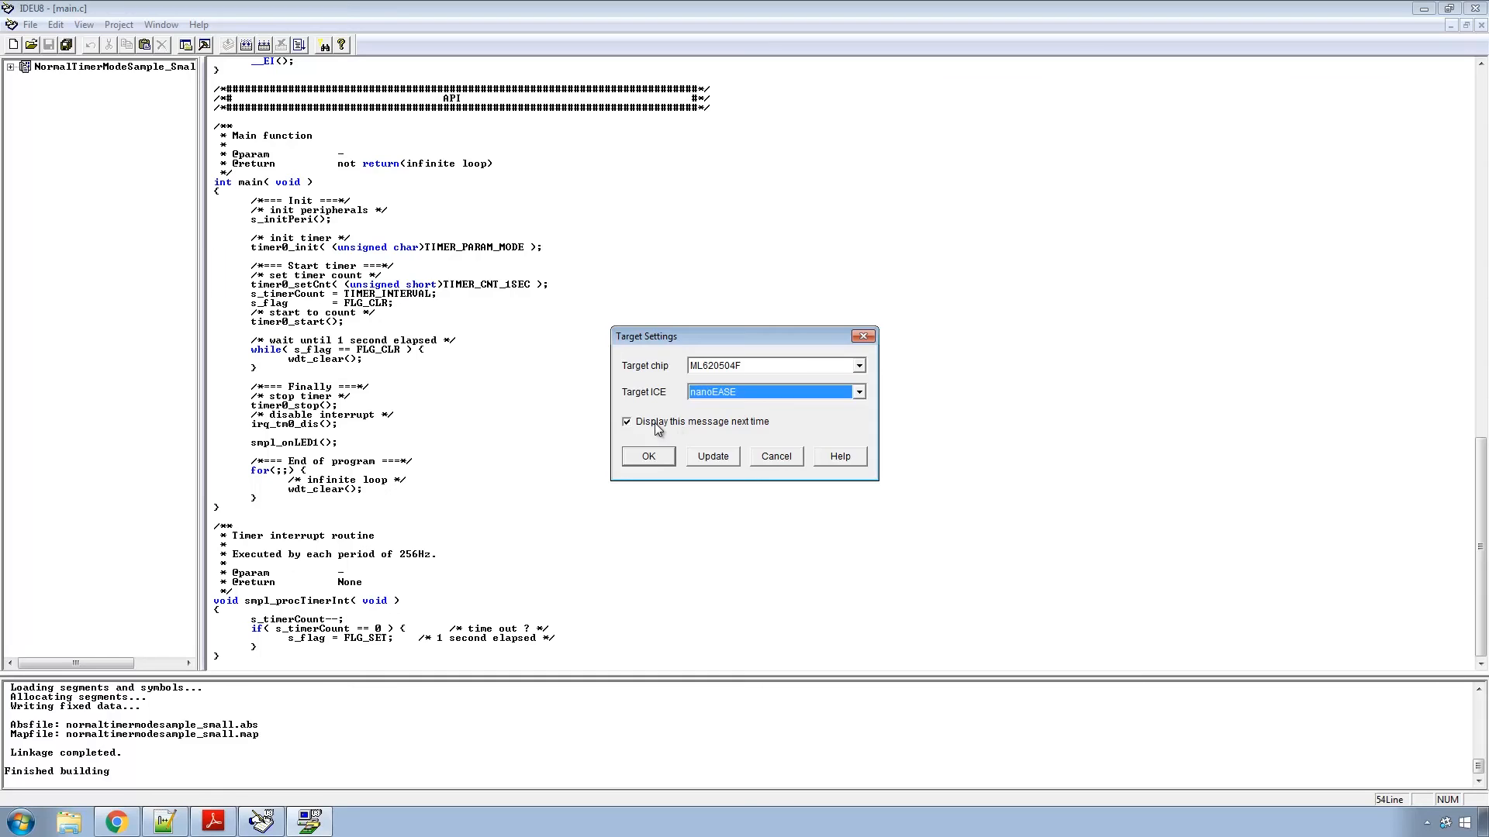
{"action": "left_click", "coordinate": [647, 456]}
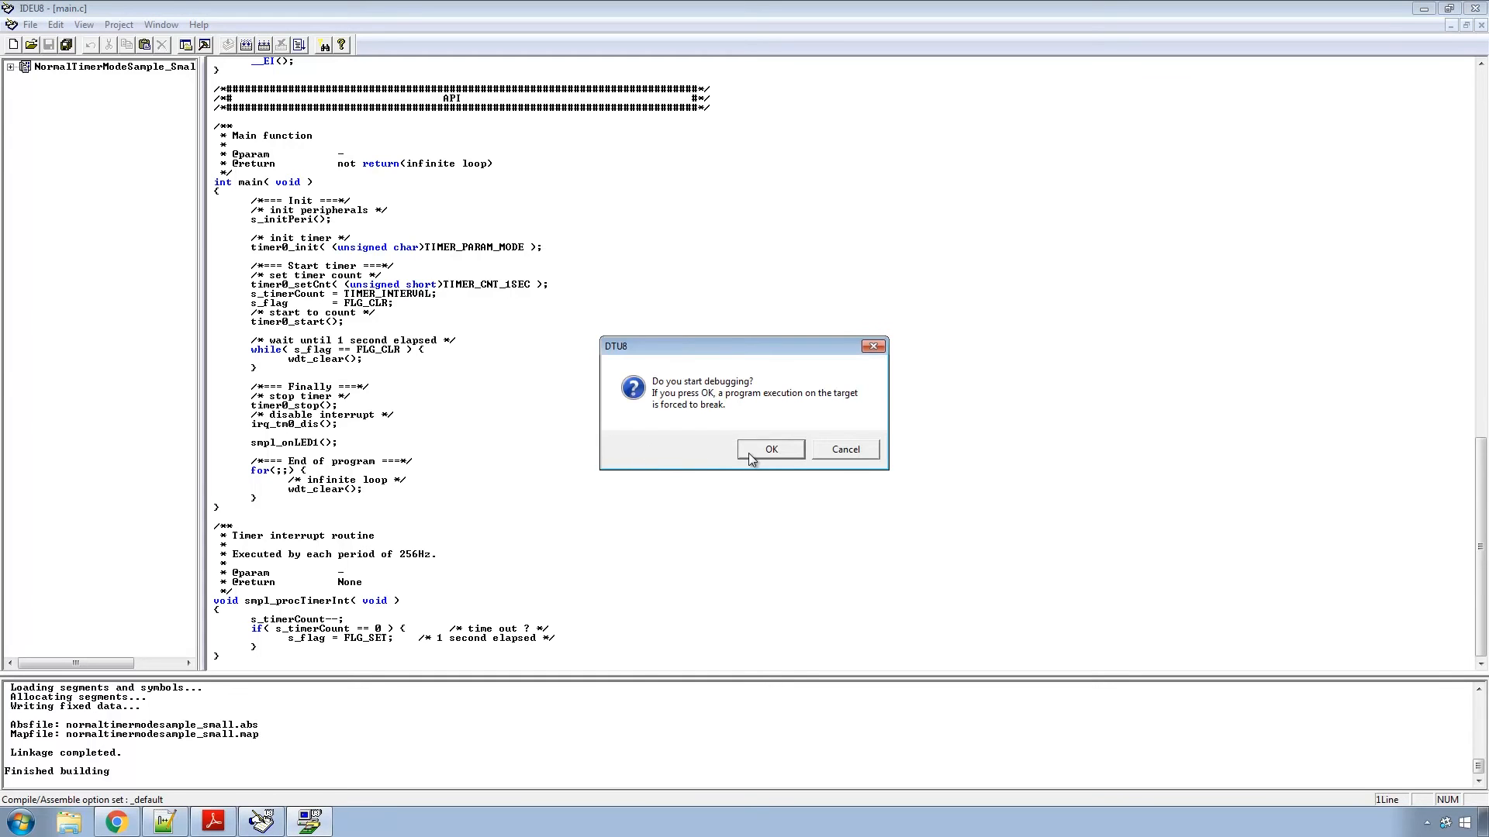
{"action": "left_click", "coordinate": [769, 449]}
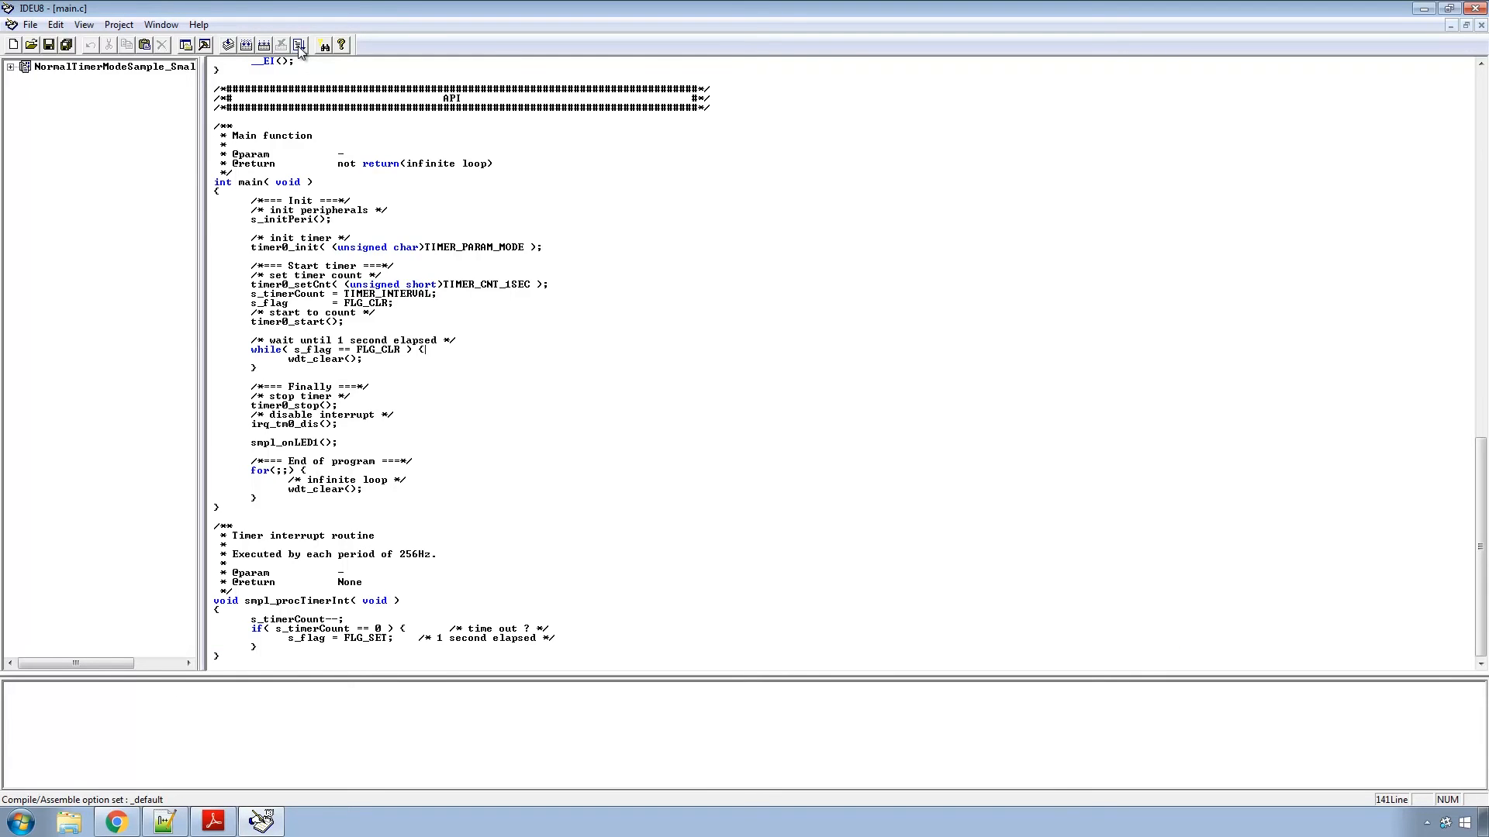
Start debugging with target chip ML620504F and nanoEASE emulator, confirming the start prompt.
{"action": "left_click", "coordinate": [298, 45]}
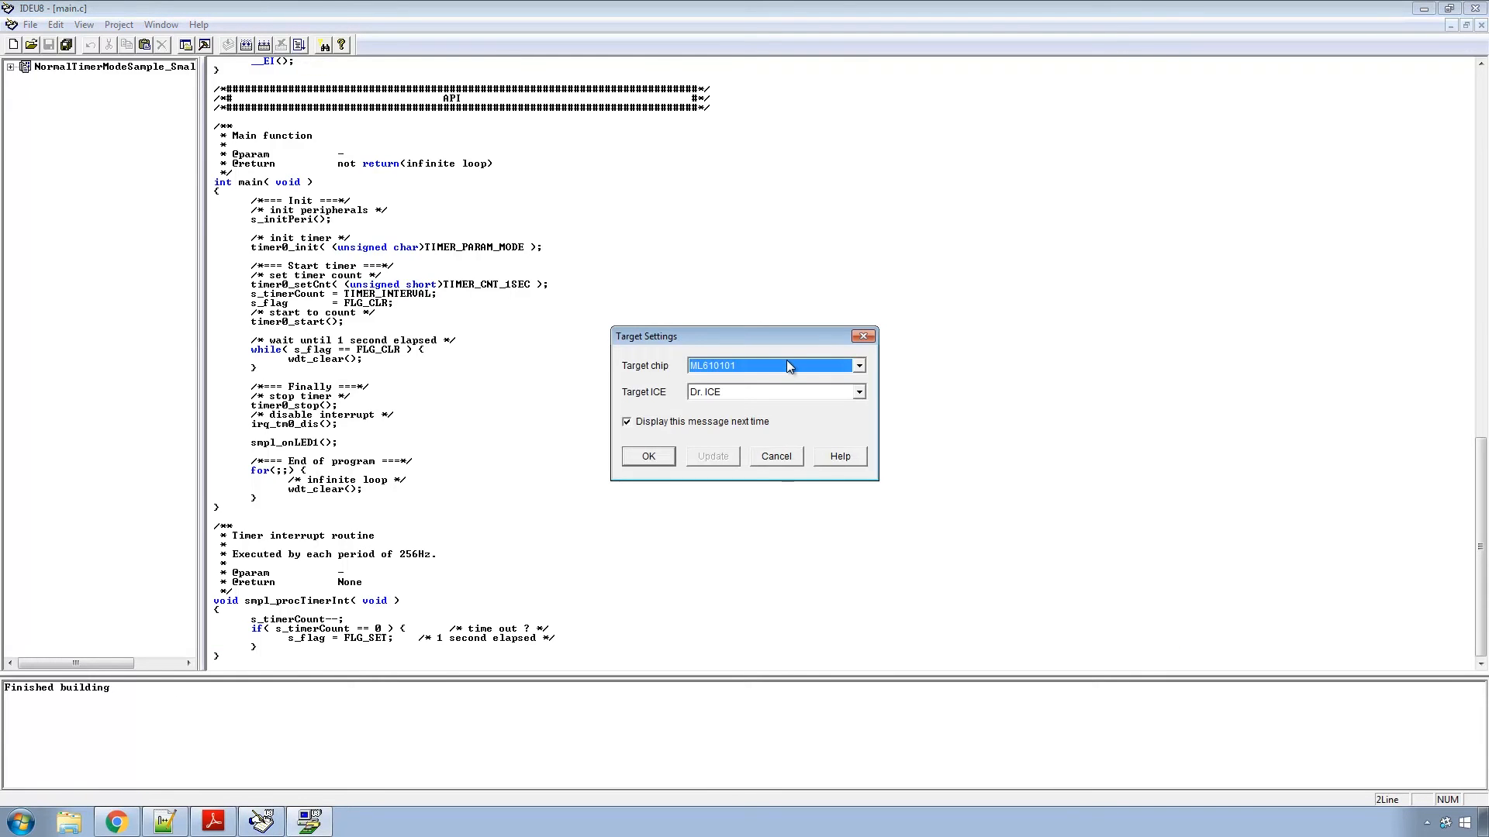
{"action": "left_click", "coordinate": [858, 365]}
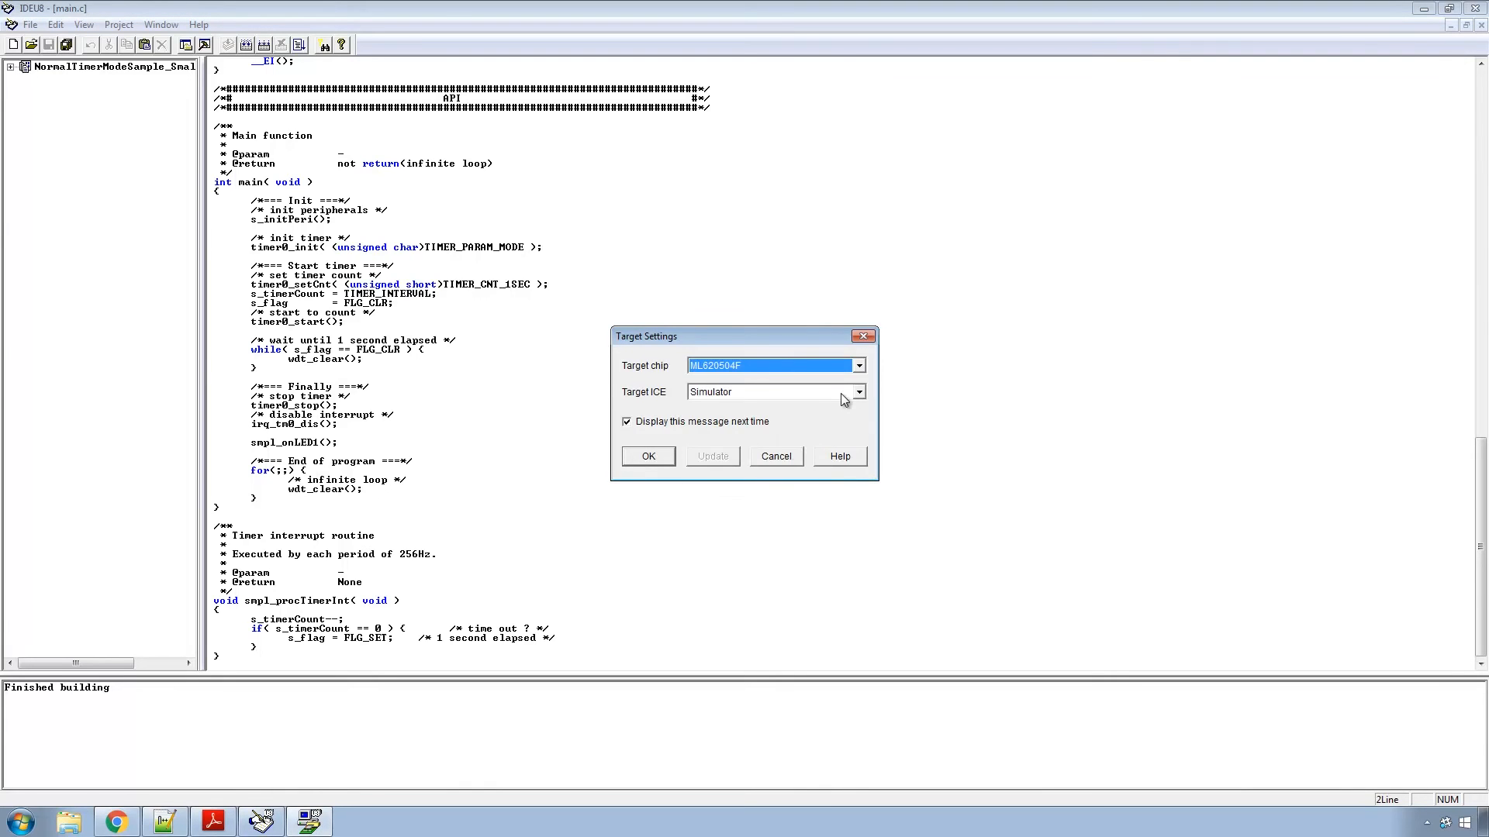
{"action": "left_click", "coordinate": [857, 391]}
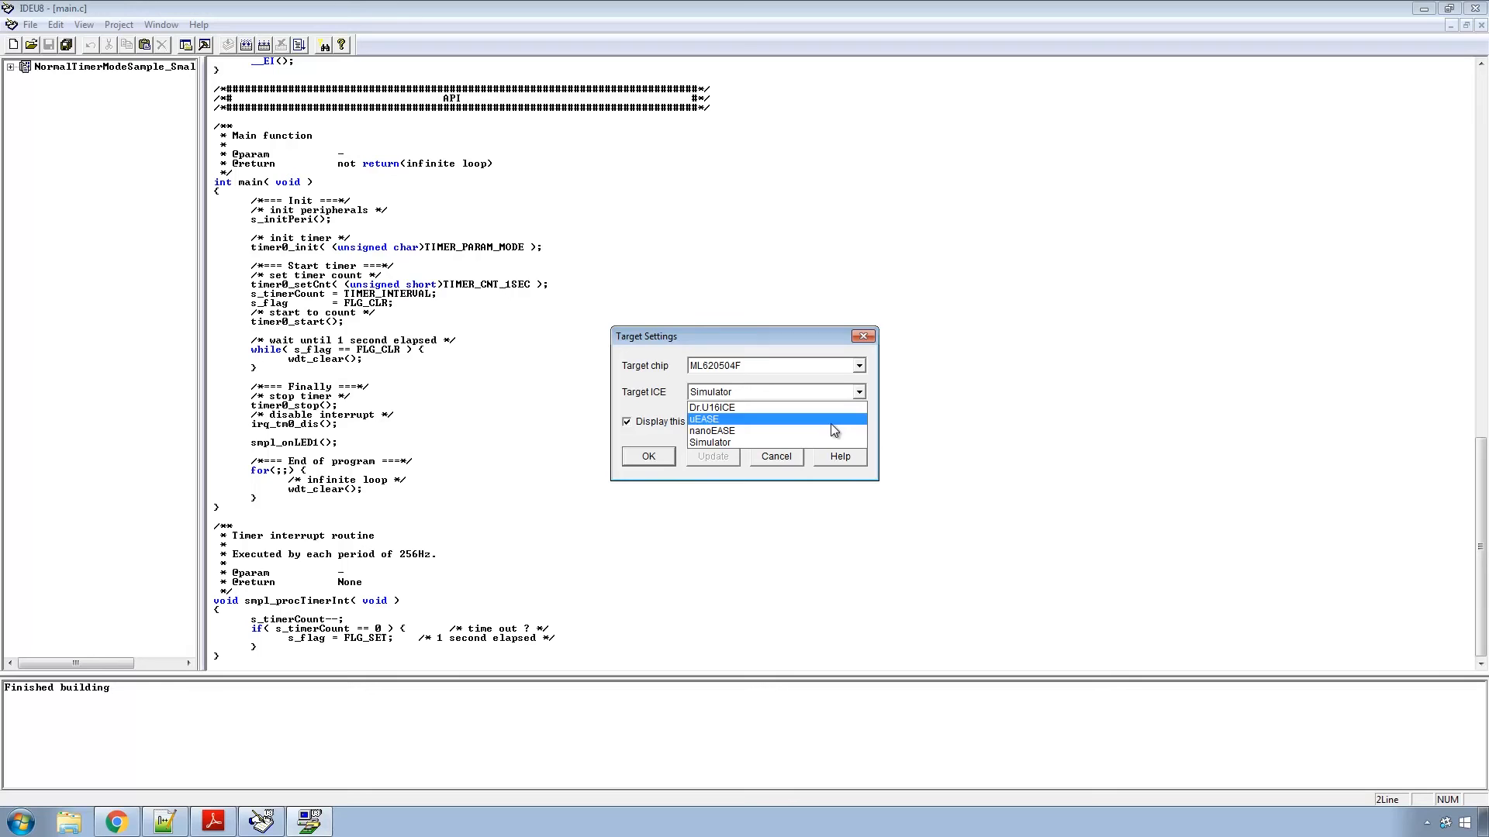
{"action": "left_click", "coordinate": [711, 431]}
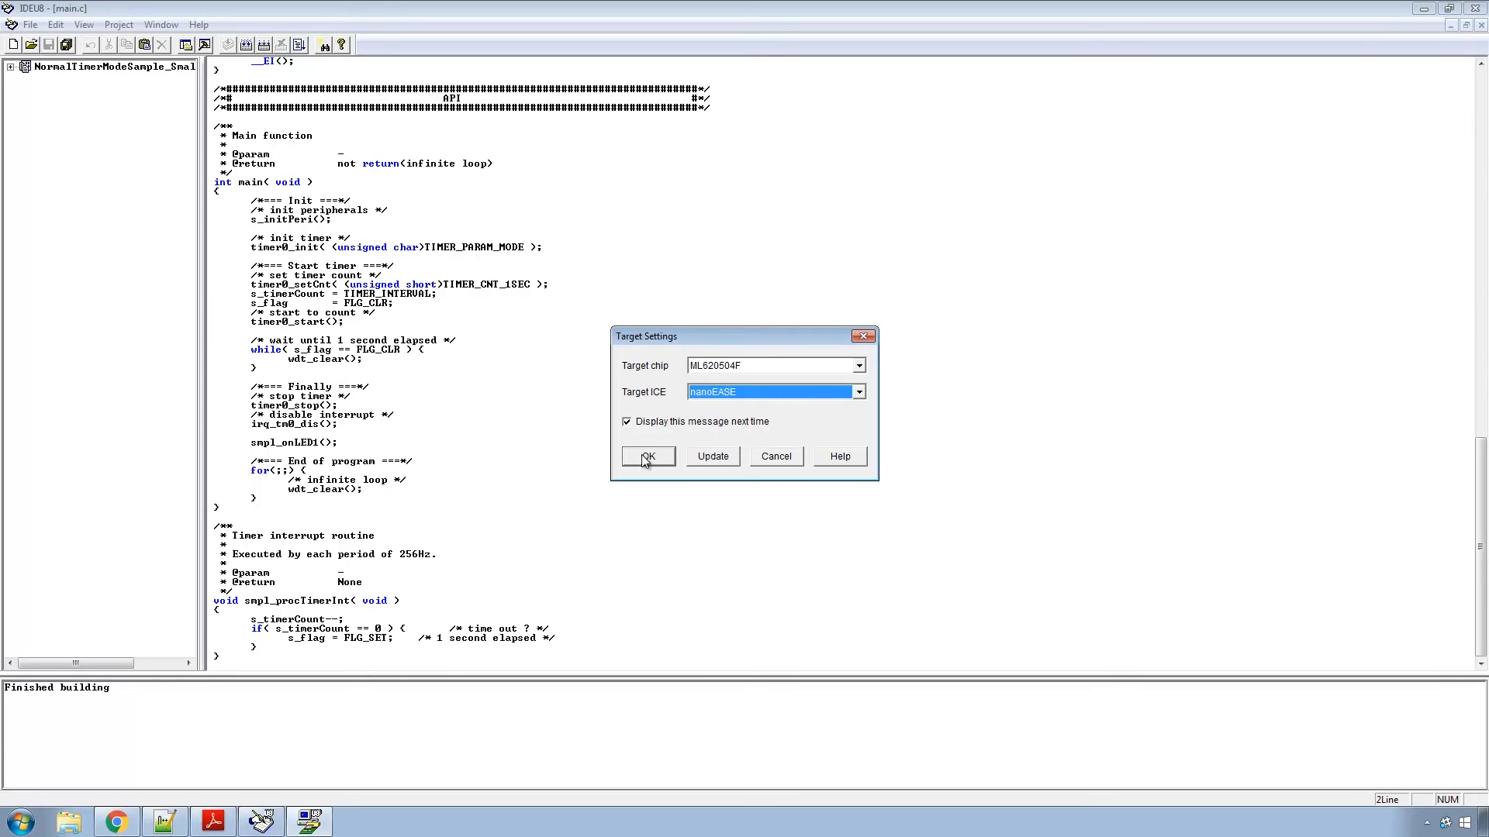
{"action": "left_click", "coordinate": [648, 456]}
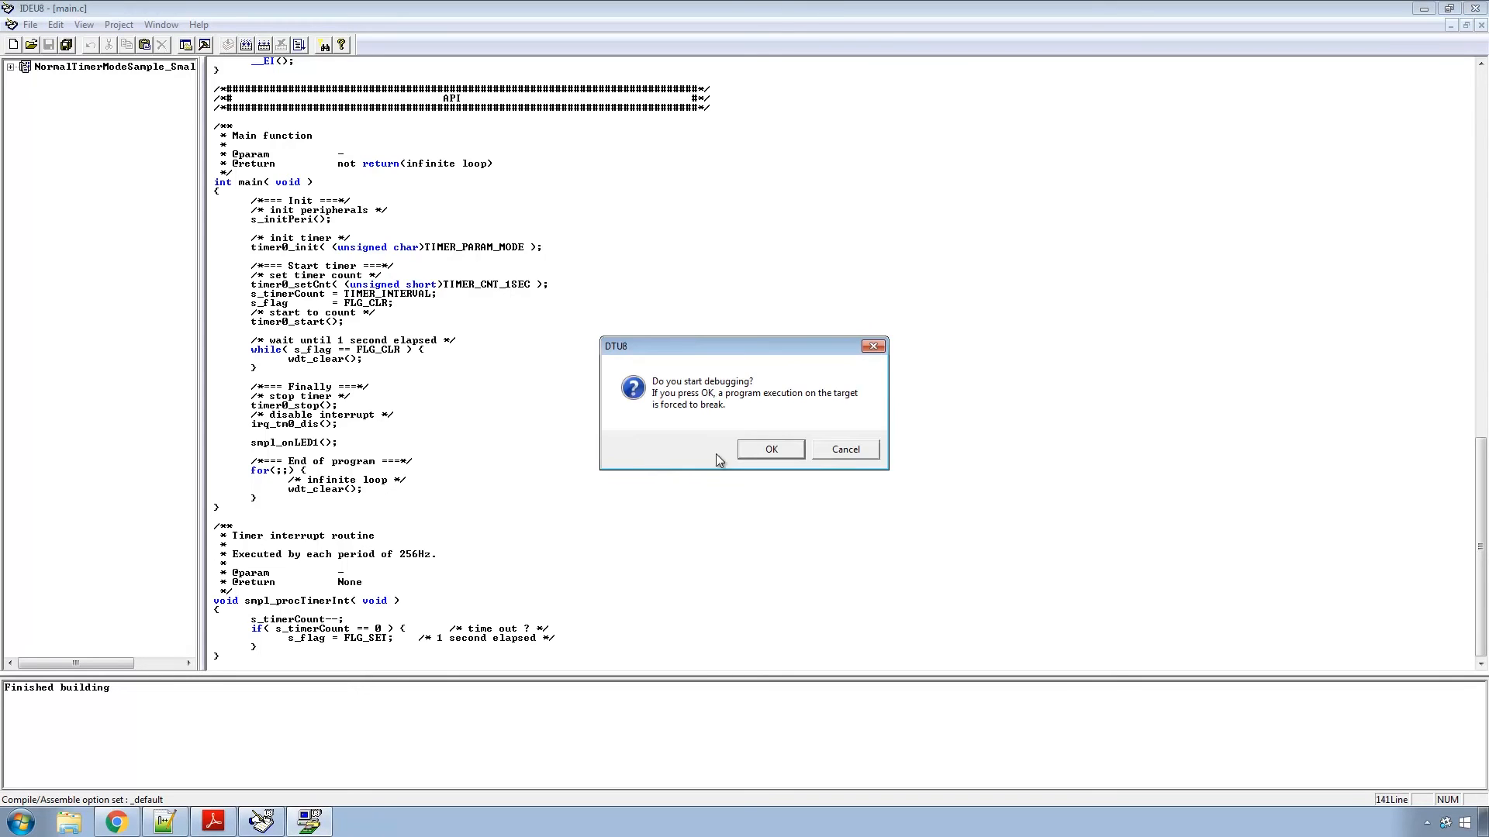
{"action": "left_click", "coordinate": [770, 448]}
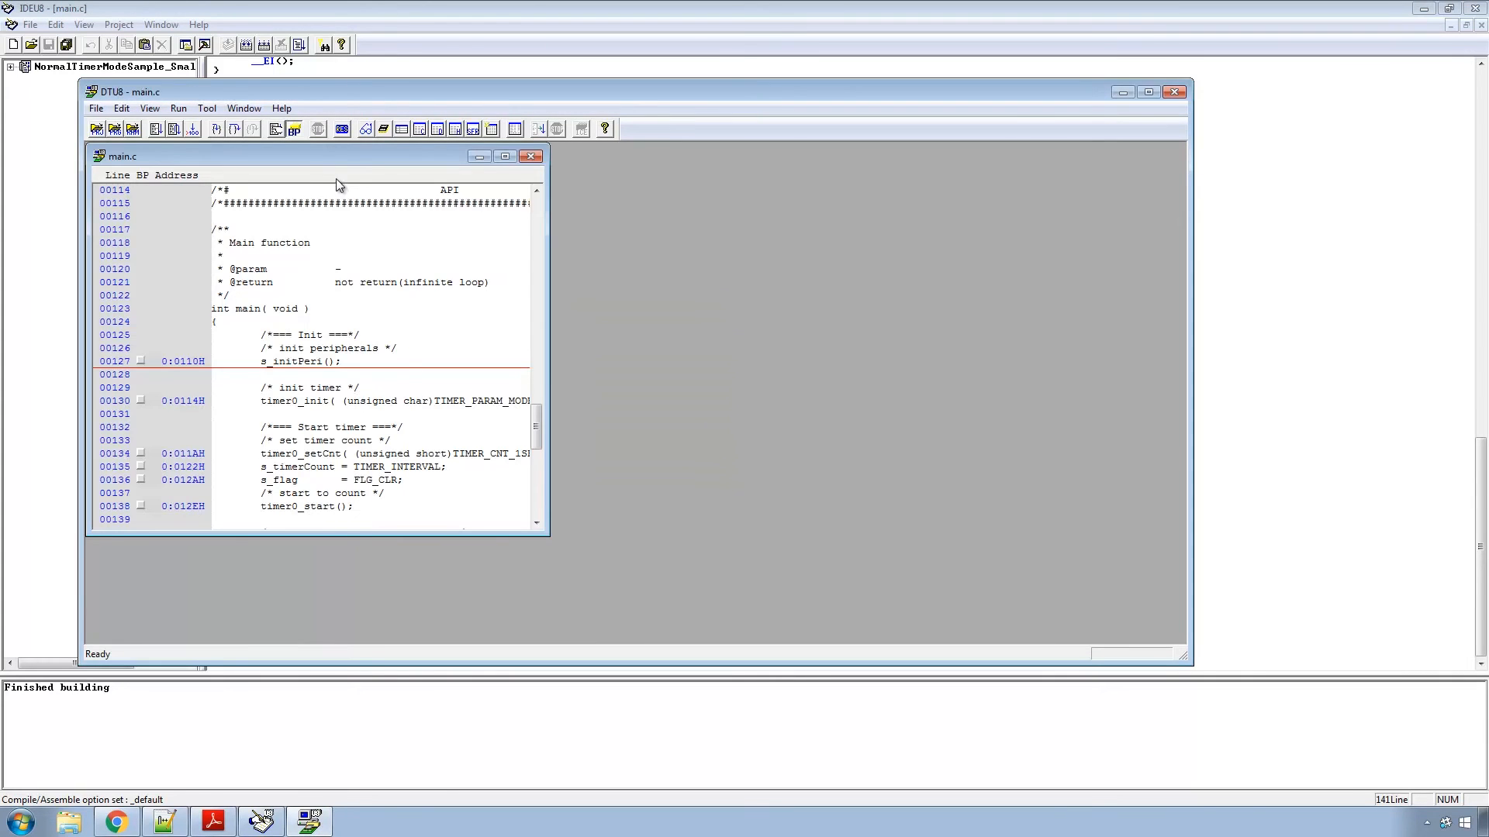
Start real-time emulation from the DTU8 toolbar.
{"action": "left_click", "coordinate": [156, 130]}
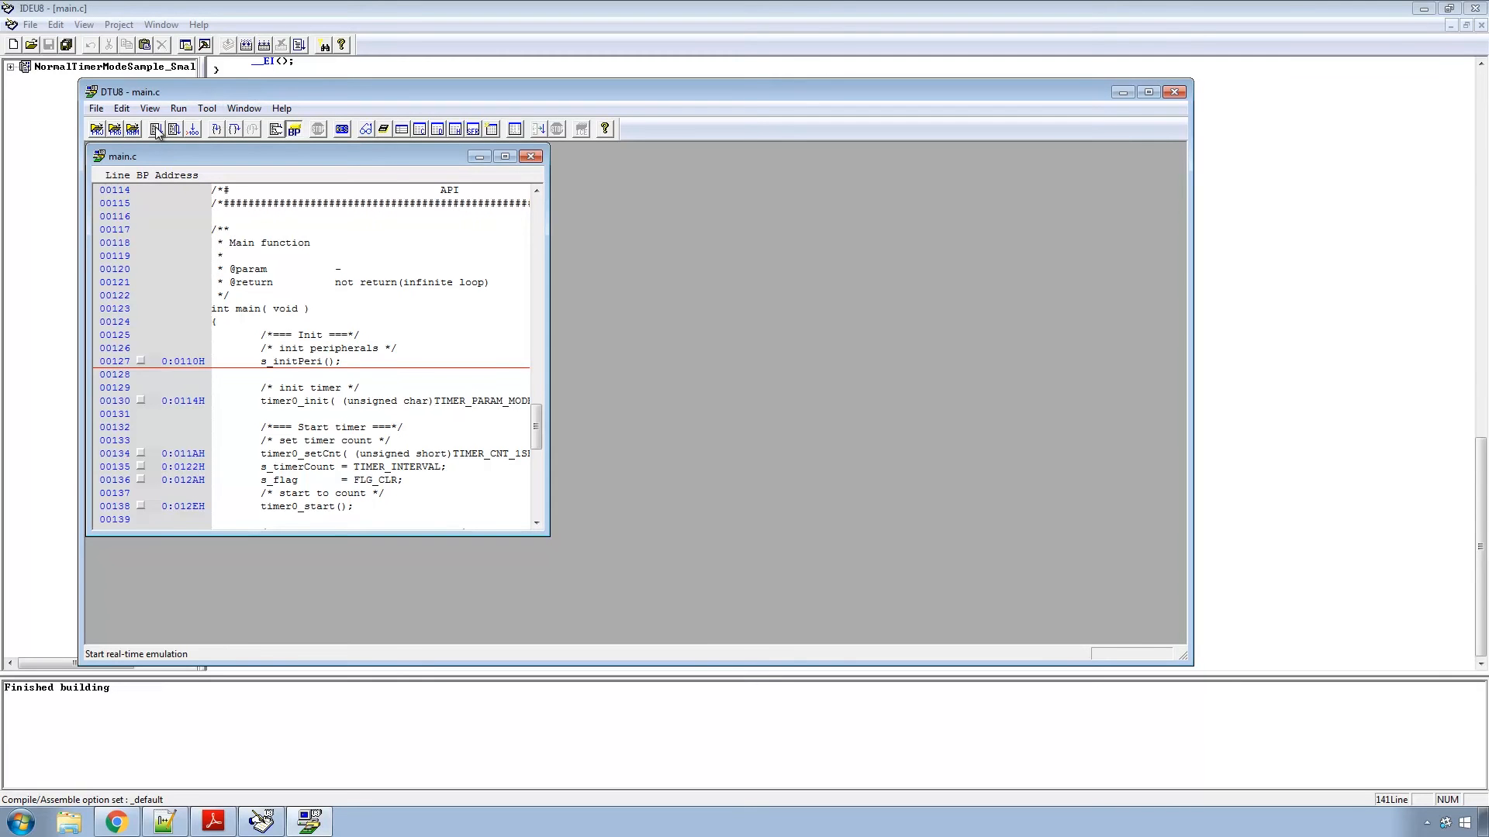
{"action": "left_click", "coordinate": [157, 128]}
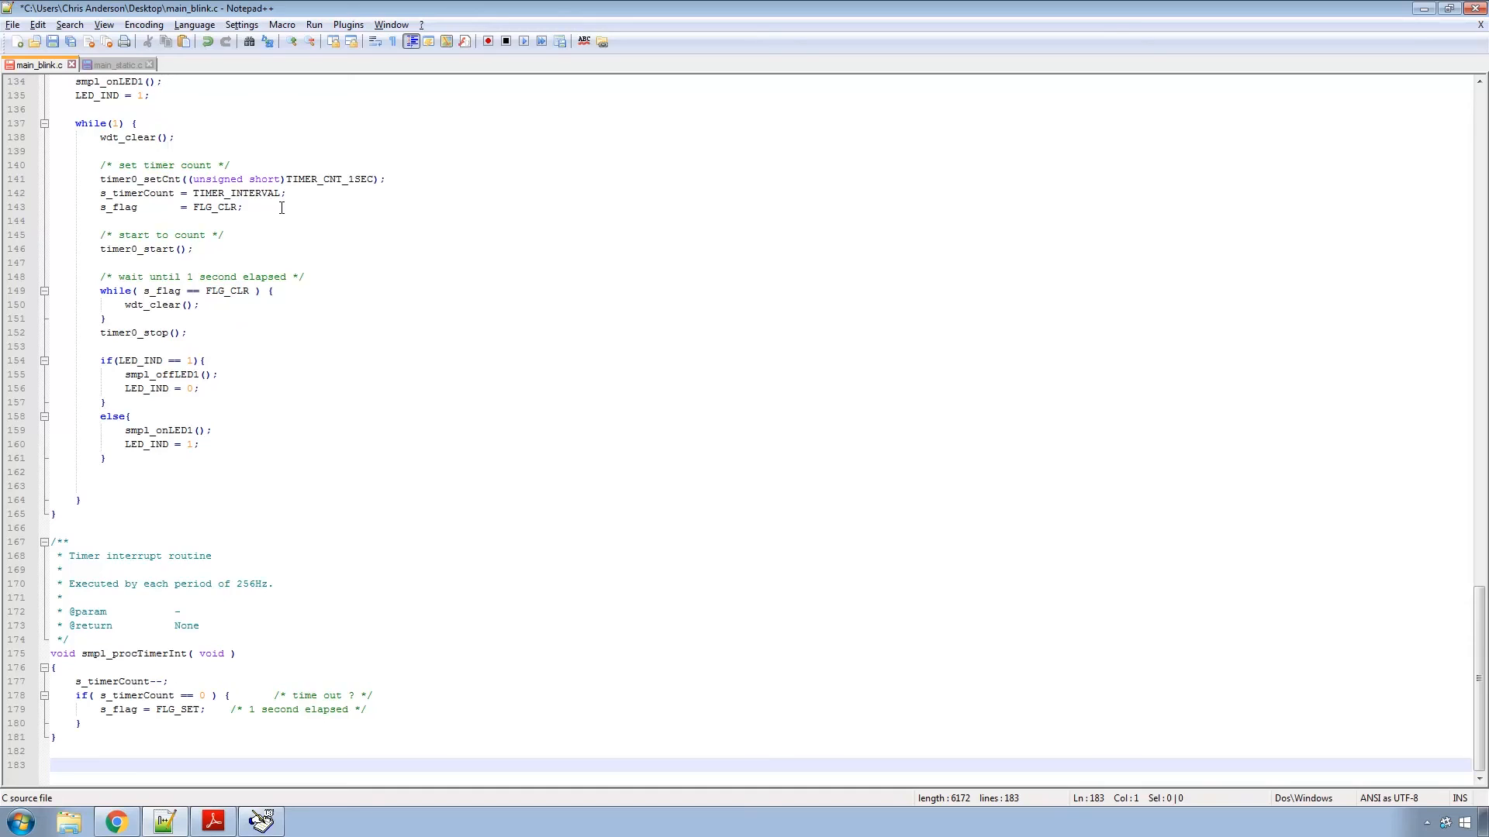
Copy main_blink.c code into main.c, then rebuild and save main.c.
{"action": "key", "text": "ctrl+a"}
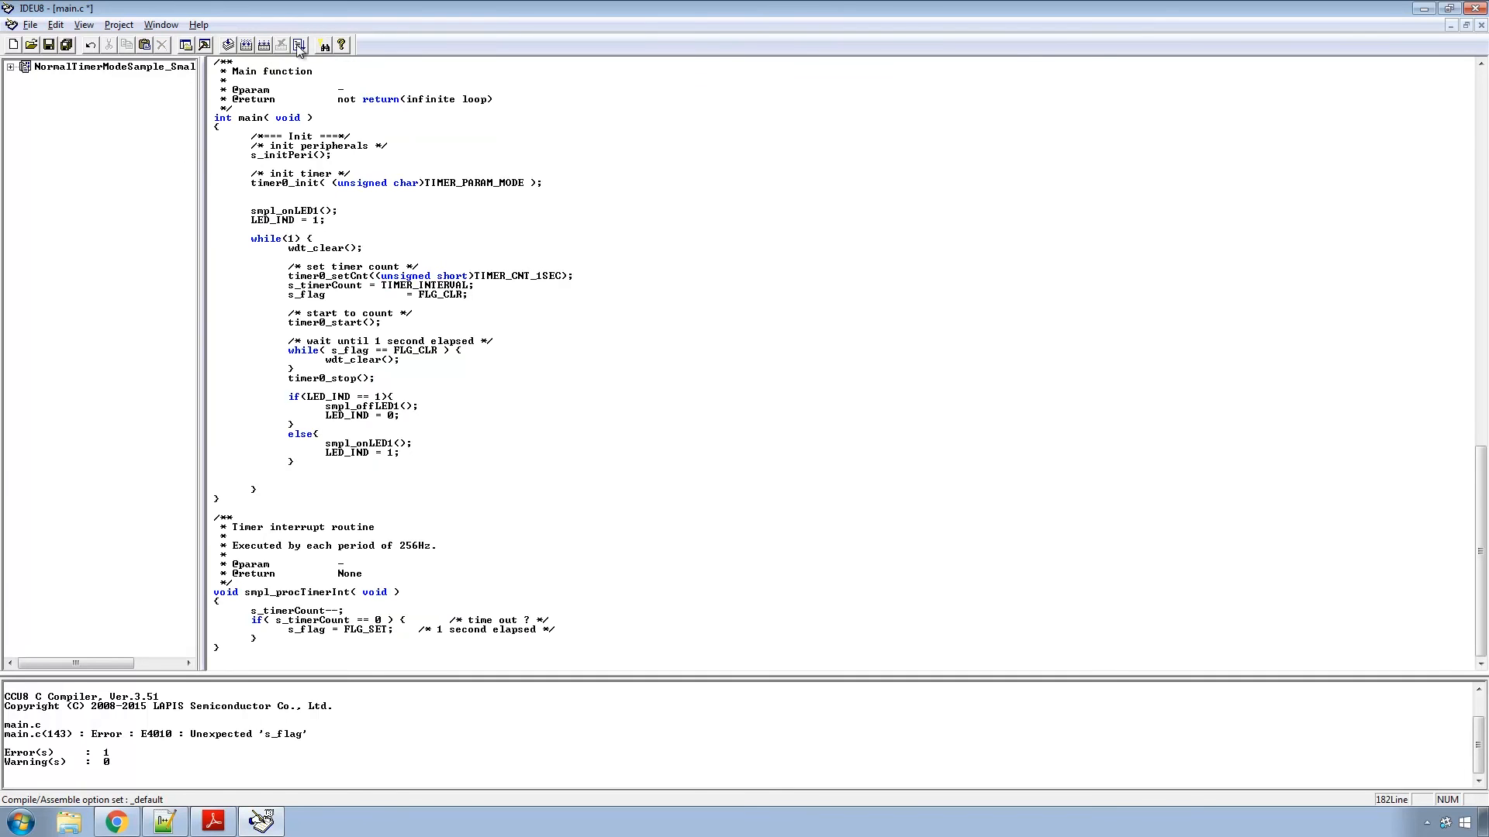
{"action": "left_click", "coordinate": [298, 45]}
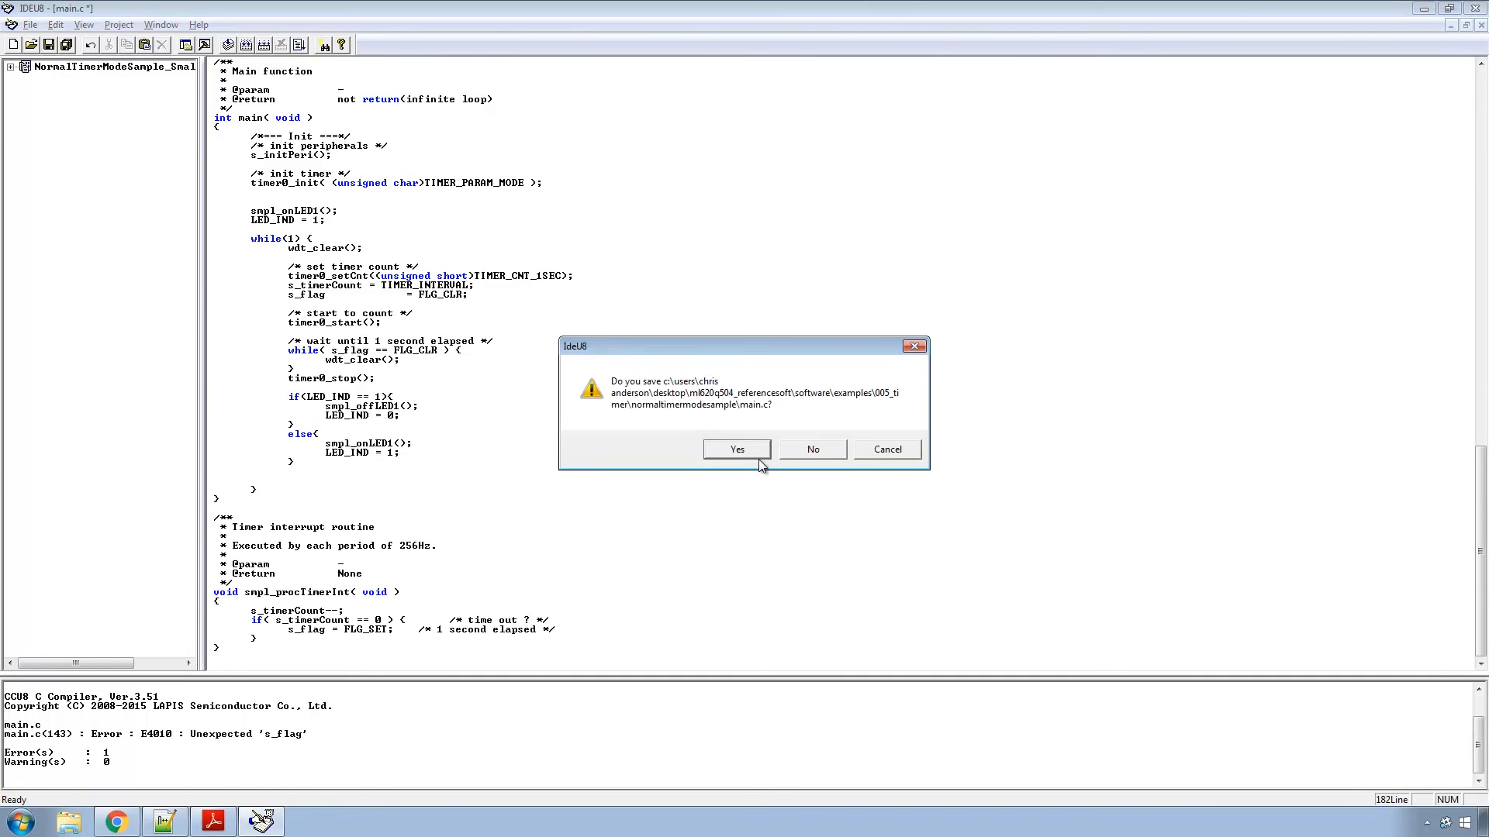
{"action": "left_click", "coordinate": [736, 449]}
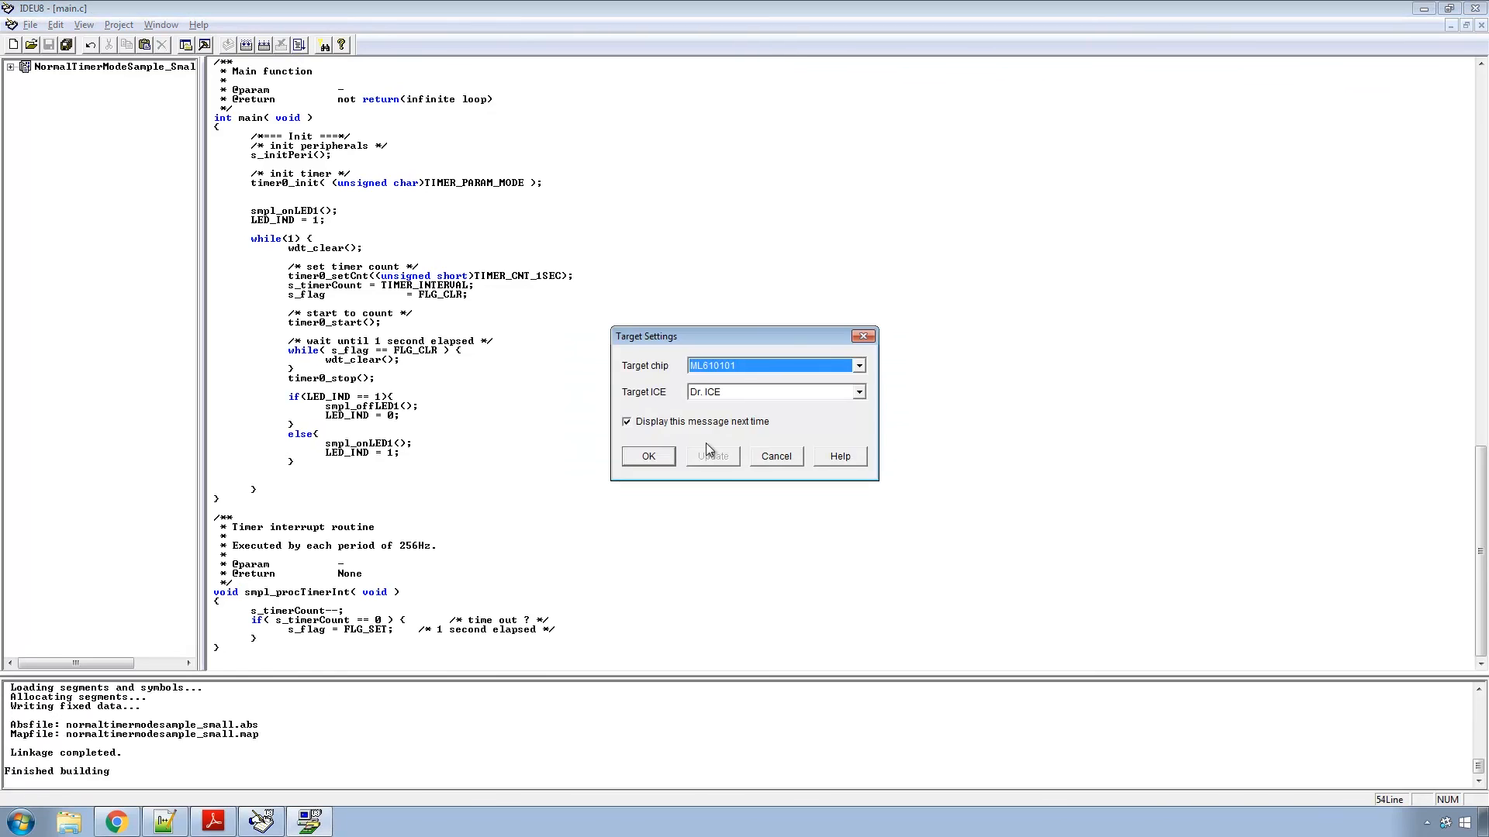
Select ML620504F chip and nanoEASE ICE, then connect to the emulator.
{"action": "left_click", "coordinate": [857, 365]}
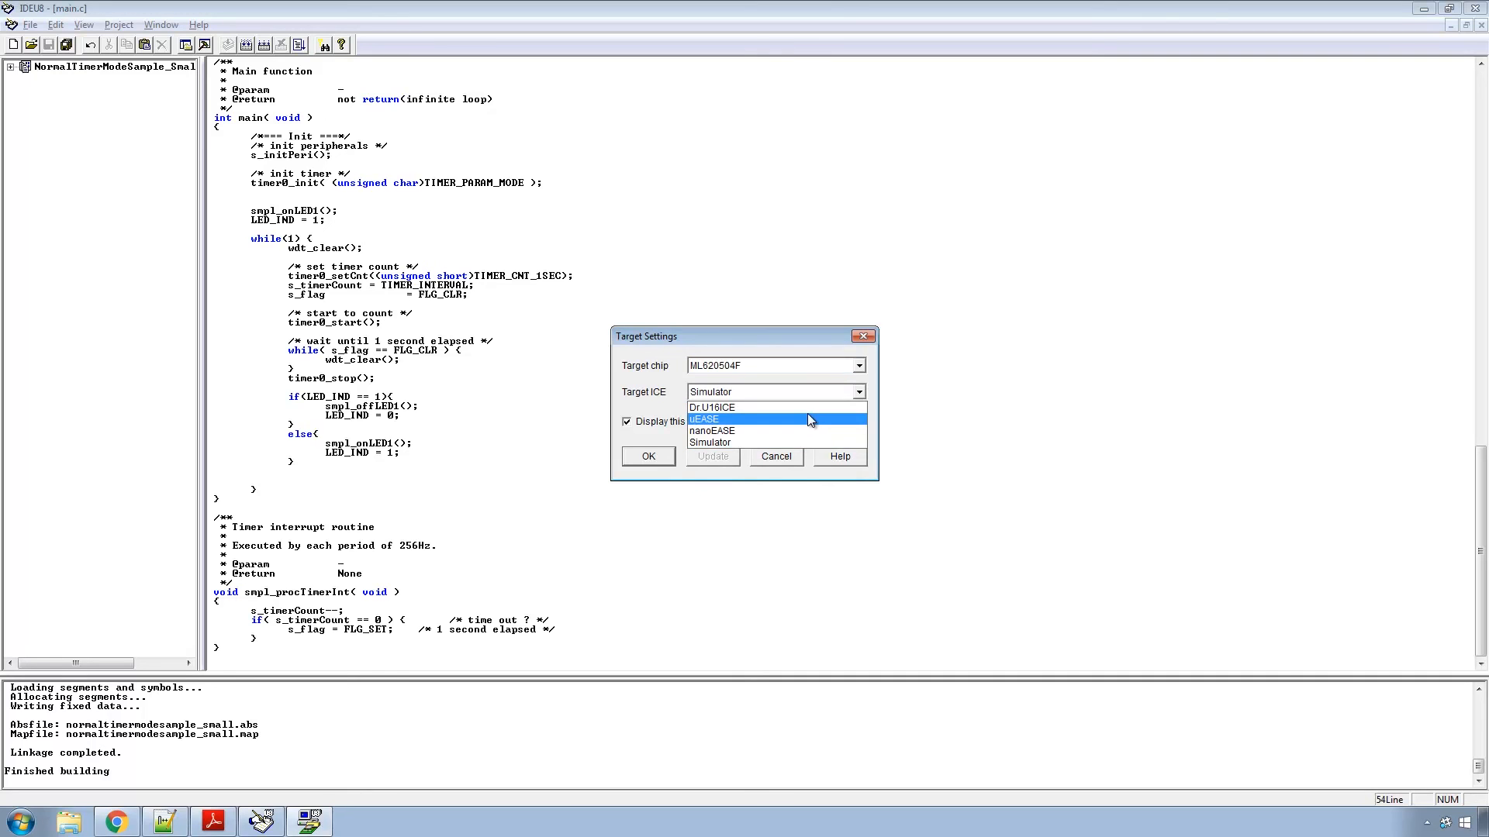
{"action": "left_click", "coordinate": [712, 431]}
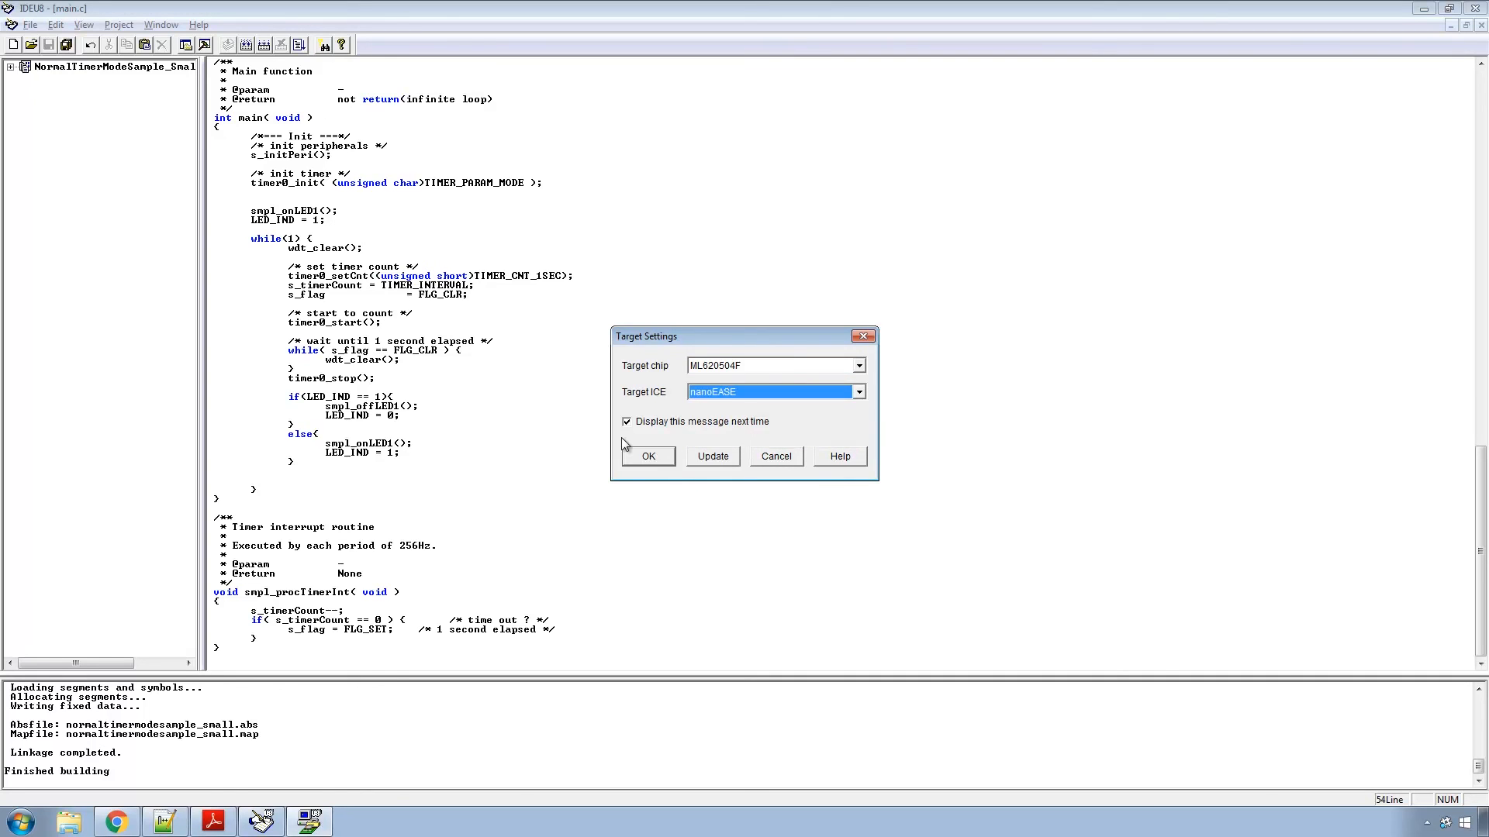
{"action": "left_click", "coordinate": [648, 456]}
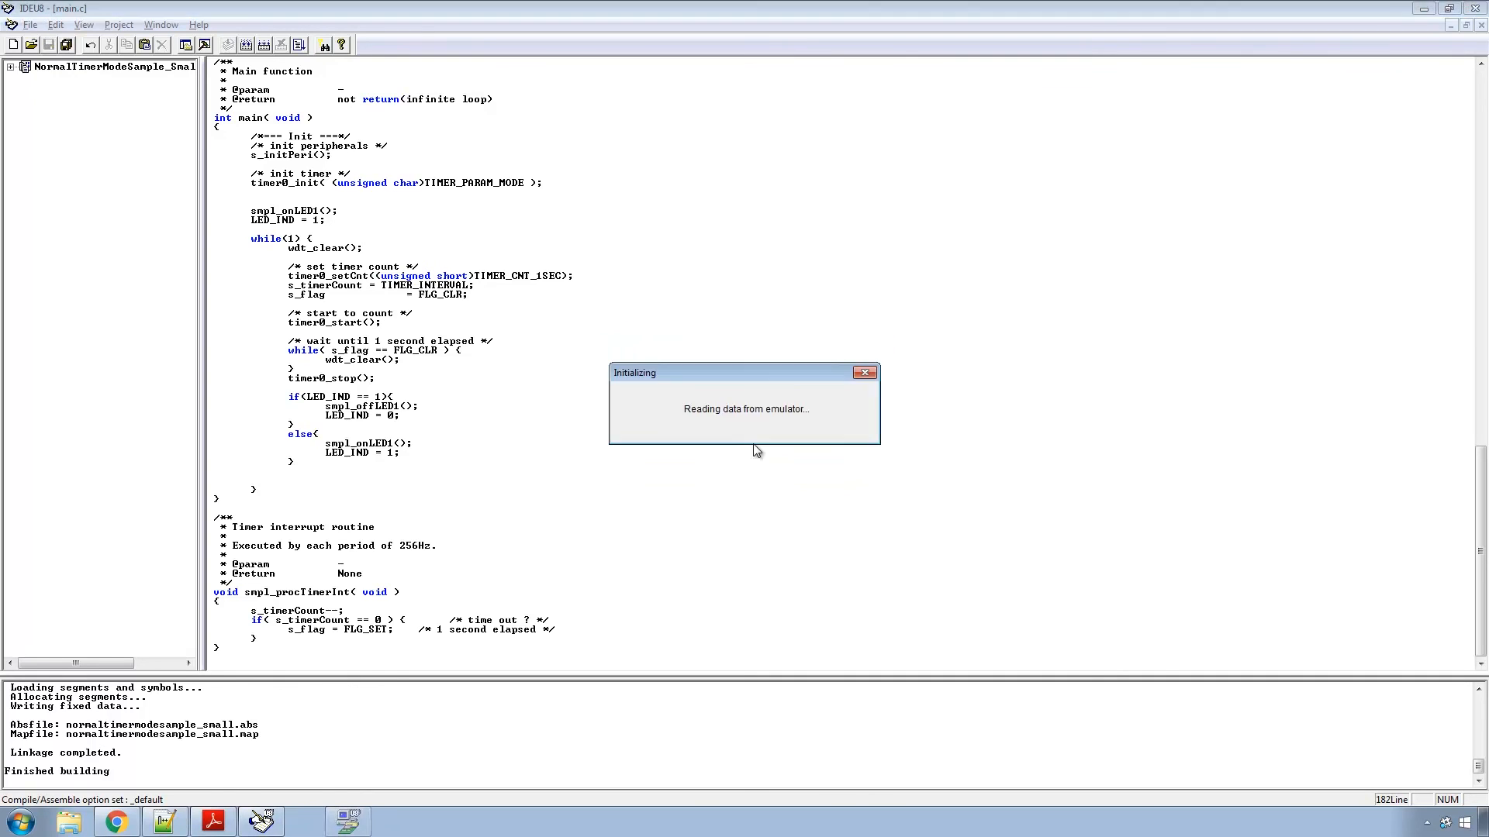